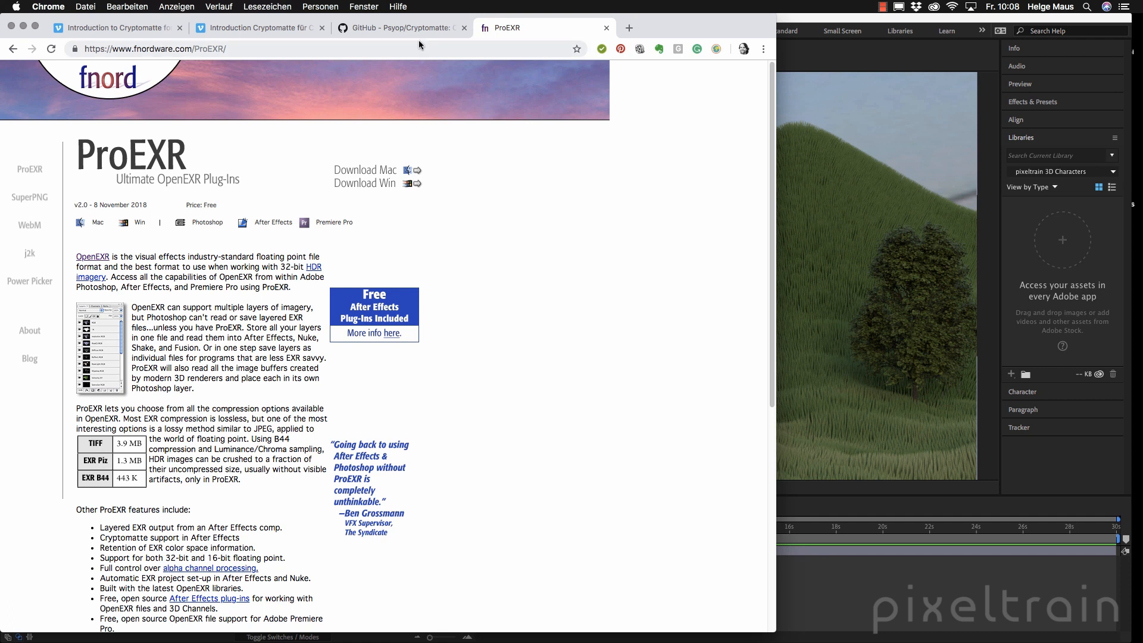
Switch from the ProEXR page to the Psyop Cryptomatte GitHub tab.
left_click(400, 28)
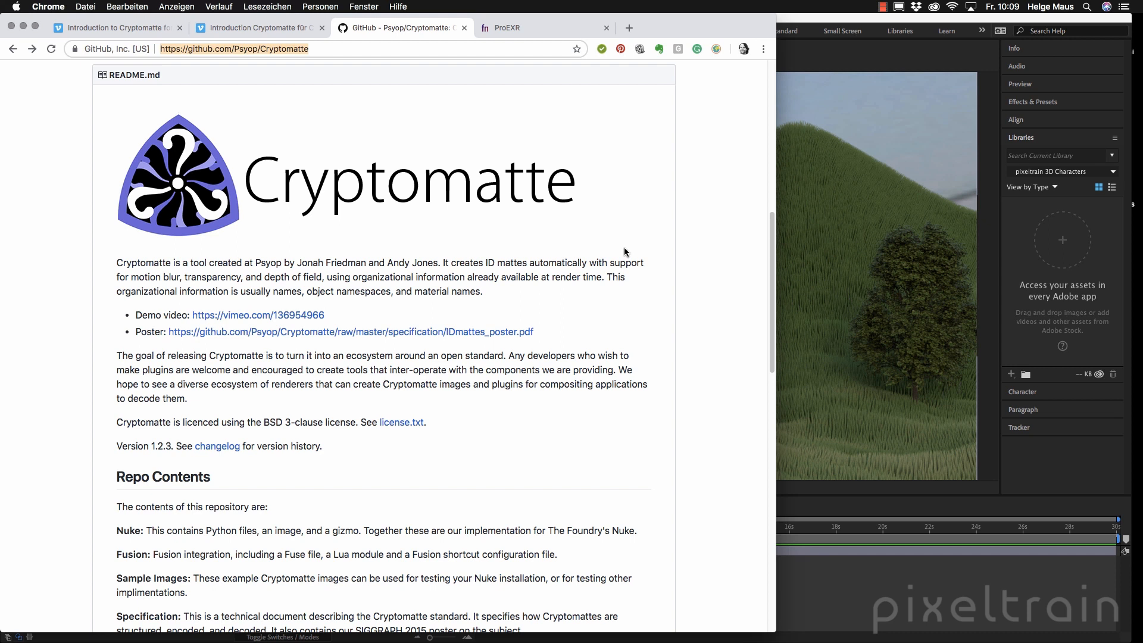
Scroll the Cryptomatte README down to the Implementations list of encoders and decoders.
scroll("down", 3)
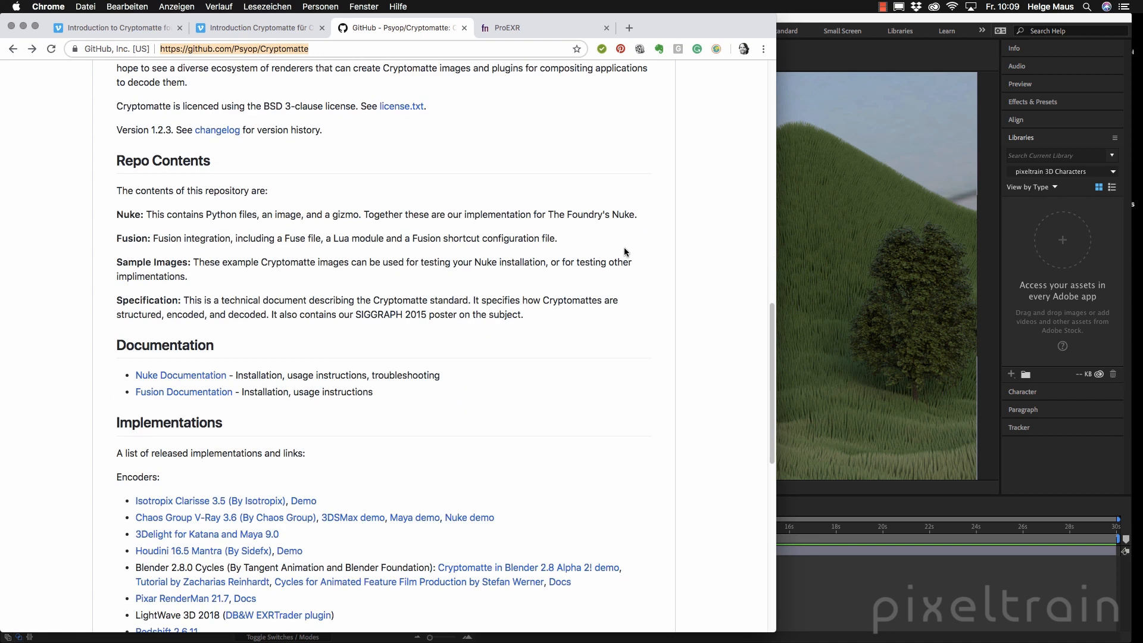
scroll("down", 3)
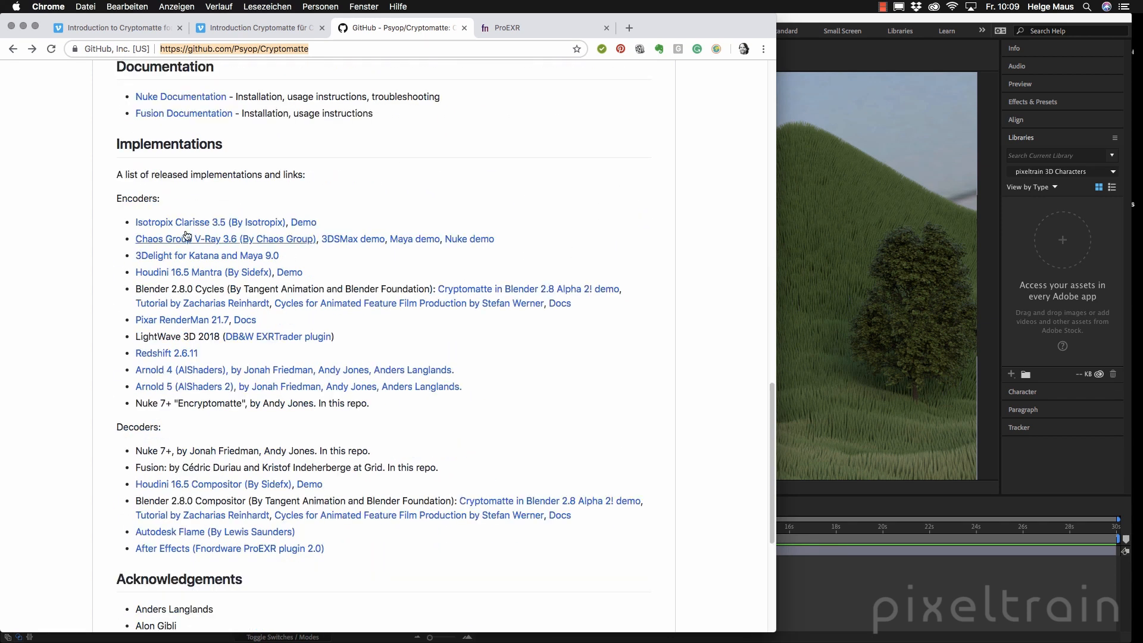
mouse_move(549, 420)
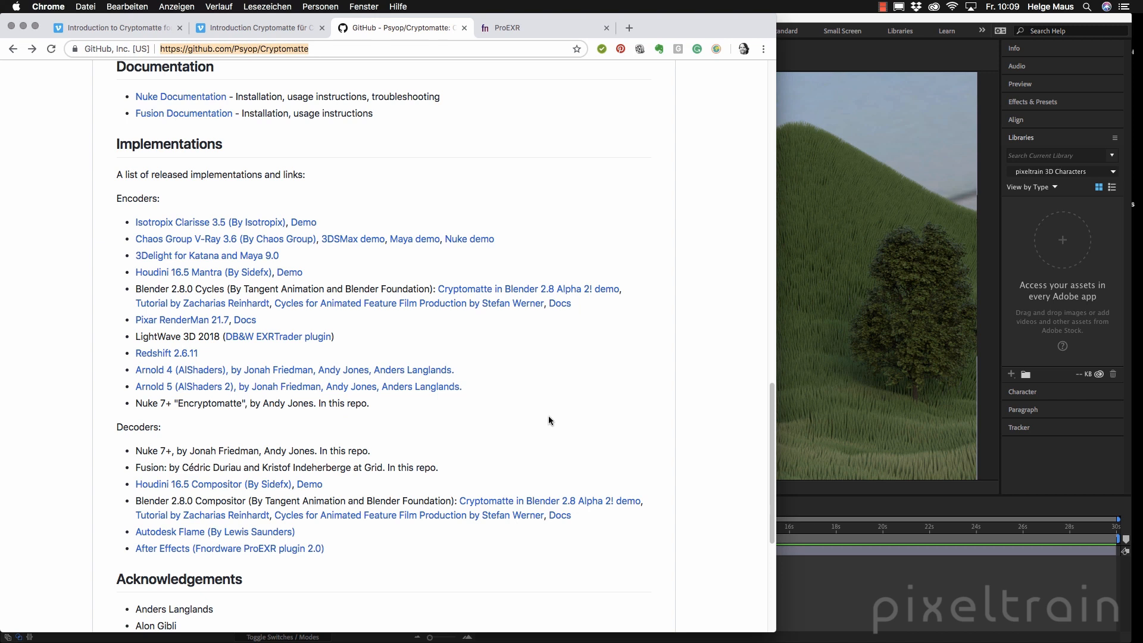
mouse_move(197, 277)
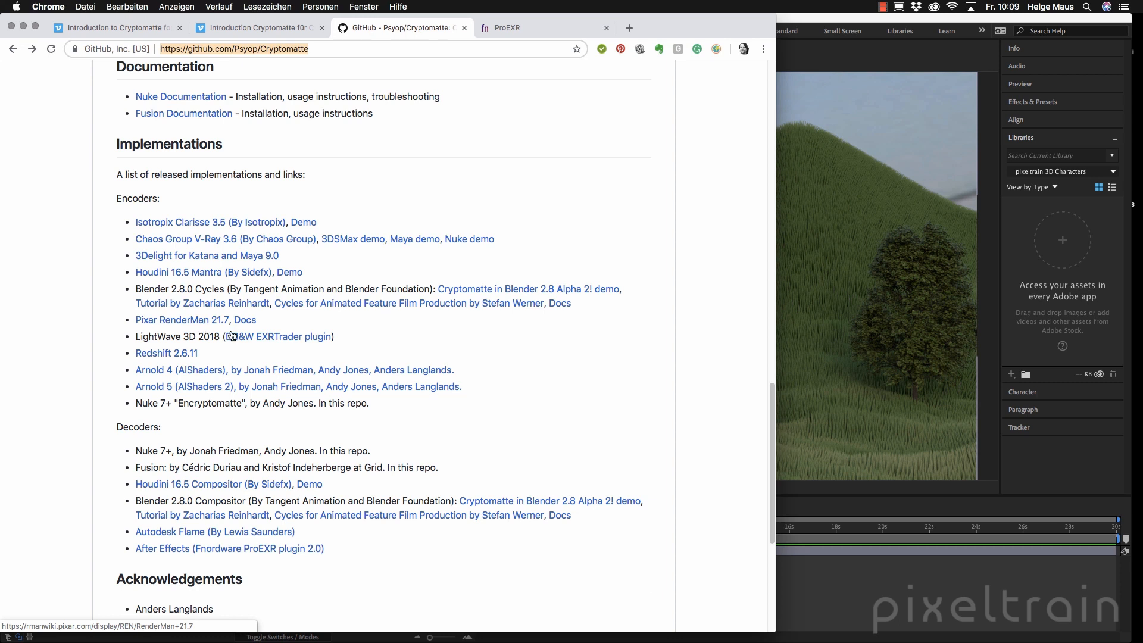
mouse_move(412, 354)
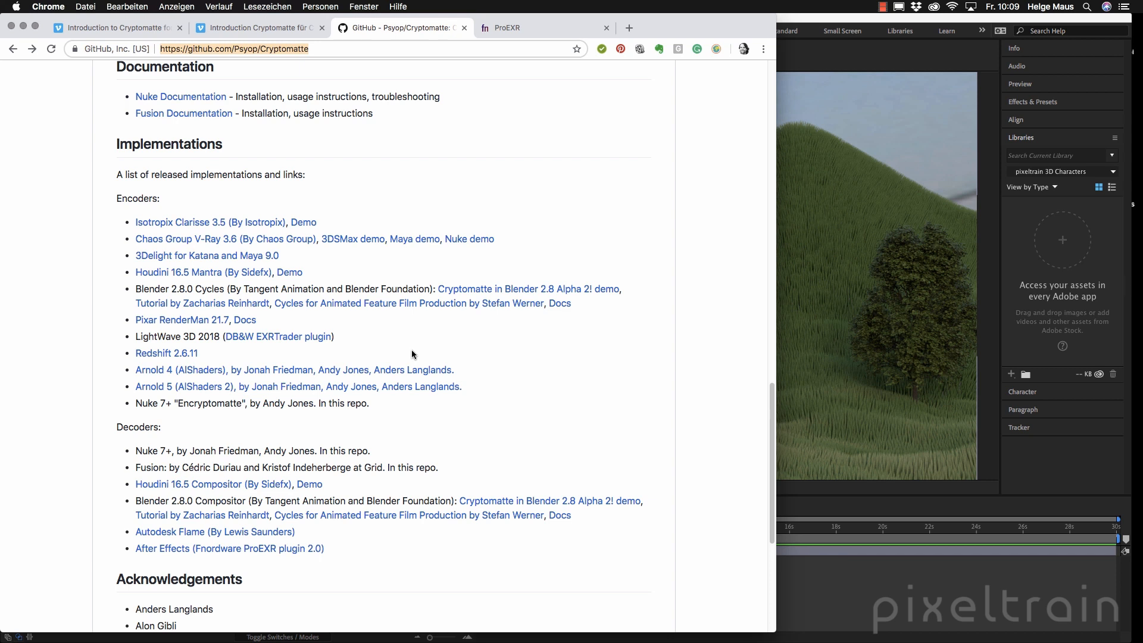
mouse_move(358, 329)
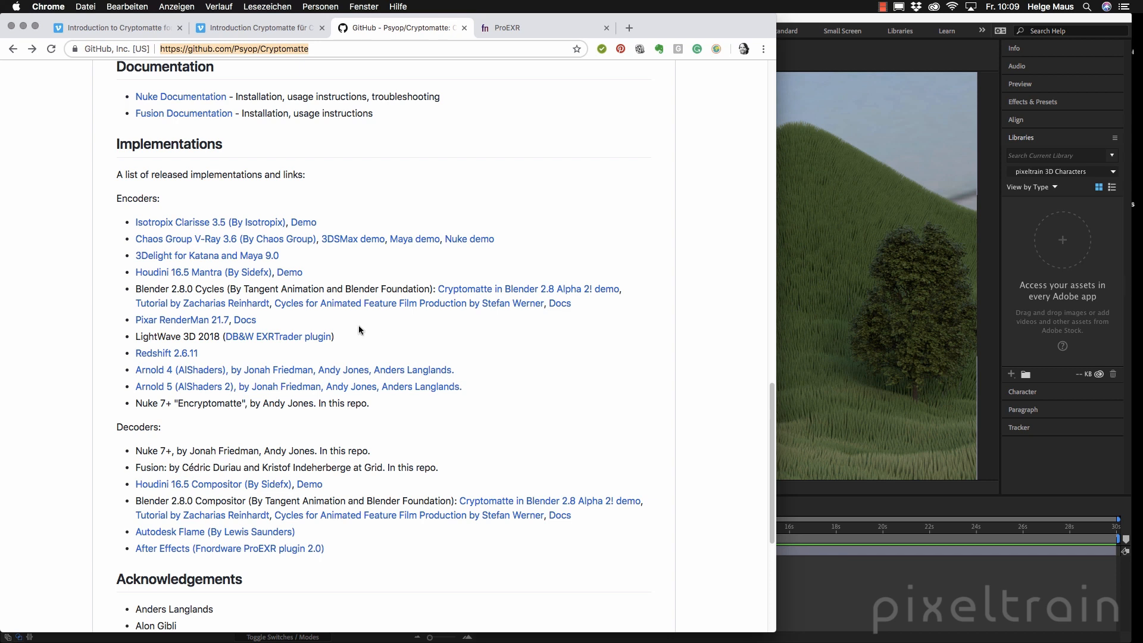
mouse_move(471, 396)
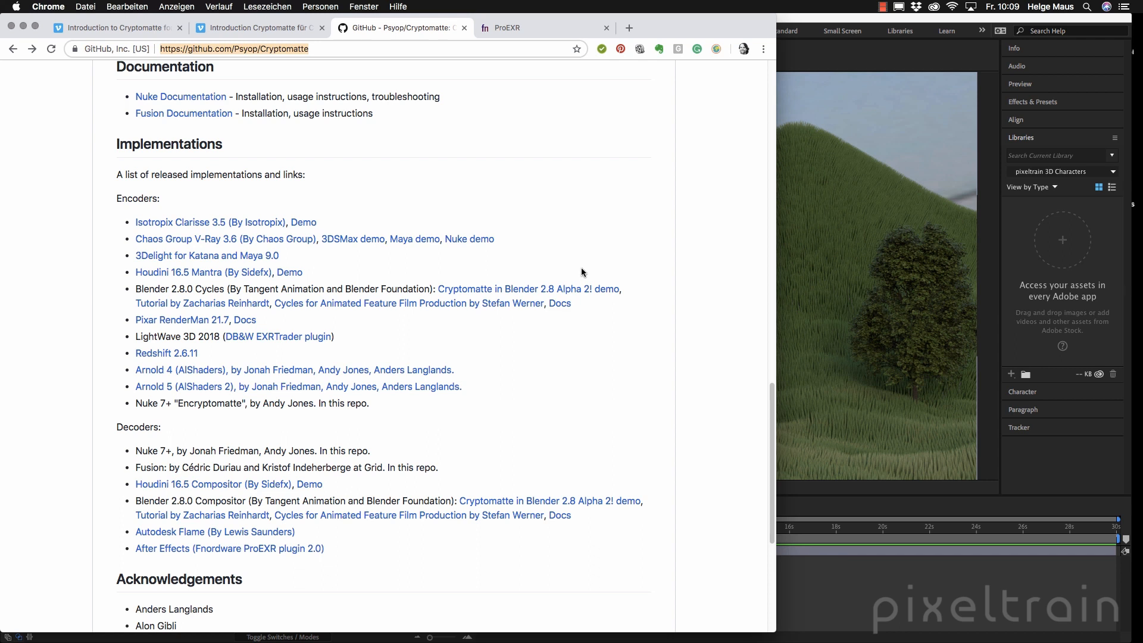
View the Vimeo Cryptomatte intro videos for Houdini FX, then Cinema 4D & Arnold 5.
left_click(113, 28)
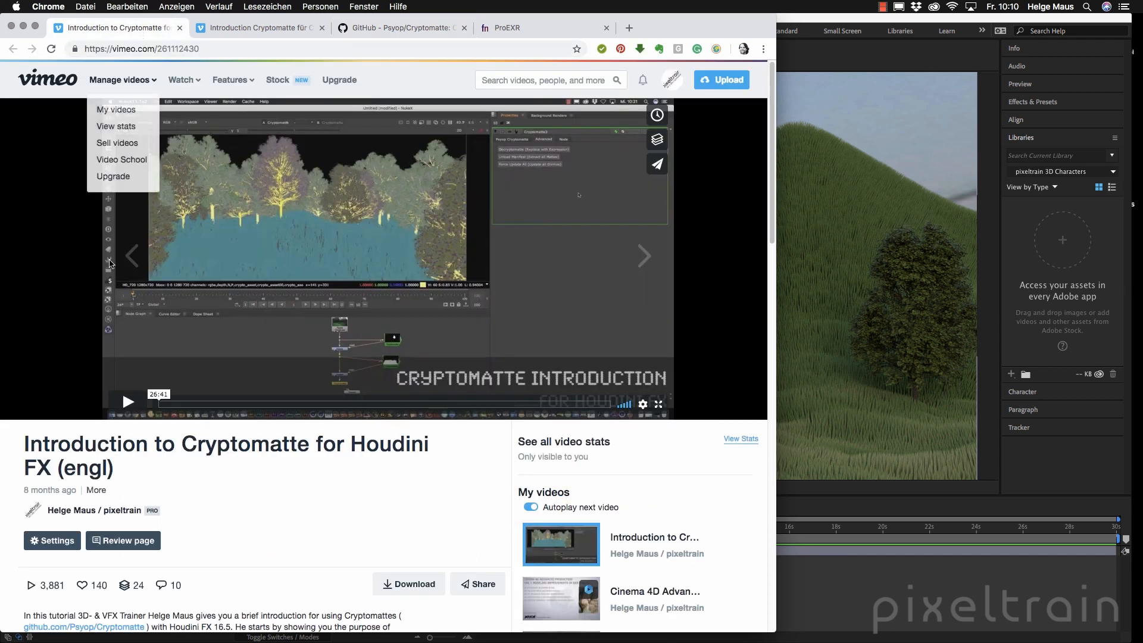
left_click(263, 523)
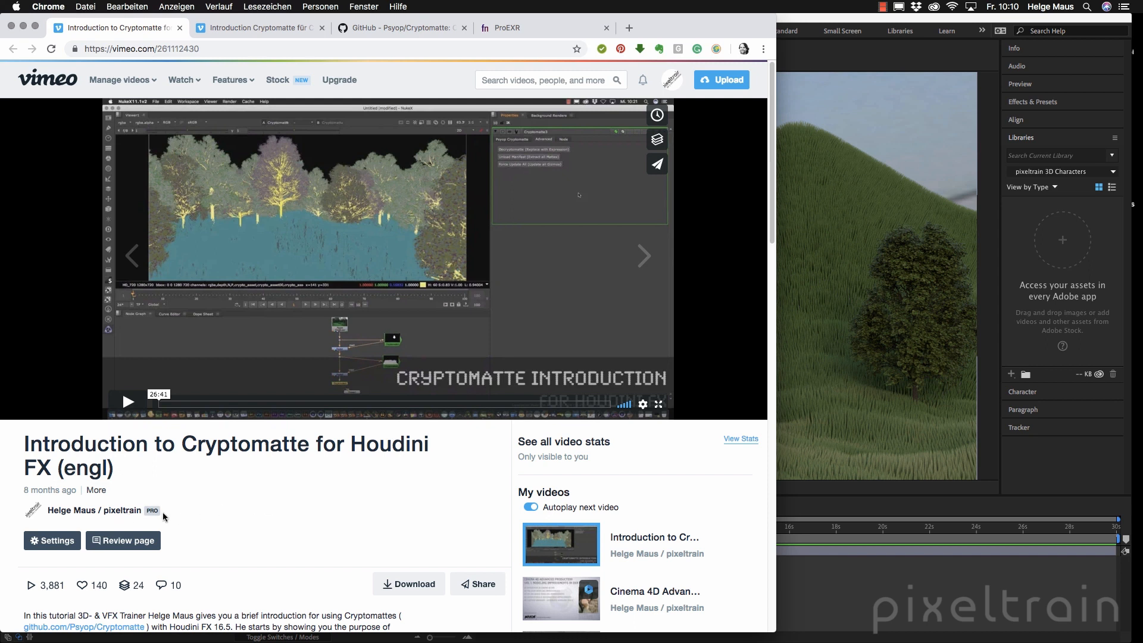
left_click(259, 28)
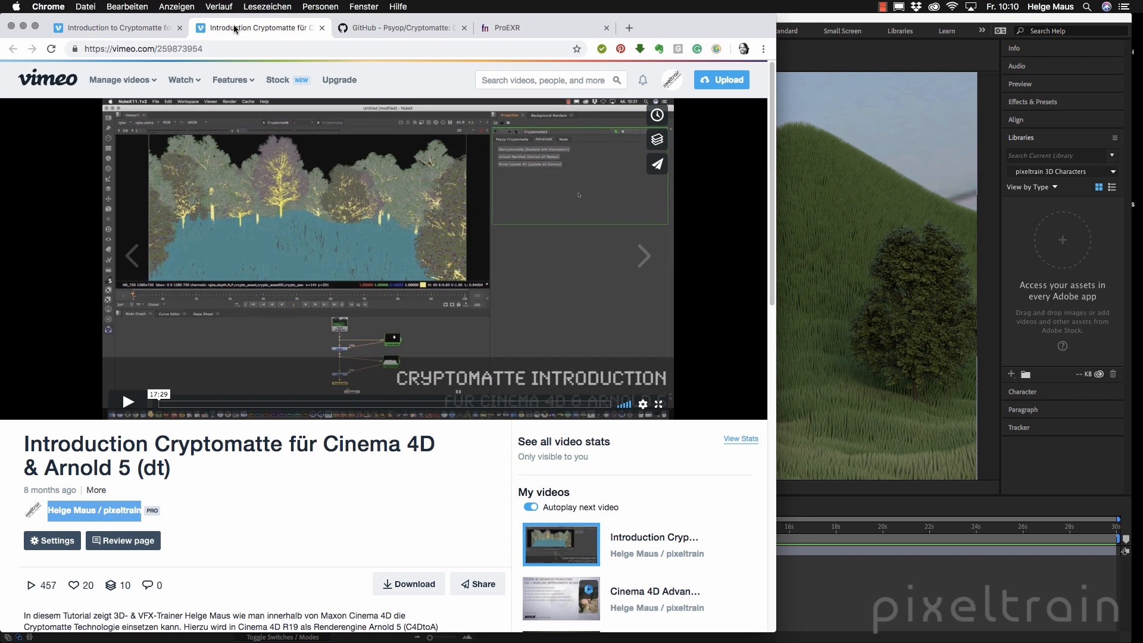
left_click(397, 28)
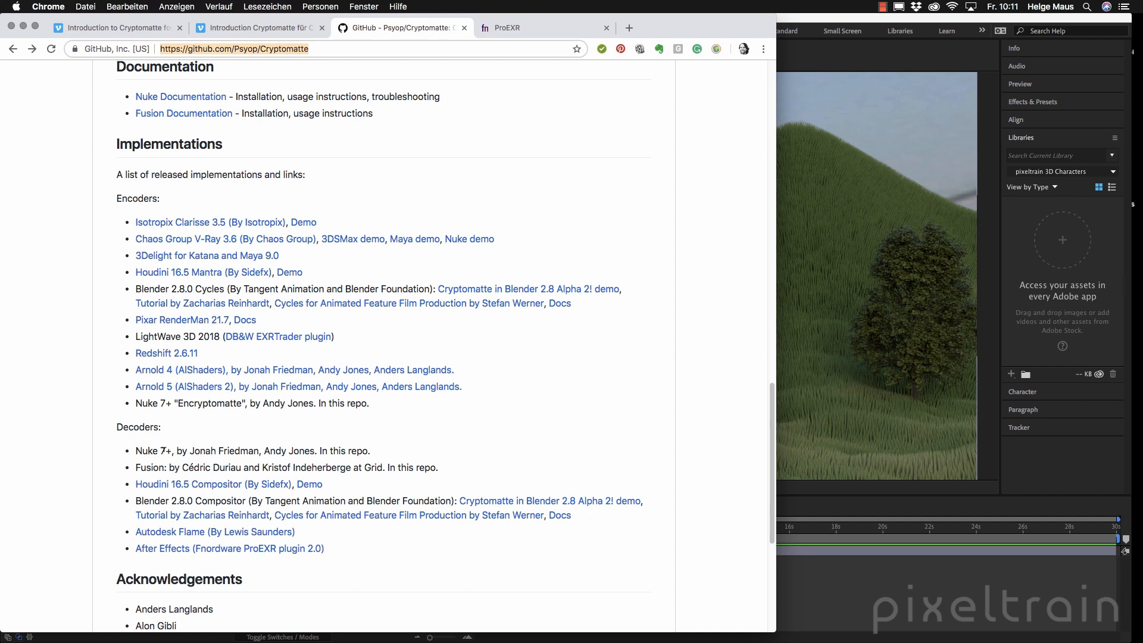
mouse_move(445, 474)
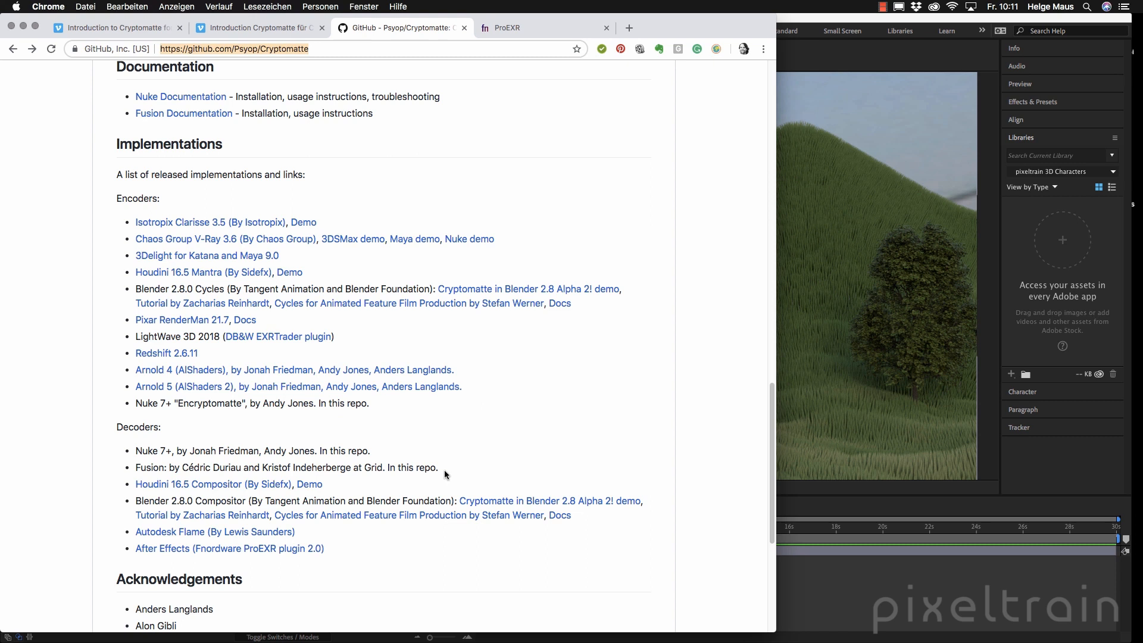
mouse_move(355, 484)
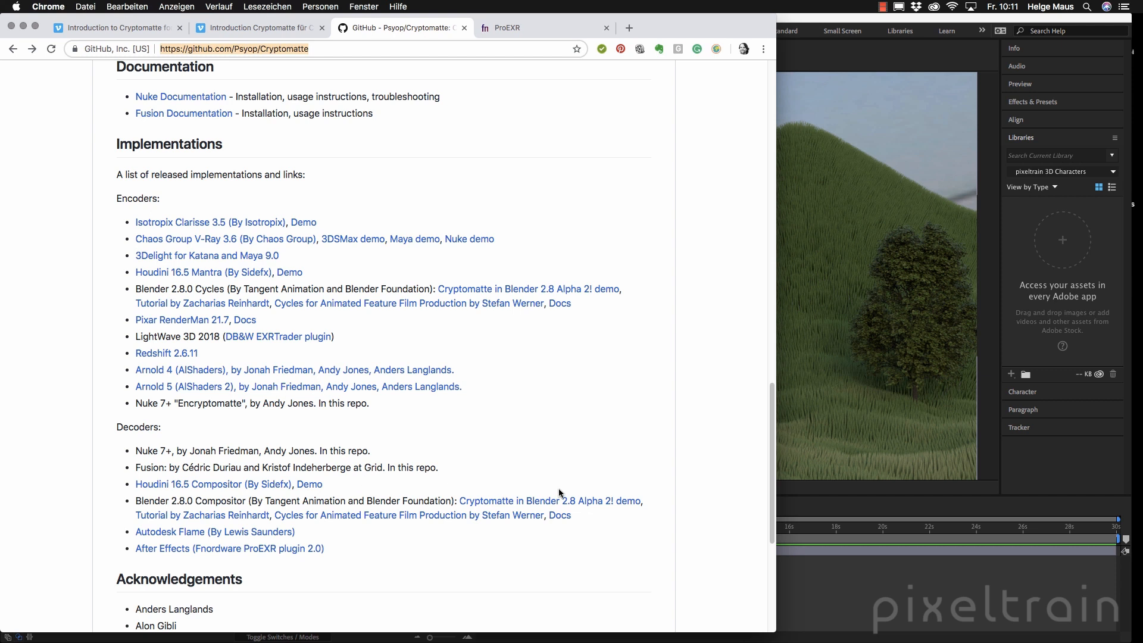
mouse_move(202, 514)
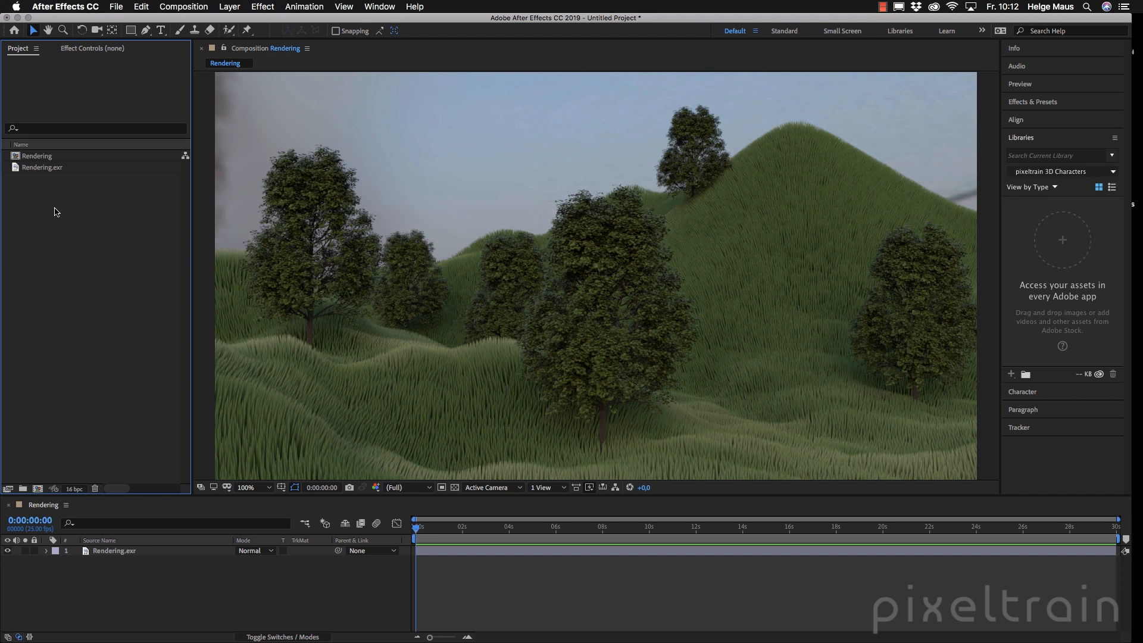
mouse_move(63, 217)
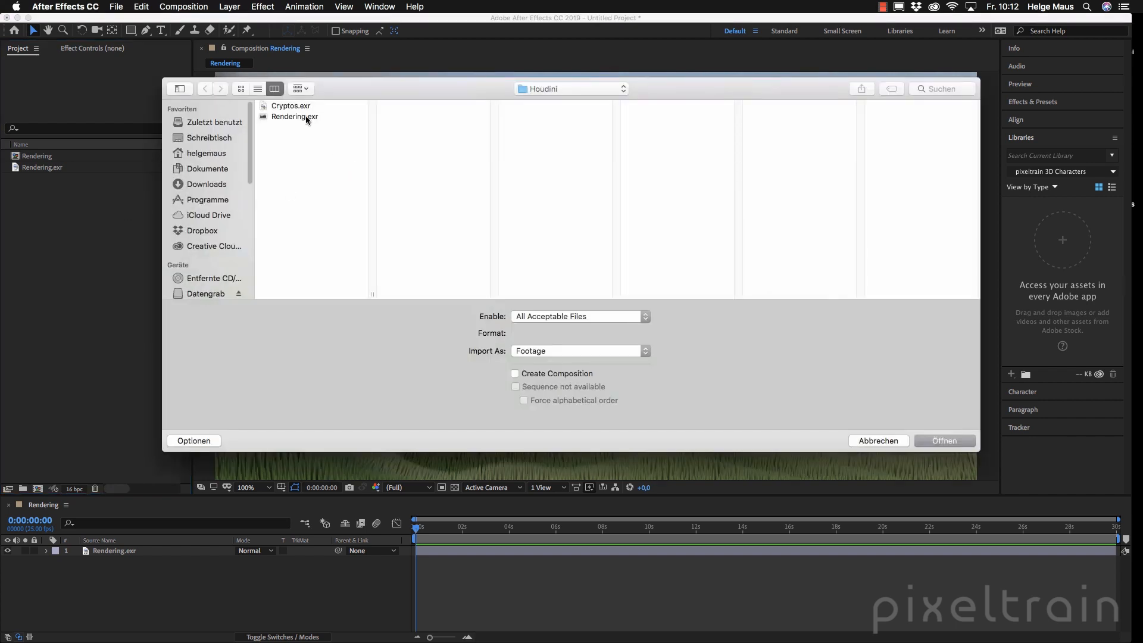
Import Cryptos.exr from the Houdini folder and build a Cryptos composition from it.
left_click(291, 106)
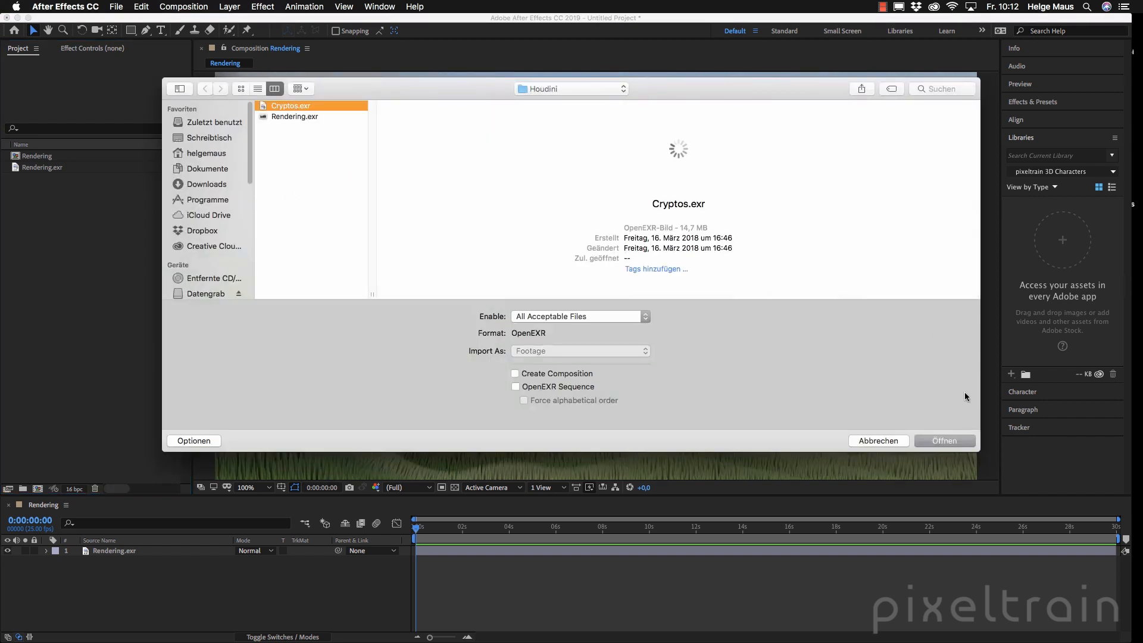
left_click(944, 441)
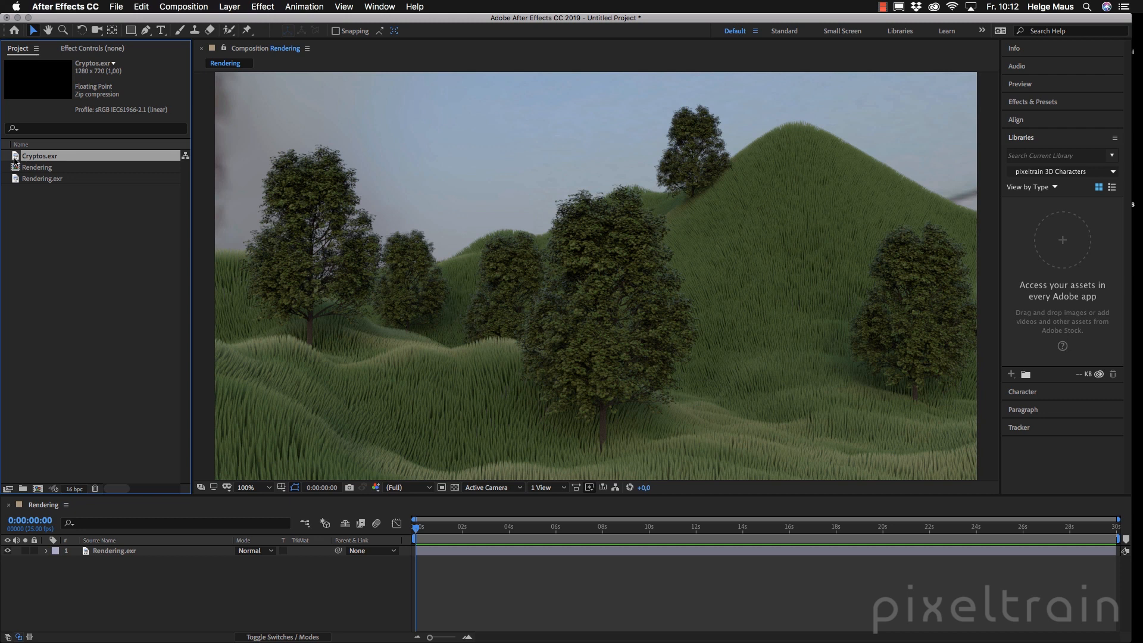
double_click(39, 156)
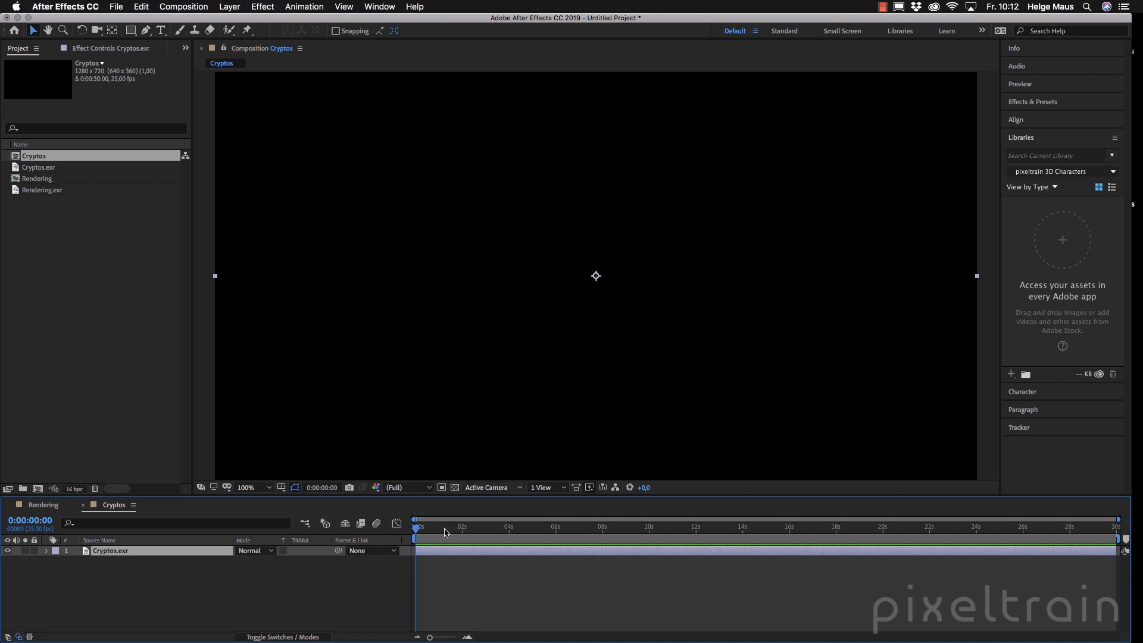
left_click(110, 550)
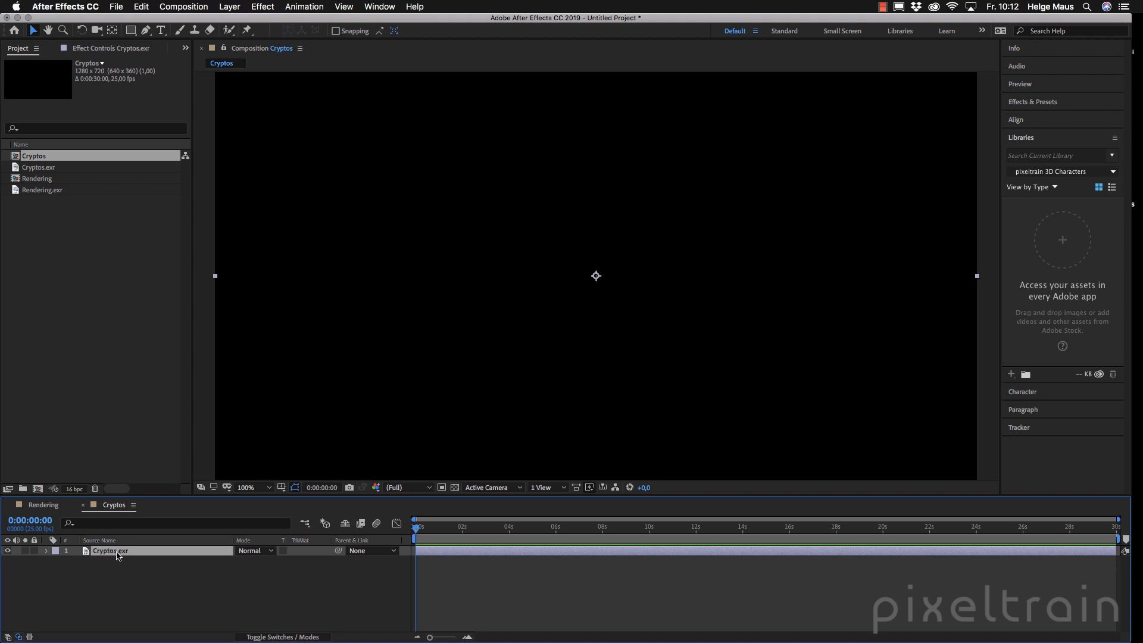
mouse_move(247, 18)
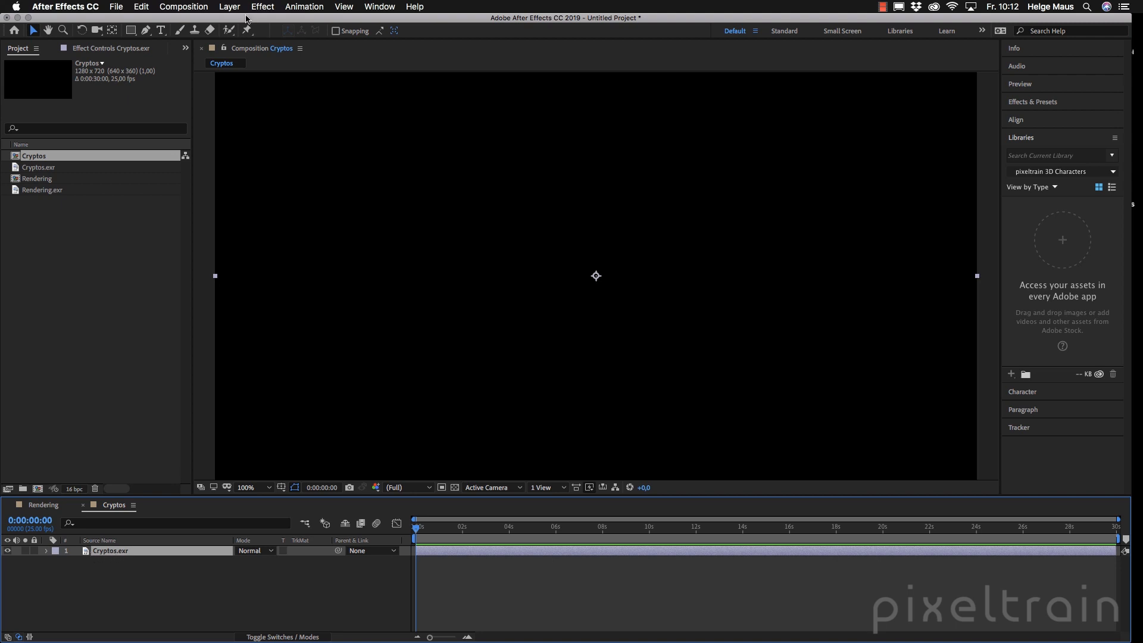
left_click(262, 7)
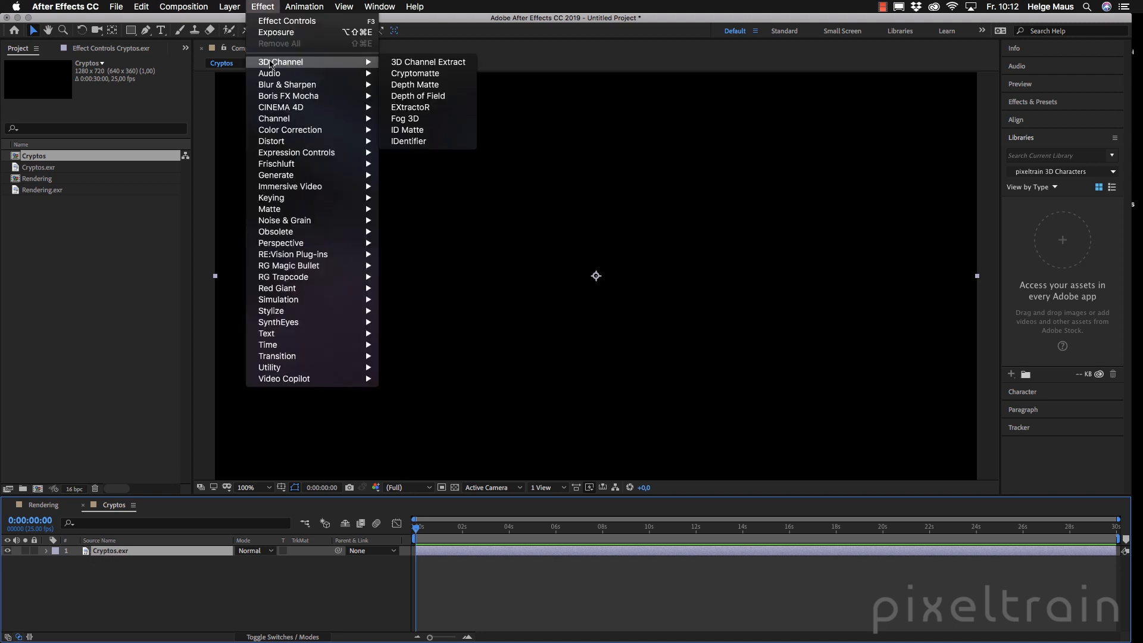
mouse_move(416, 72)
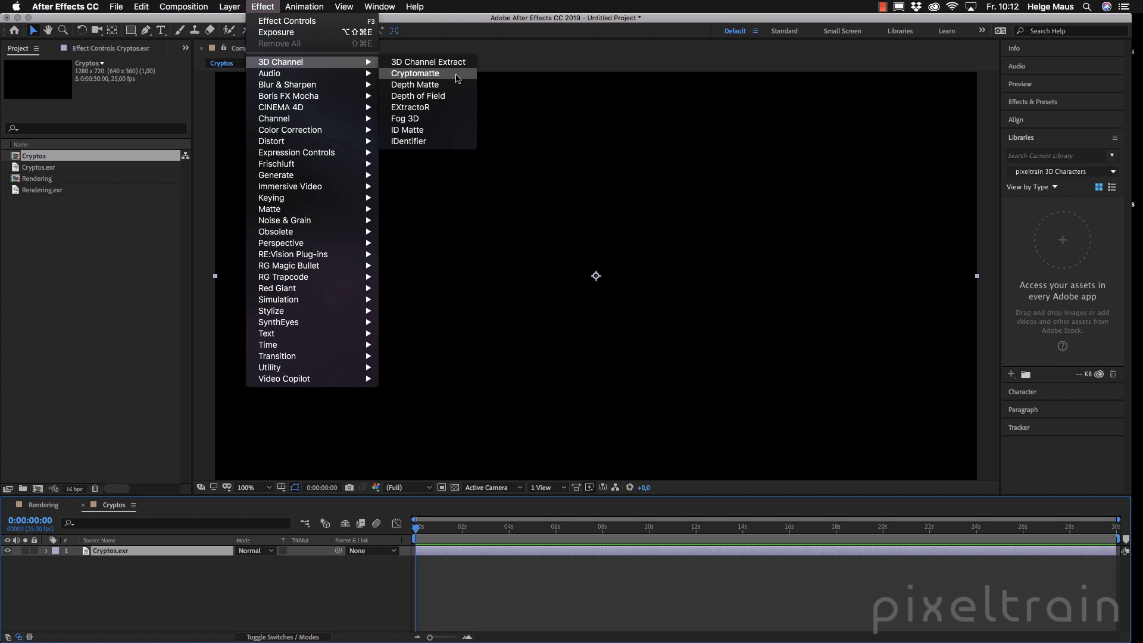
left_click(415, 72)
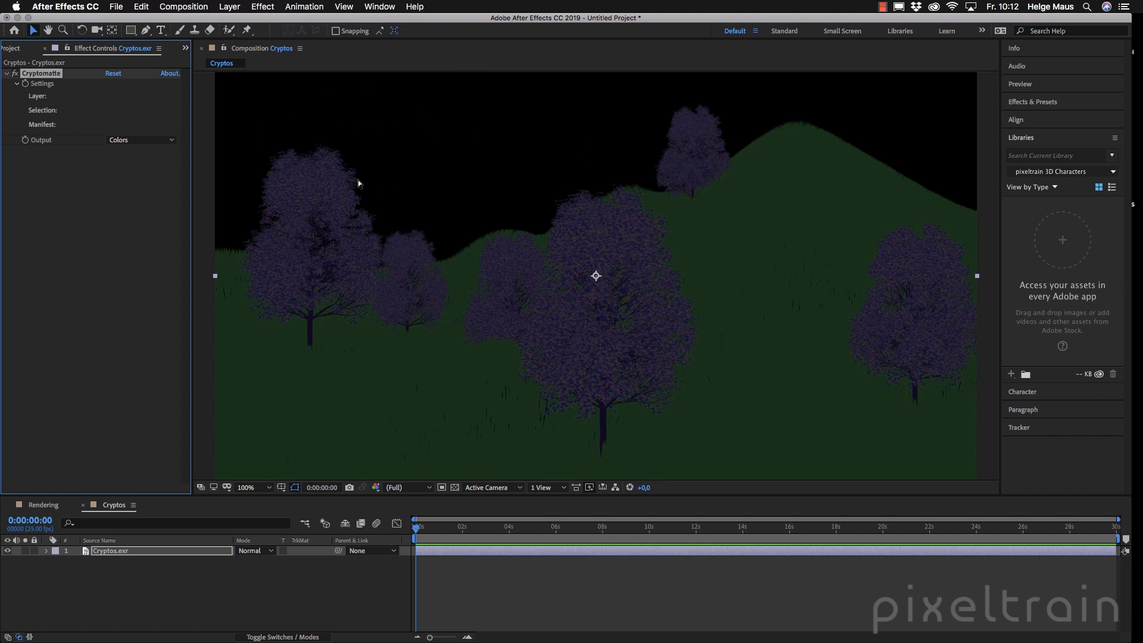
left_click(256, 487)
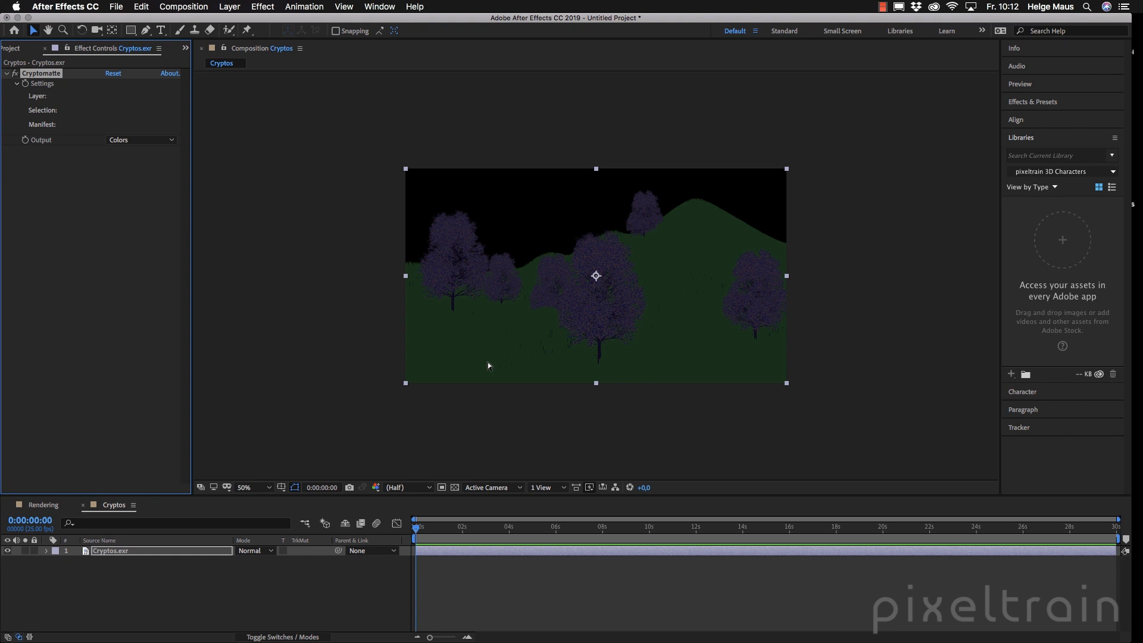
mouse_move(707, 315)
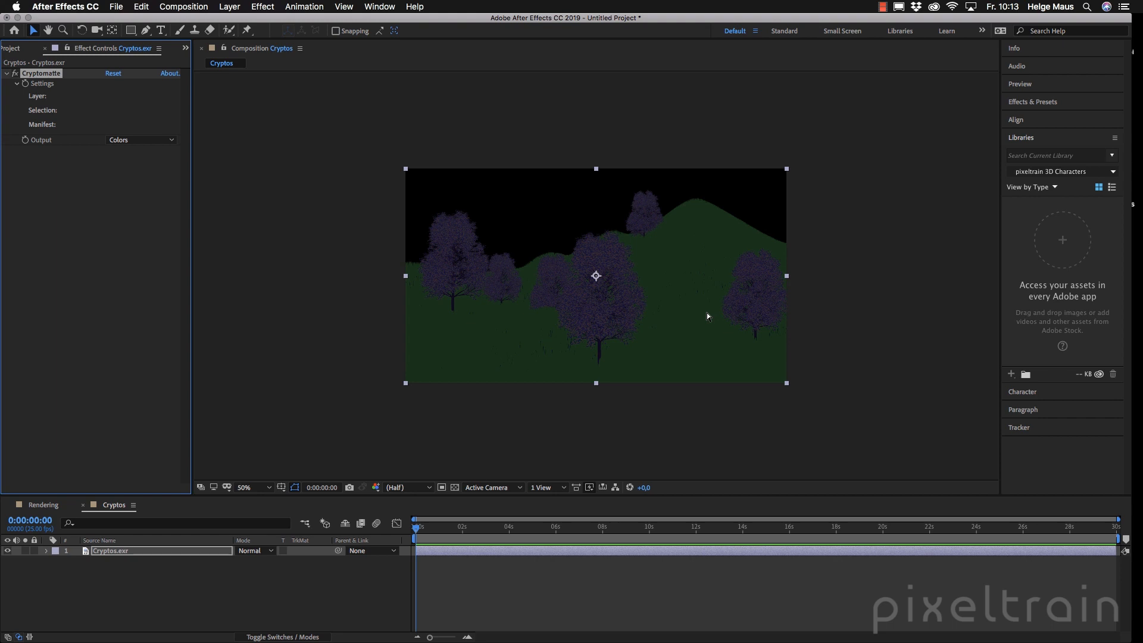
mouse_move(99, 96)
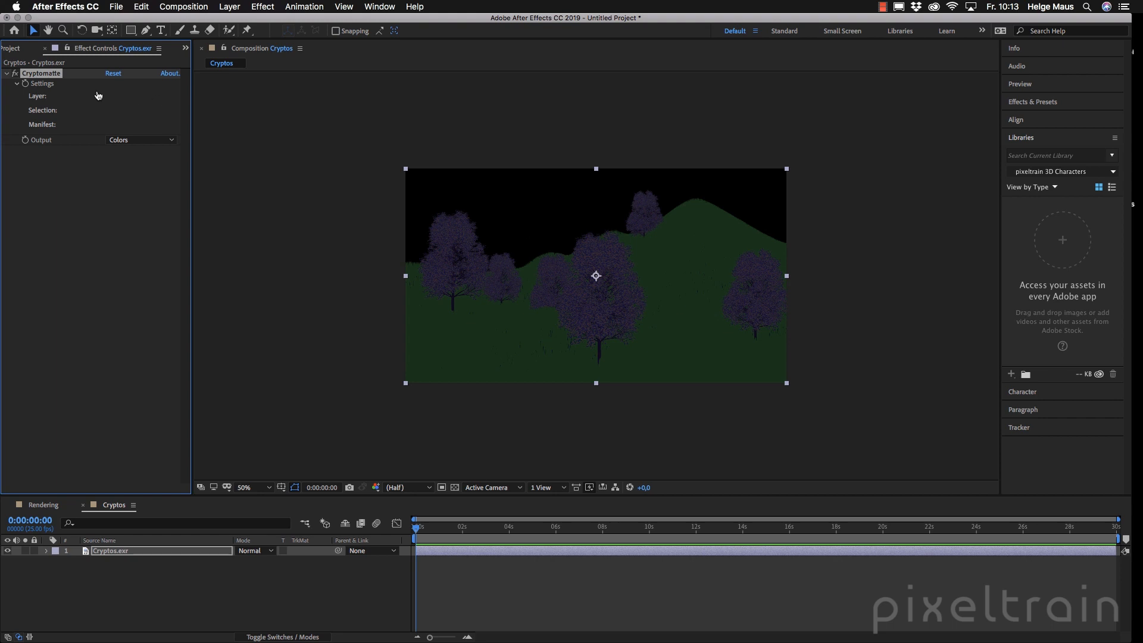
mouse_move(135, 93)
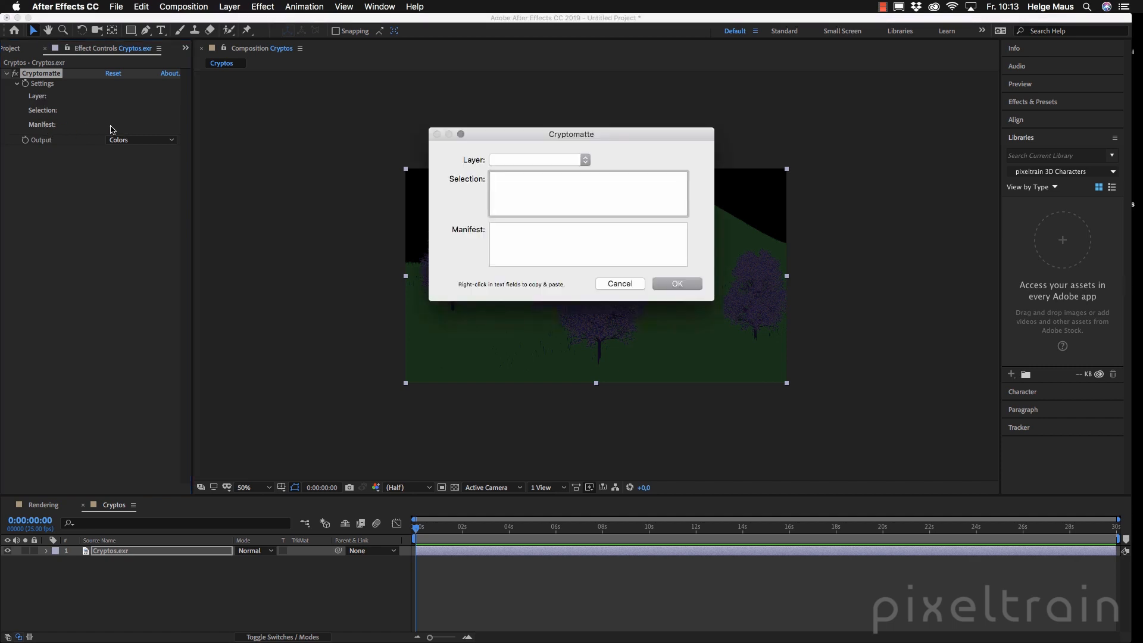
Set the Cryptomatte effect's Layer to CryptoObject so objects render as flat colours.
left_click_drag(571, 134, 262, 83)
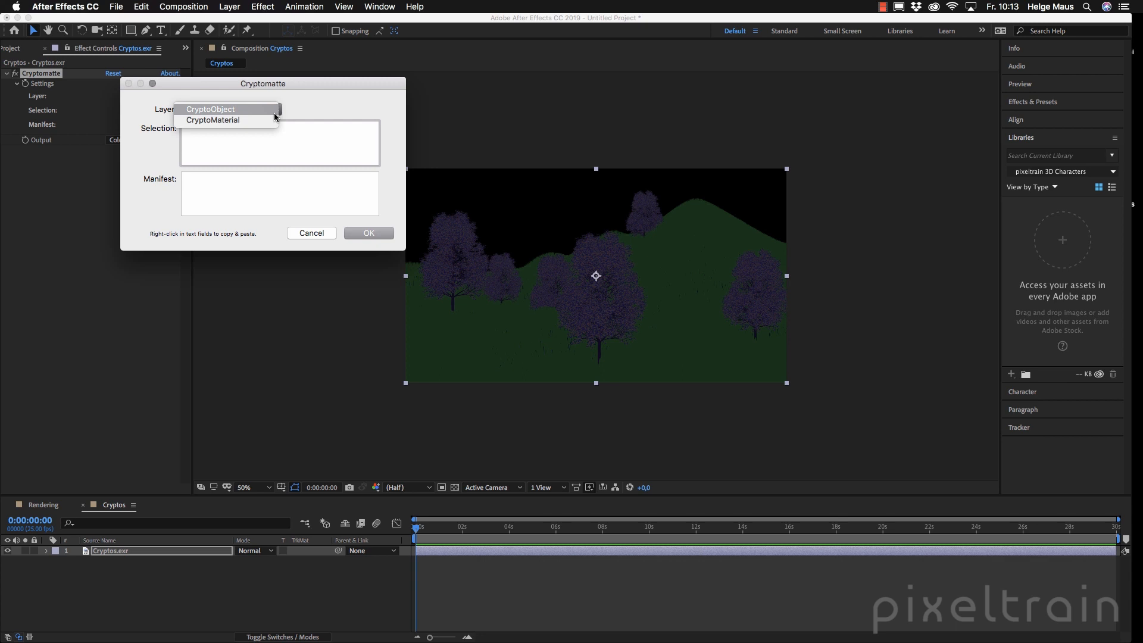
mouse_move(244, 117)
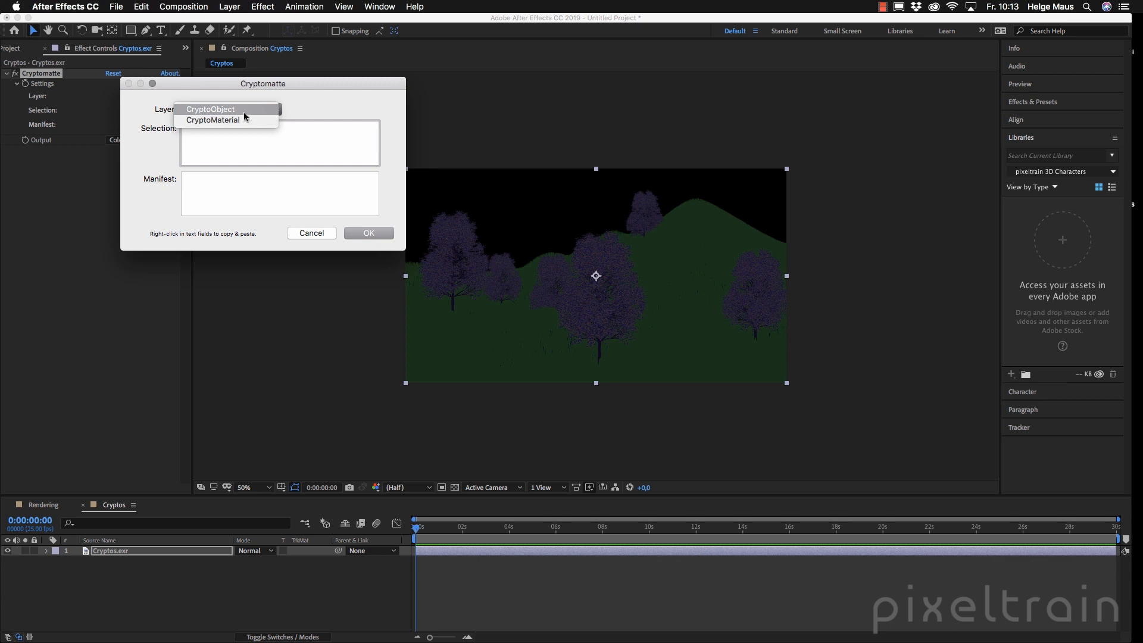
left_click(210, 108)
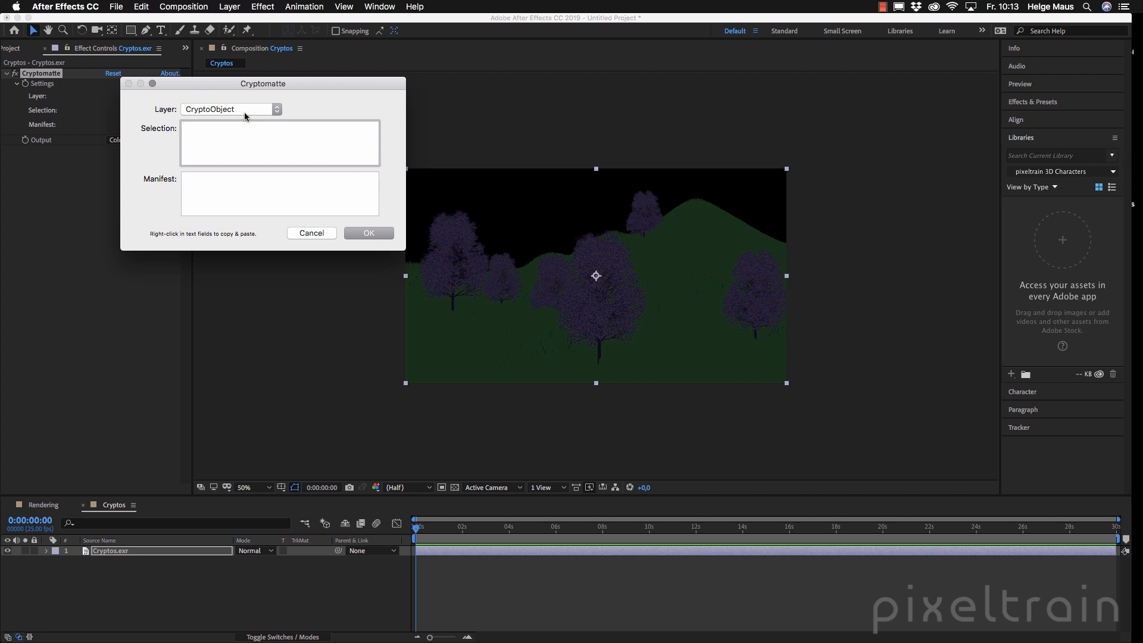
left_click(280, 142)
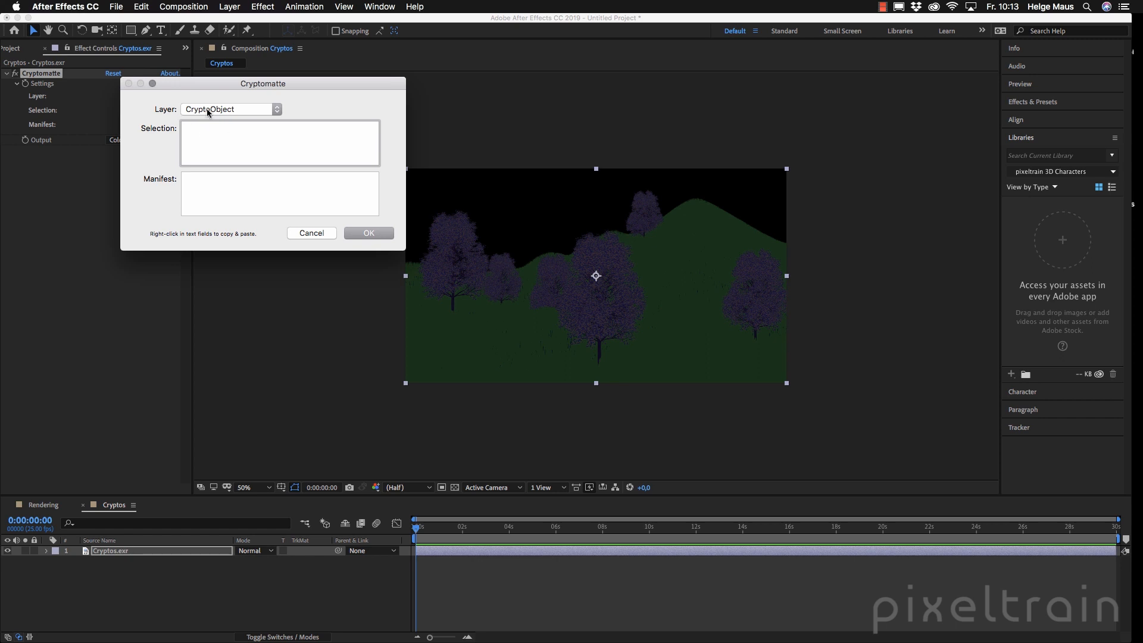
left_click(368, 233)
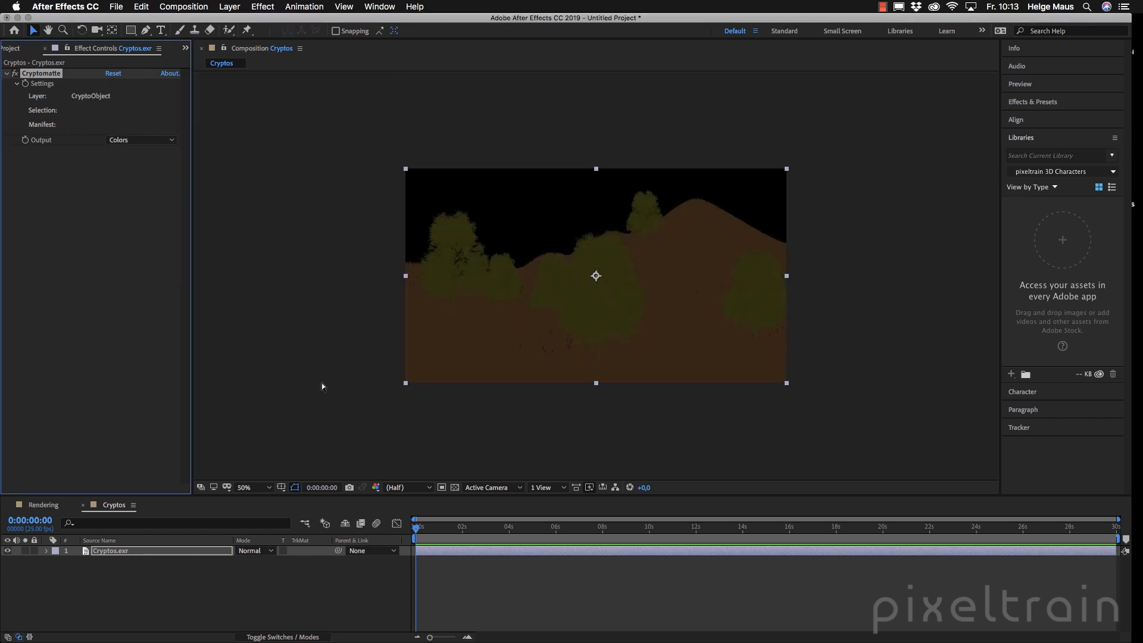
left_click(244, 487)
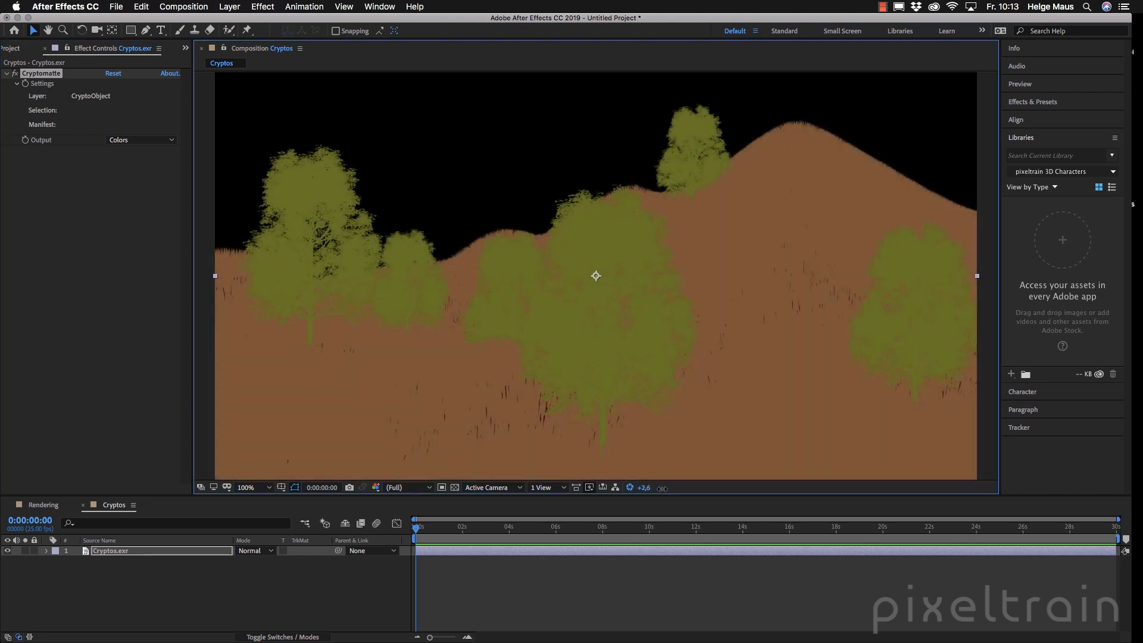
mouse_move(285, 237)
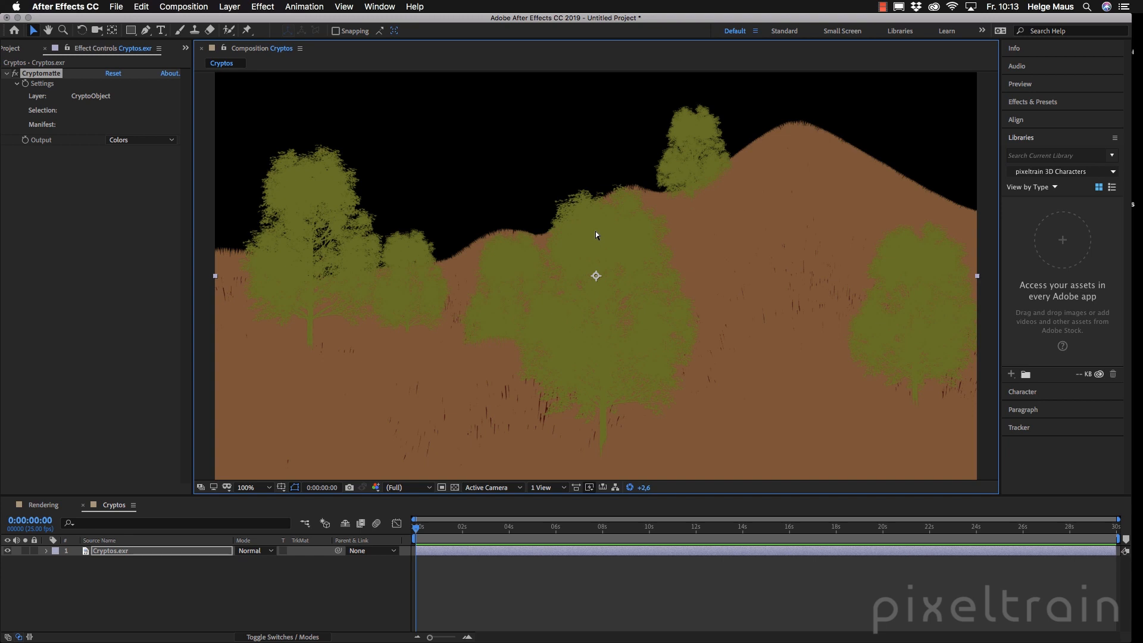
mouse_move(544, 423)
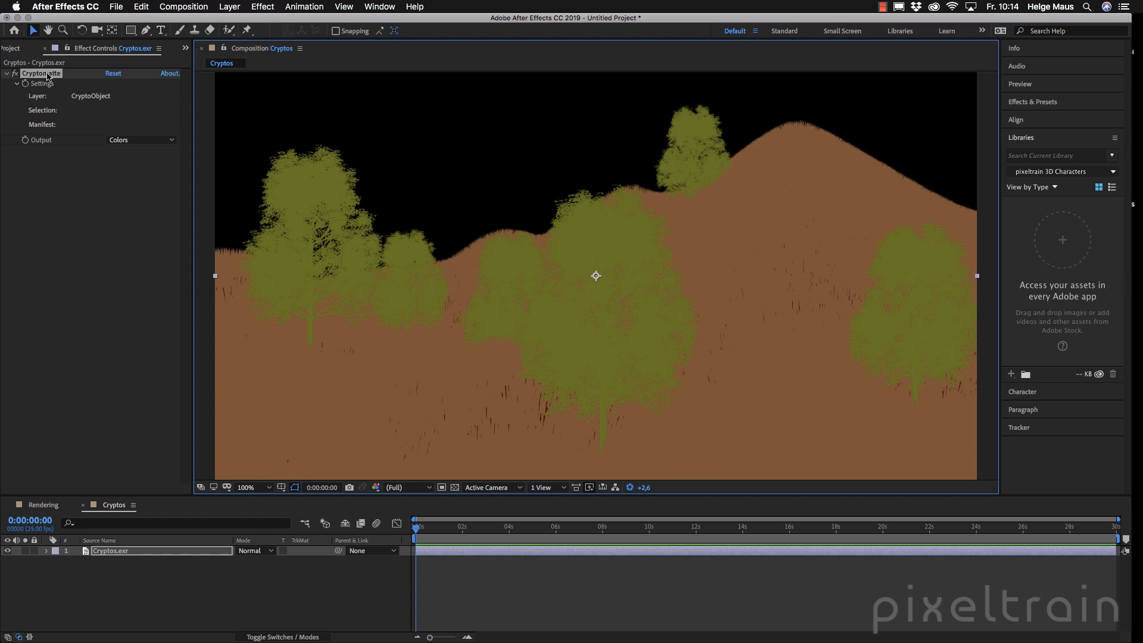
mouse_move(408, 214)
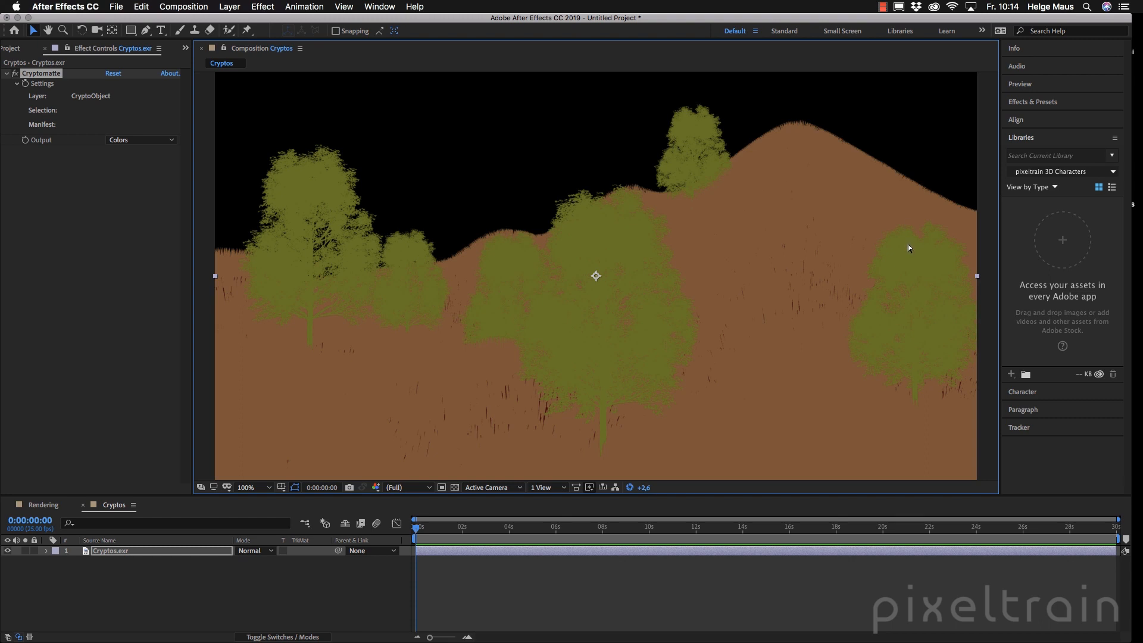
mouse_move(611, 429)
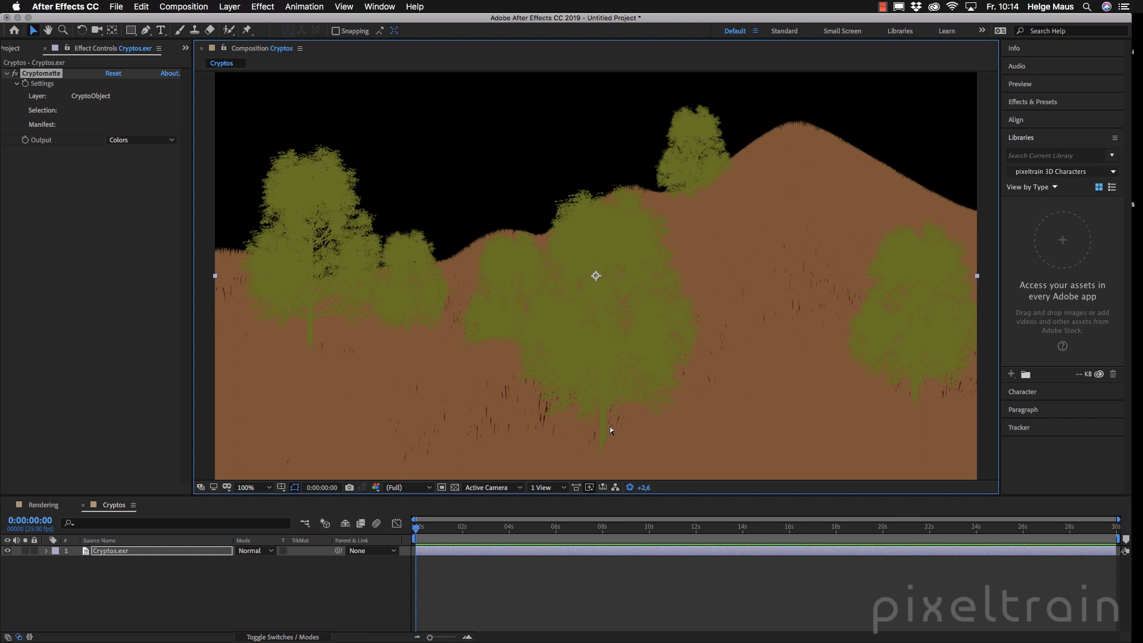
mouse_move(605, 417)
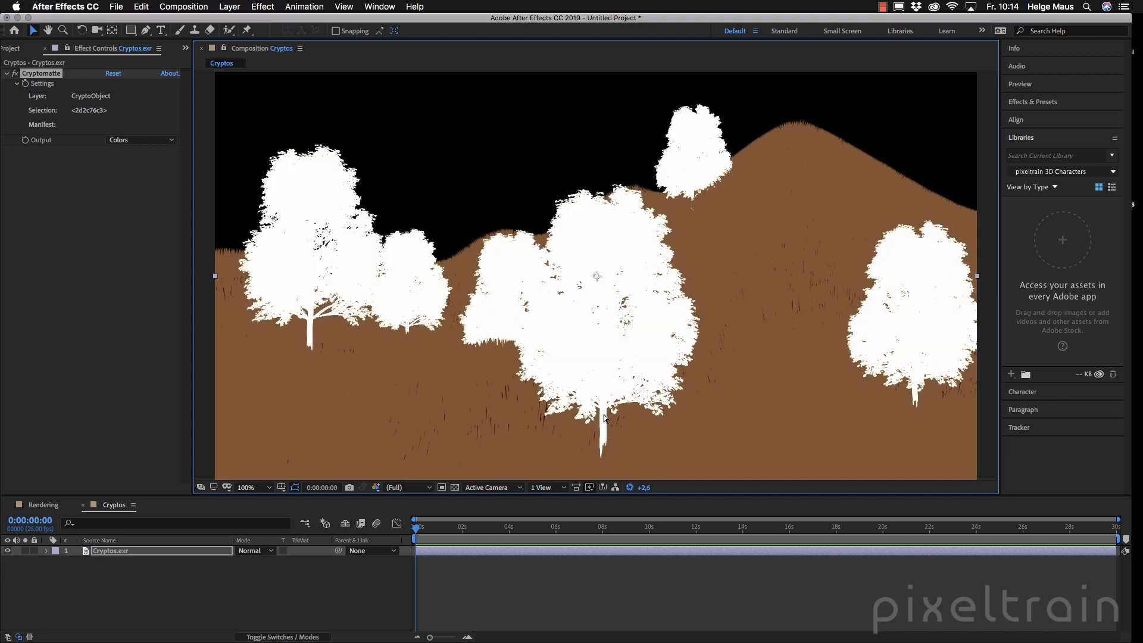
mouse_move(708, 139)
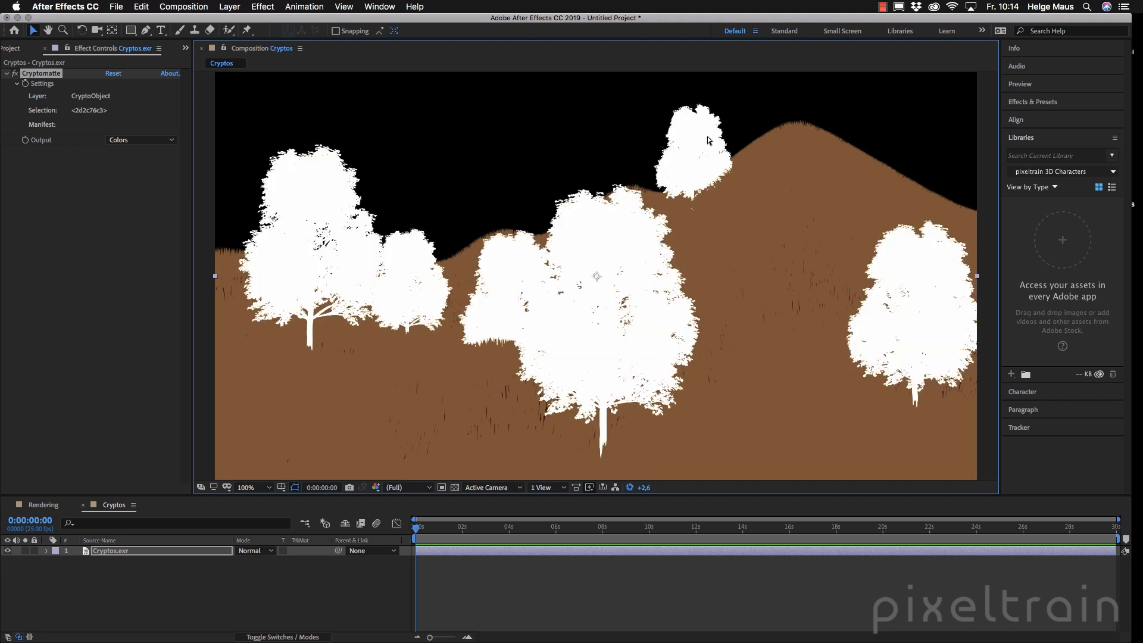
mouse_move(575, 335)
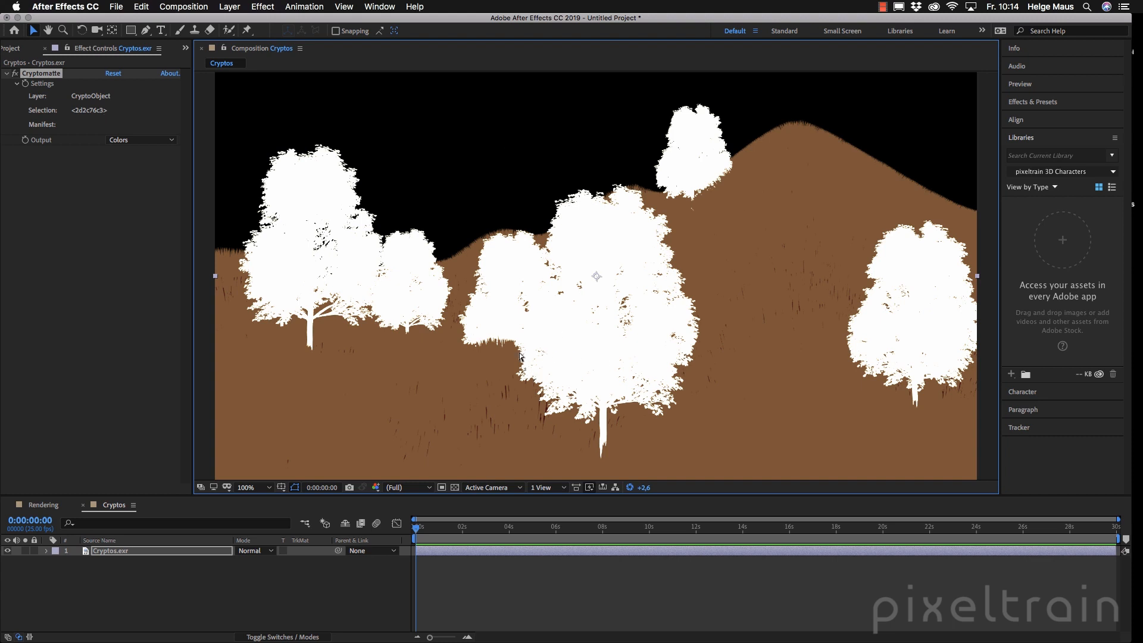
mouse_move(664, 255)
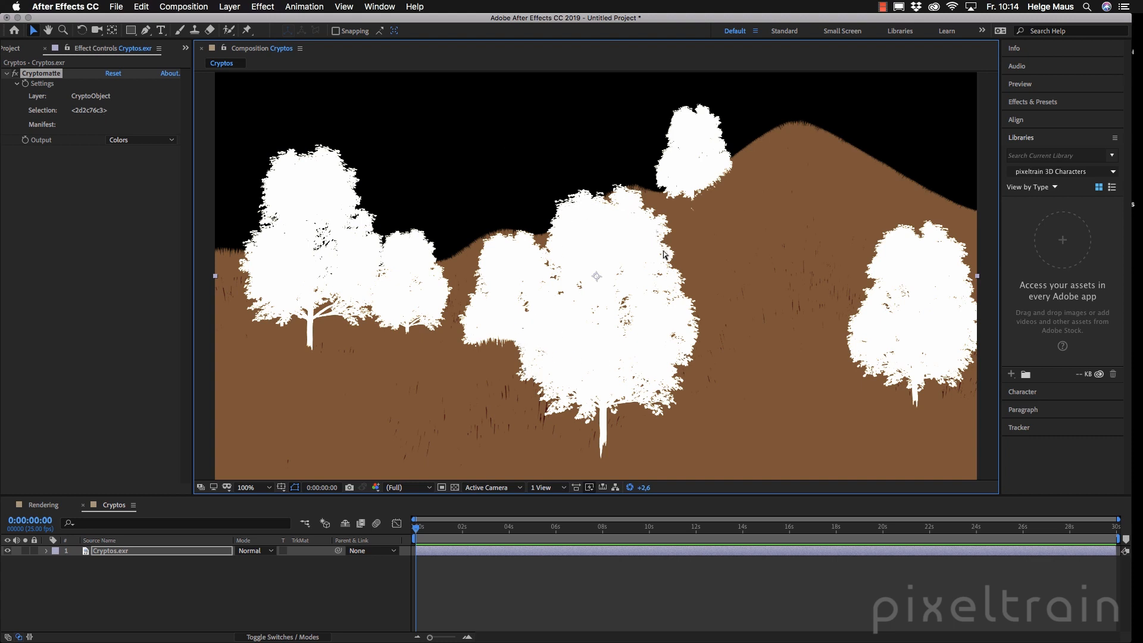
mouse_move(665, 259)
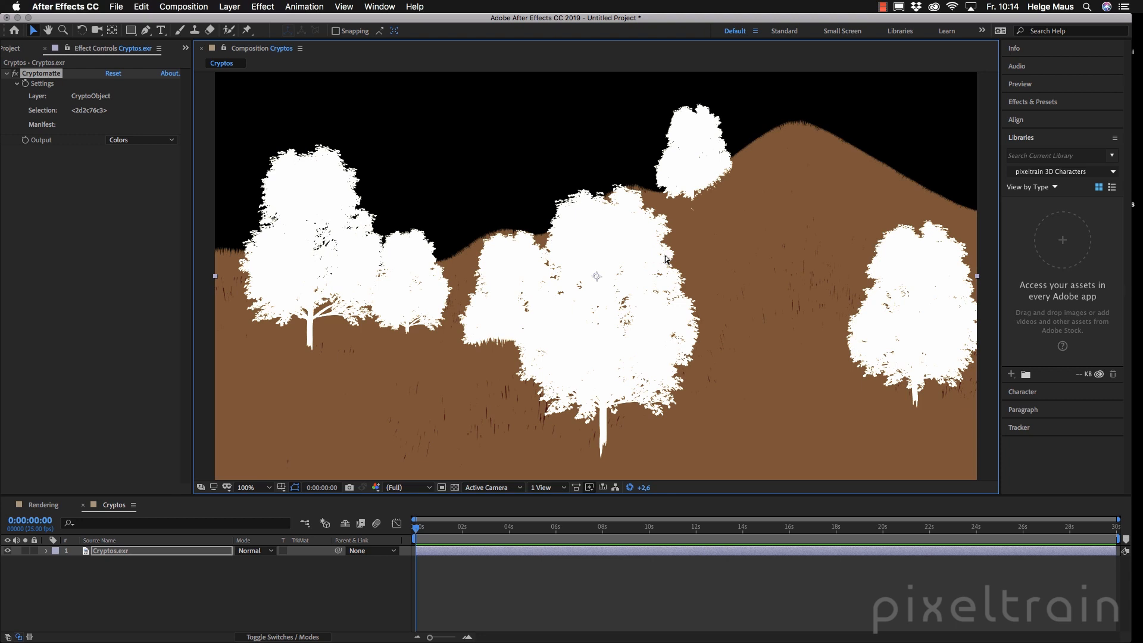
mouse_move(782, 282)
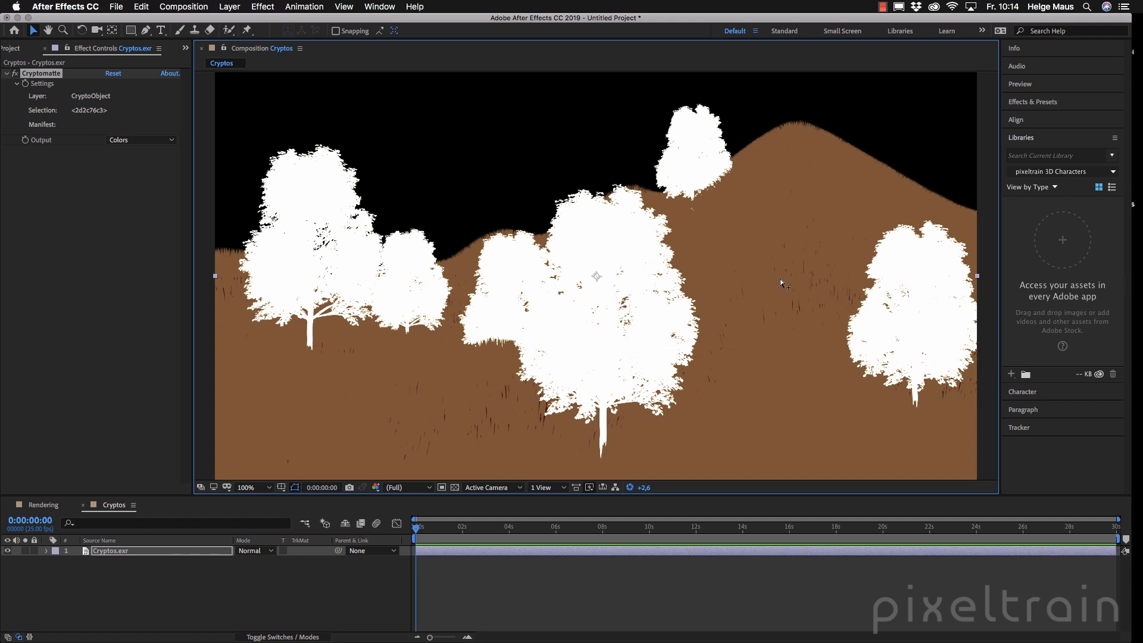
mouse_move(718, 217)
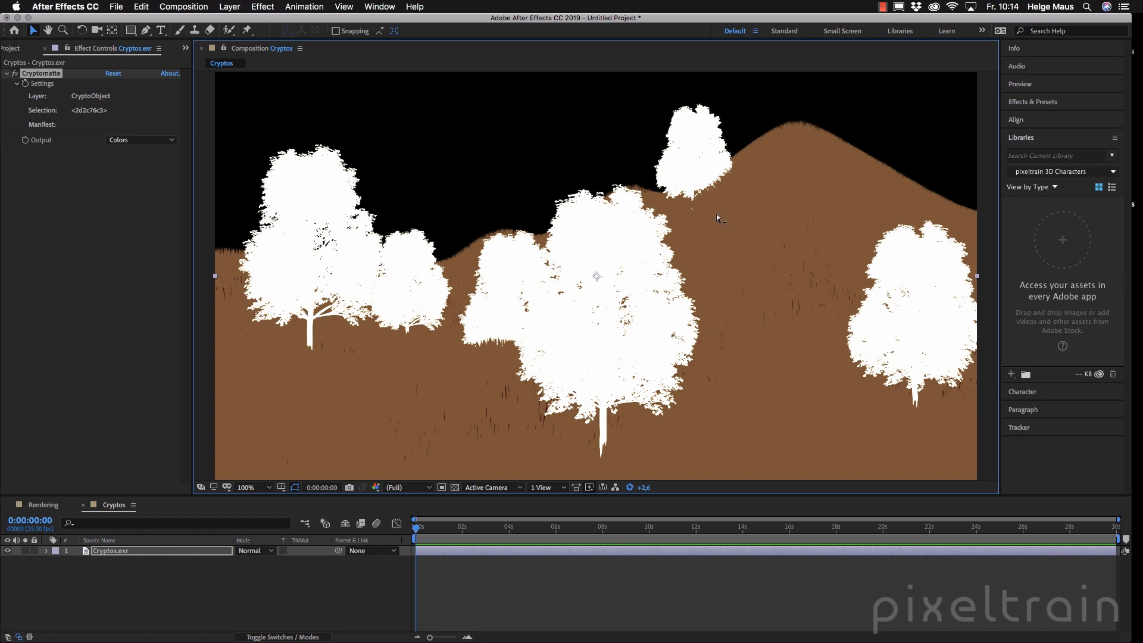
mouse_move(767, 176)
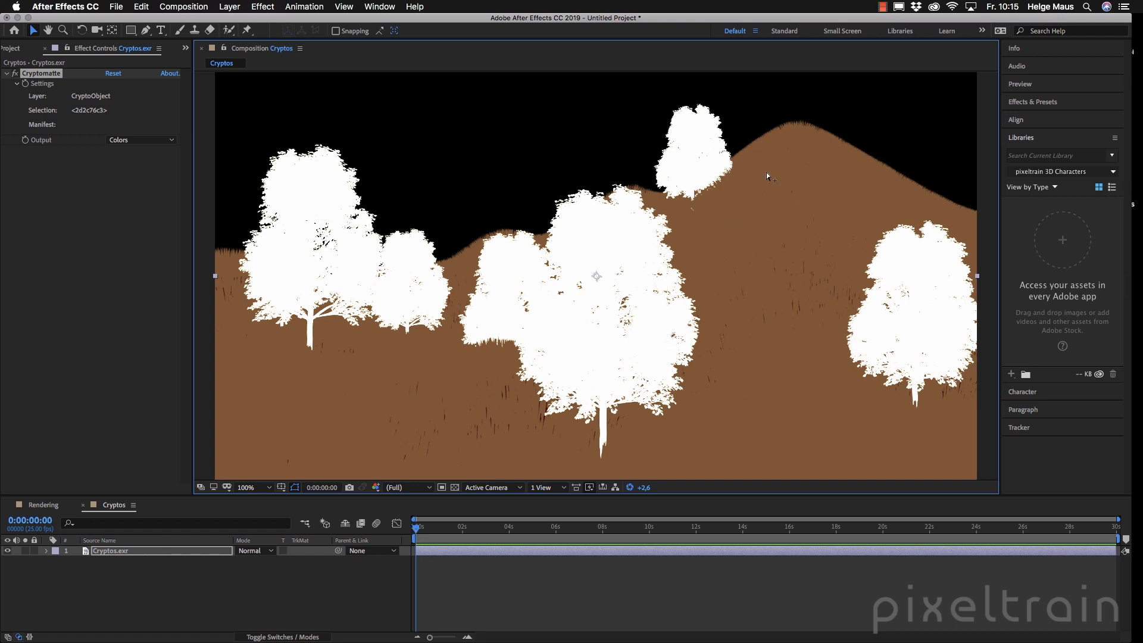
left_click(766, 160)
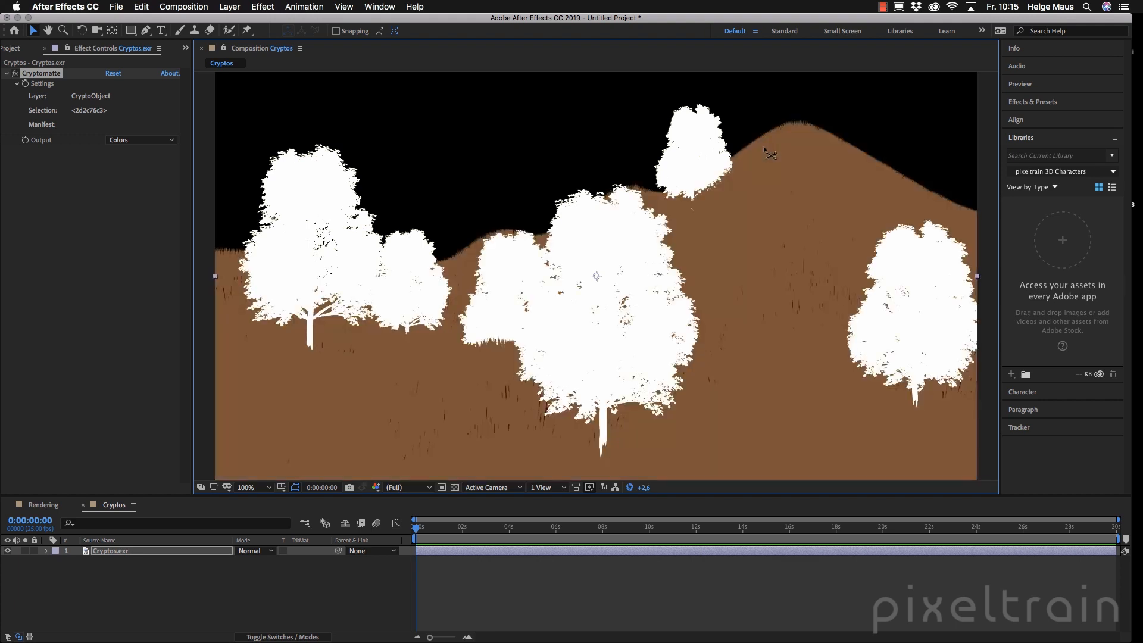
mouse_move(766, 151)
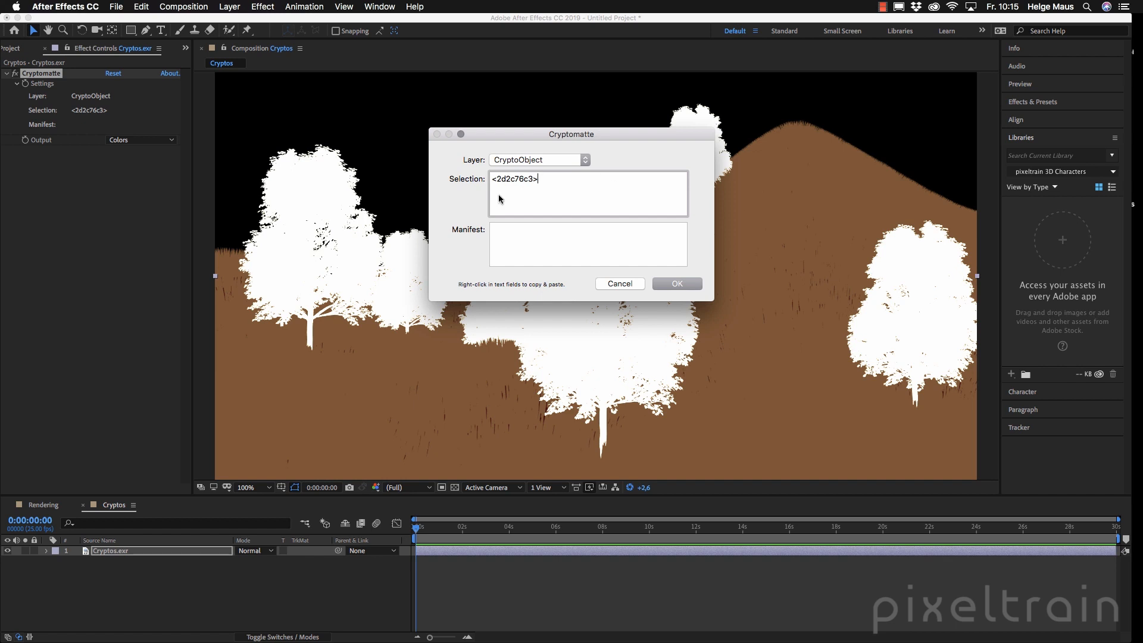
mouse_move(626, 288)
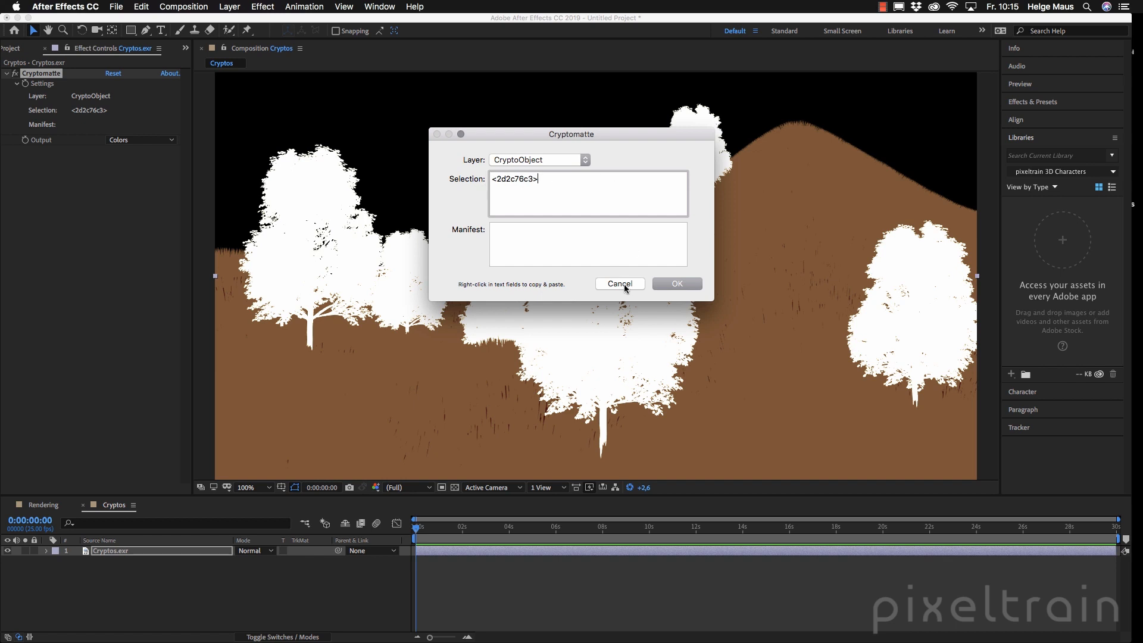
mouse_move(617, 274)
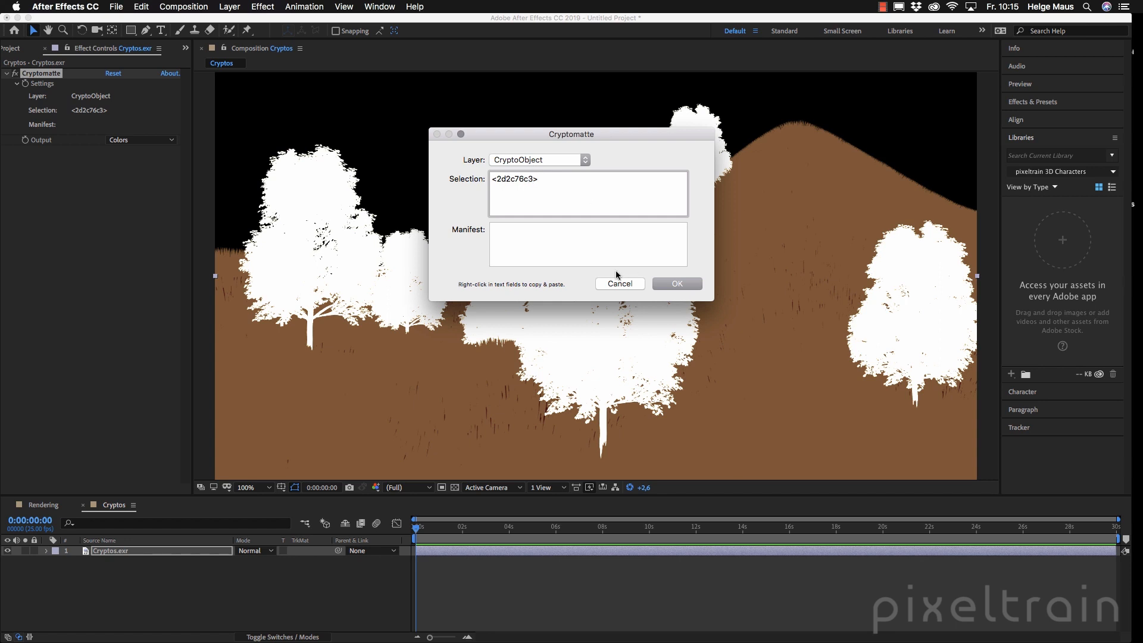
Confirm the Cryptomatte dialog with the CryptoObject tree selection applied.
left_click(676, 284)
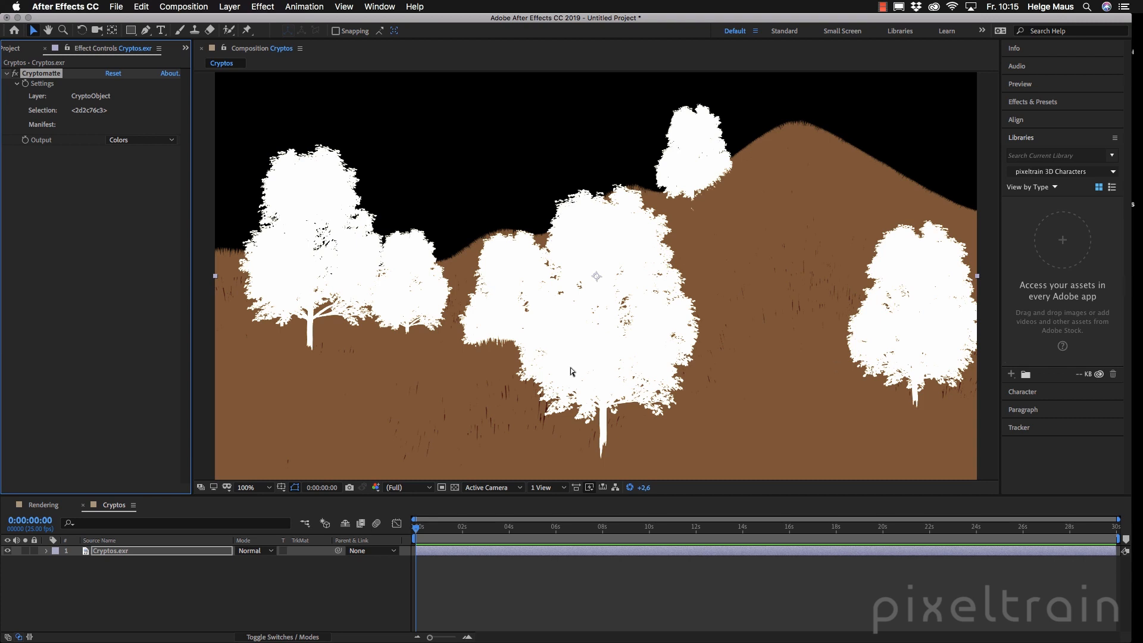
mouse_move(809, 376)
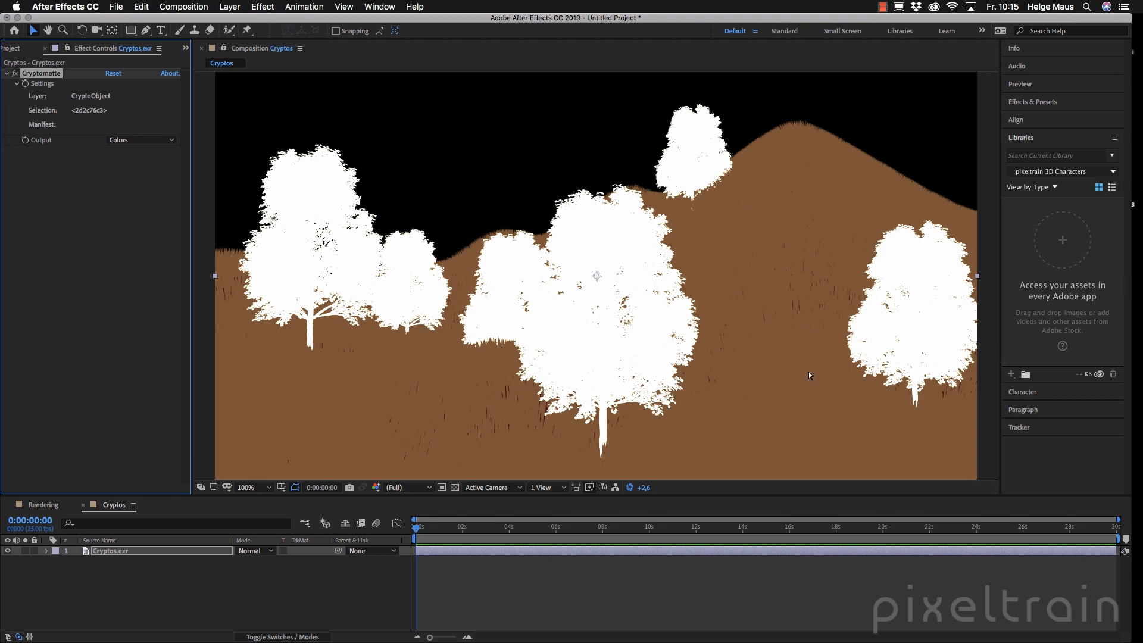
Set the Cryptomatte Output to Matte Only, showing white trees on black.
left_click(141, 139)
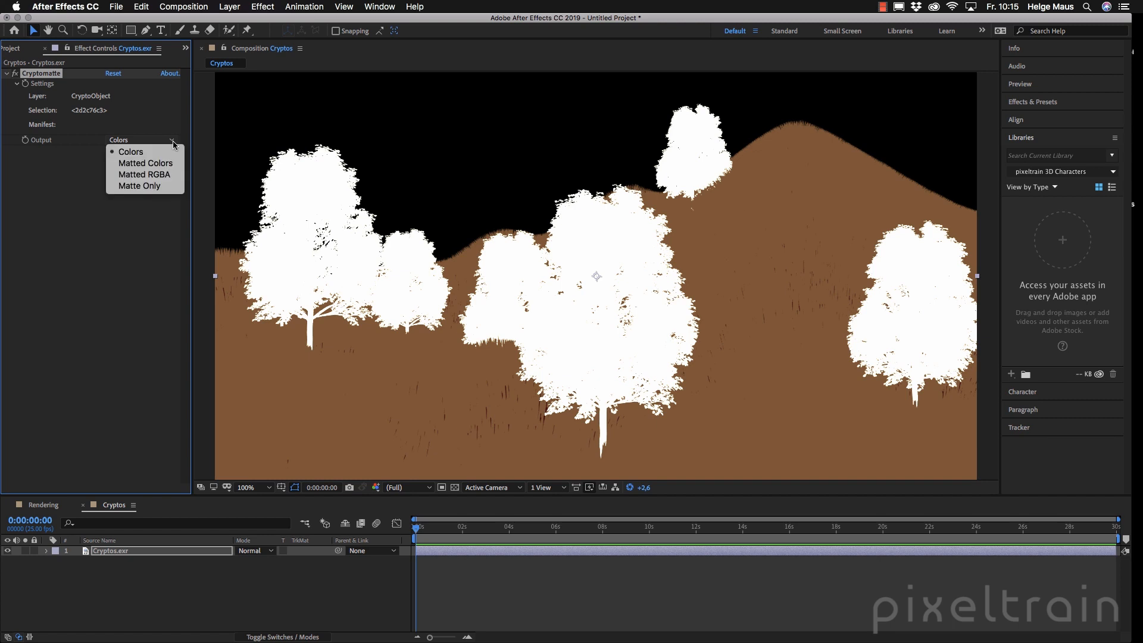
mouse_move(139, 185)
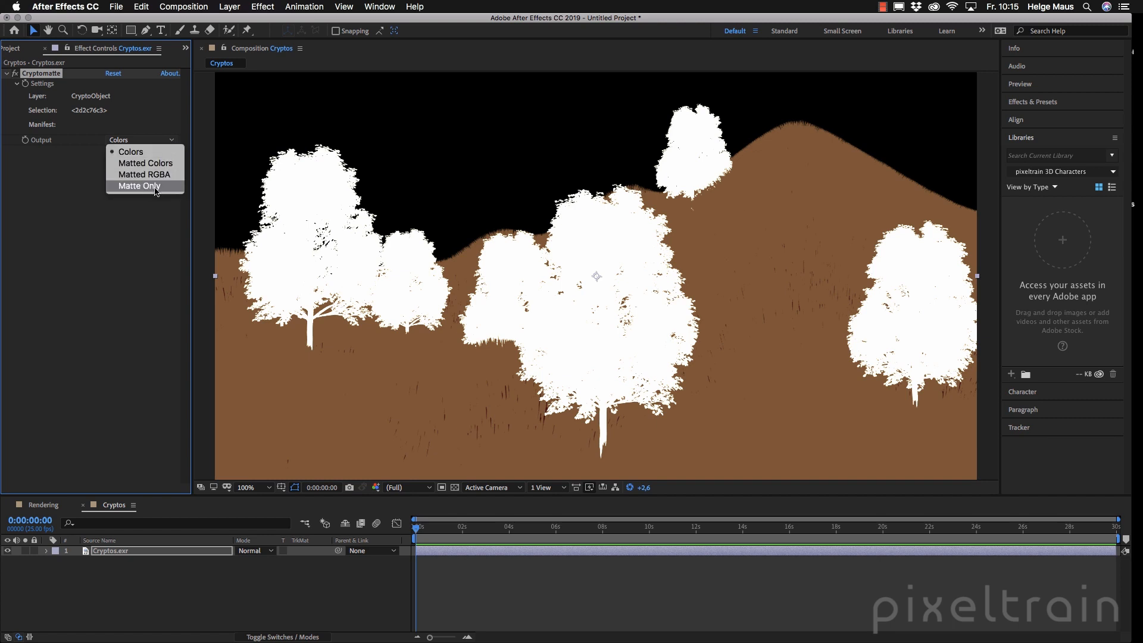
left_click(138, 186)
type("Mat_Trees")
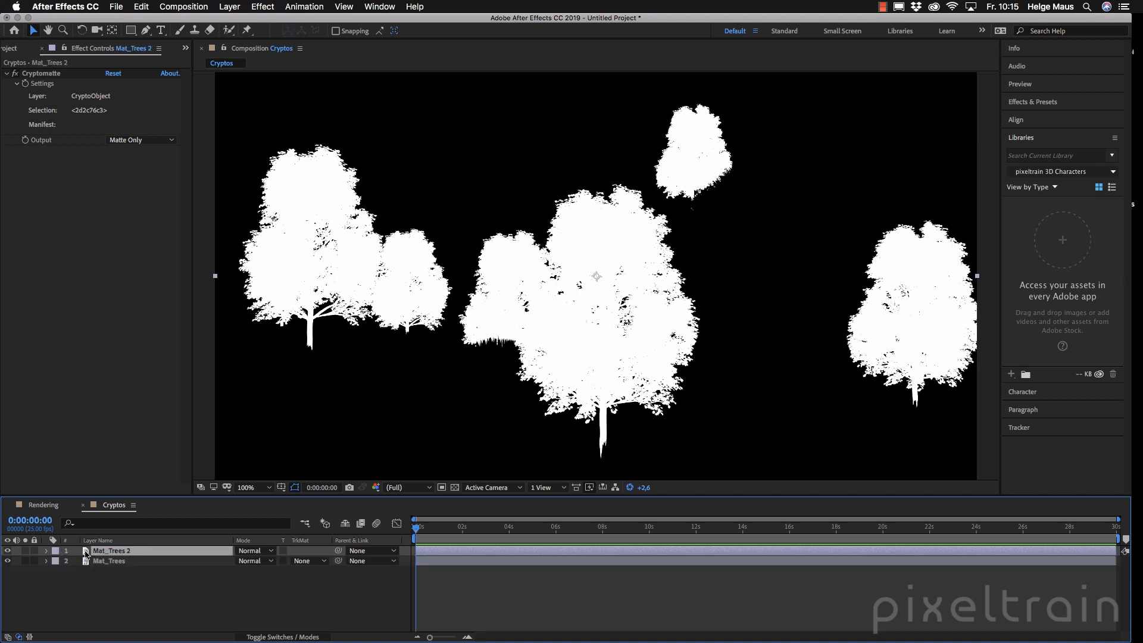
Switch Mat_Trees 2's Cryptomatte Layer to CryptoMaterial, showing purple trees on green hills.
left_click(139, 139)
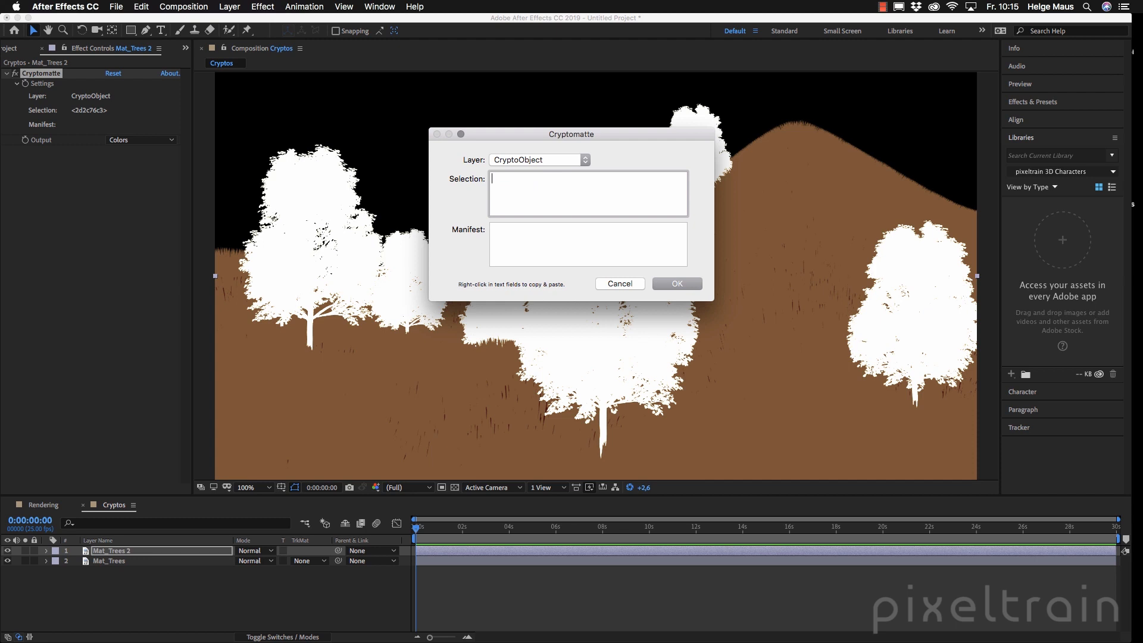
left_click(537, 159)
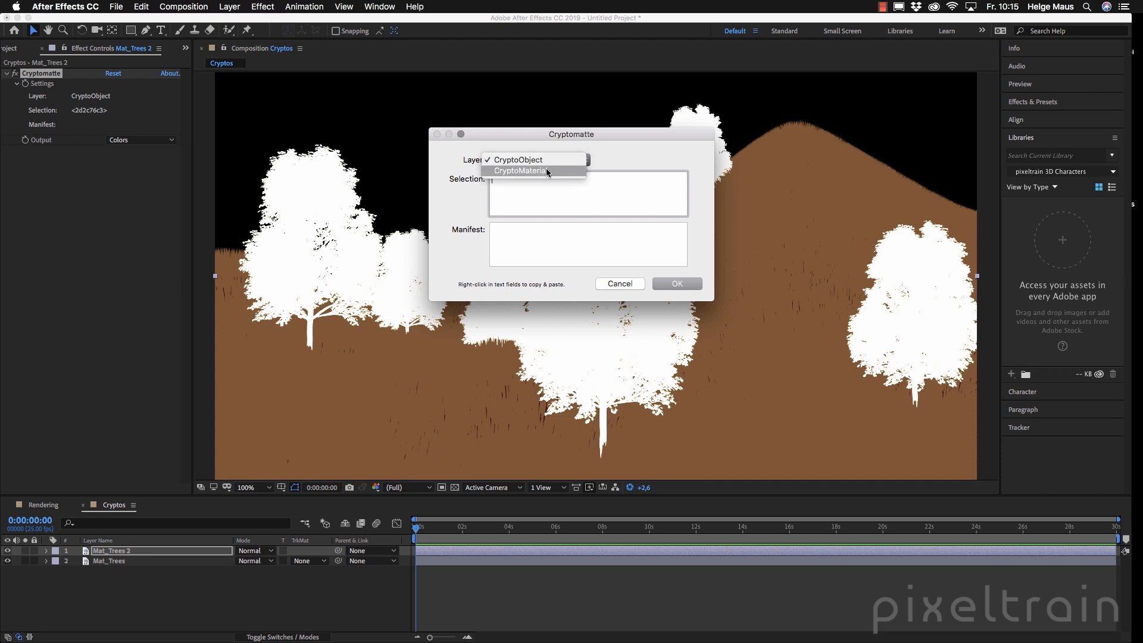
left_click(520, 171)
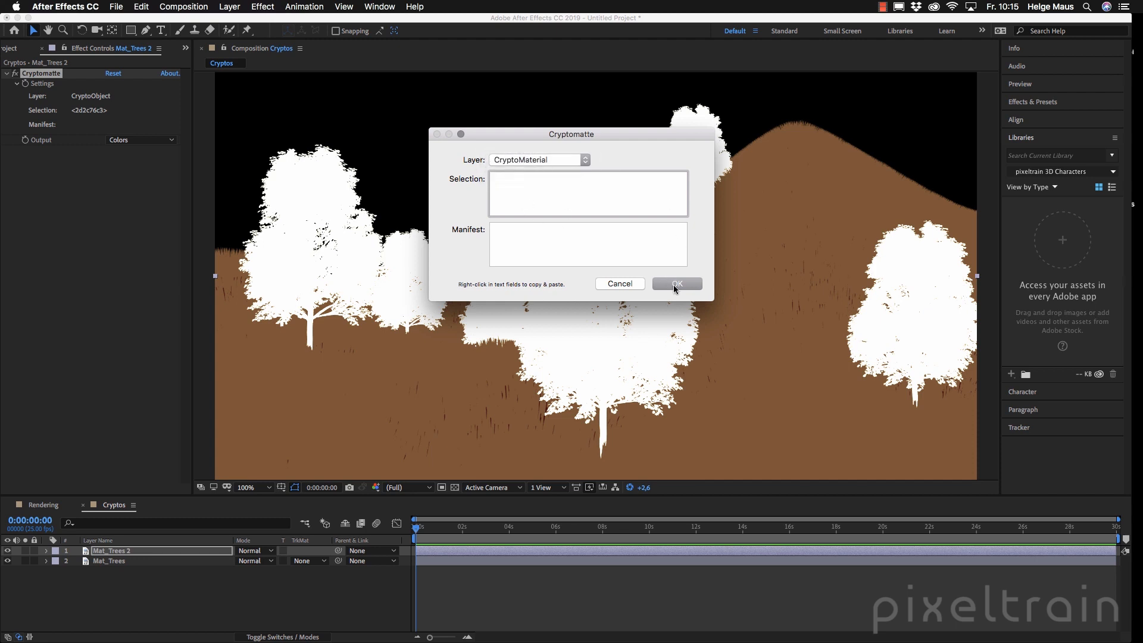
left_click(676, 284)
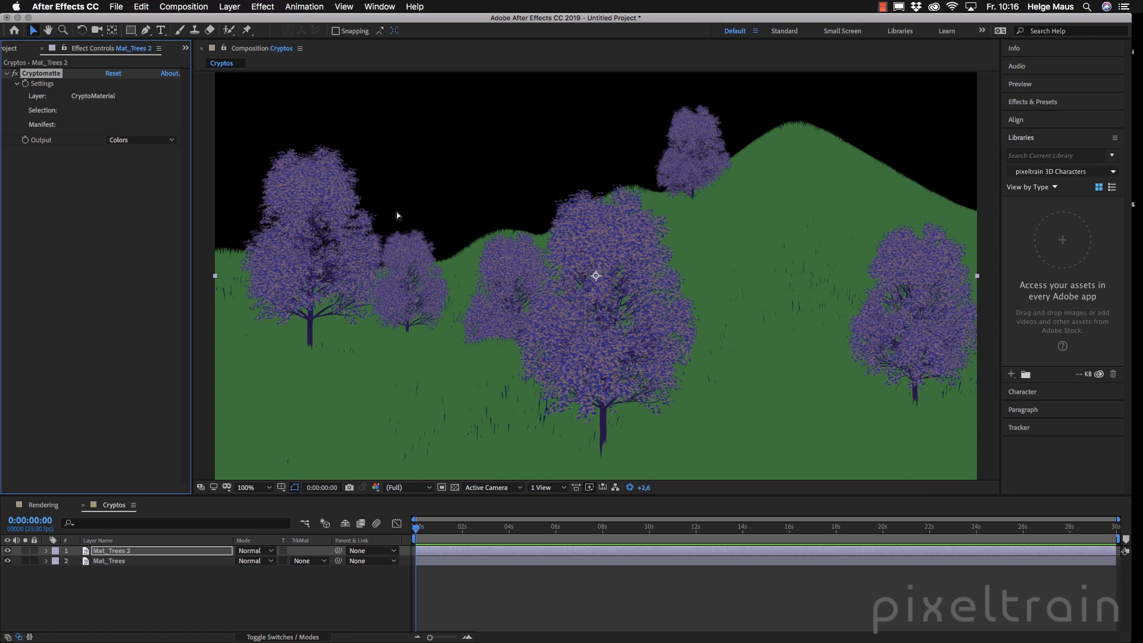
mouse_move(926, 369)
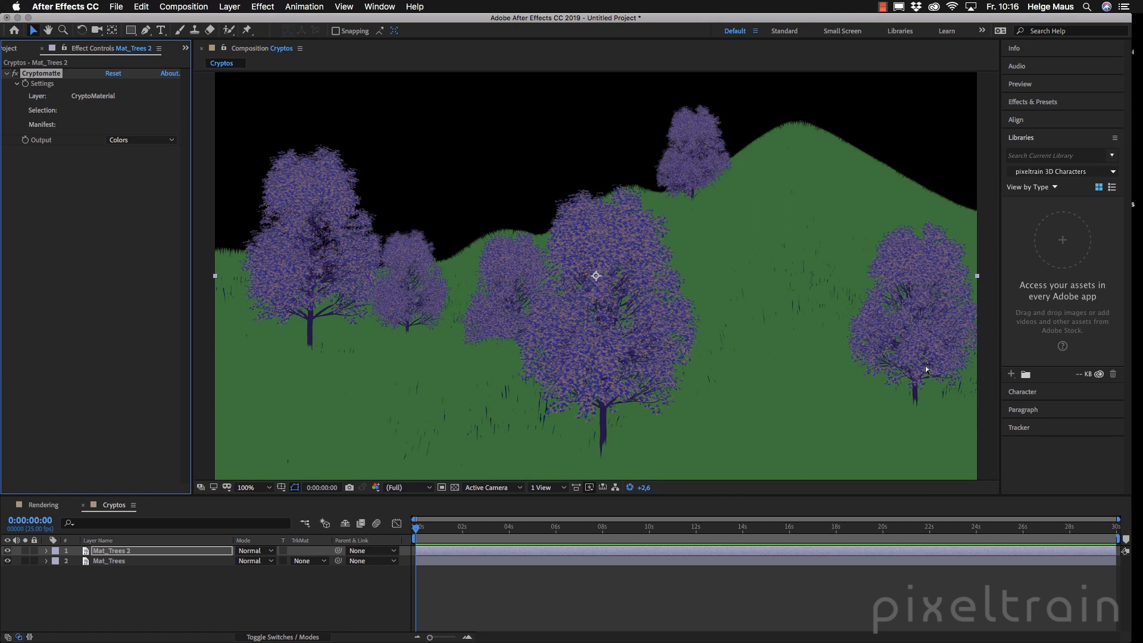
mouse_move(769, 431)
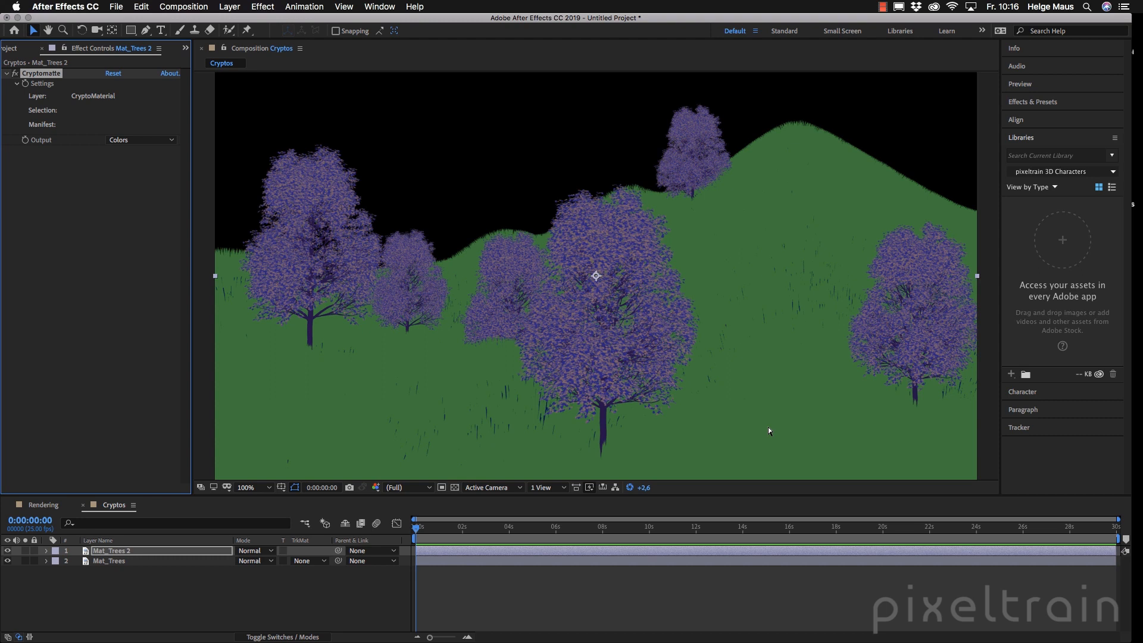
mouse_move(618, 270)
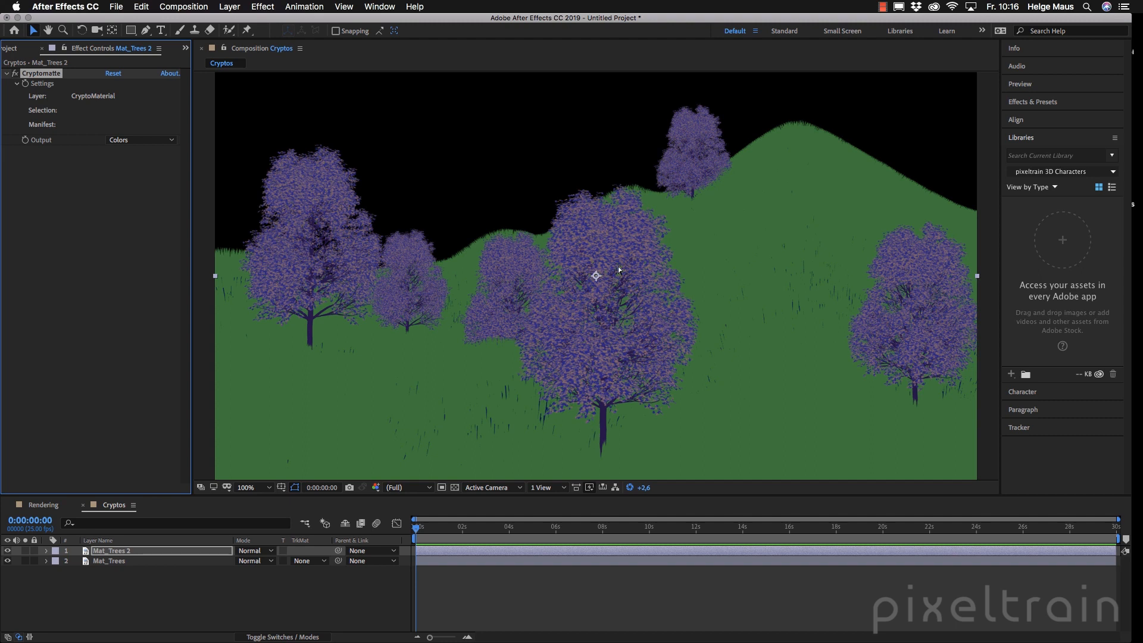
mouse_move(620, 253)
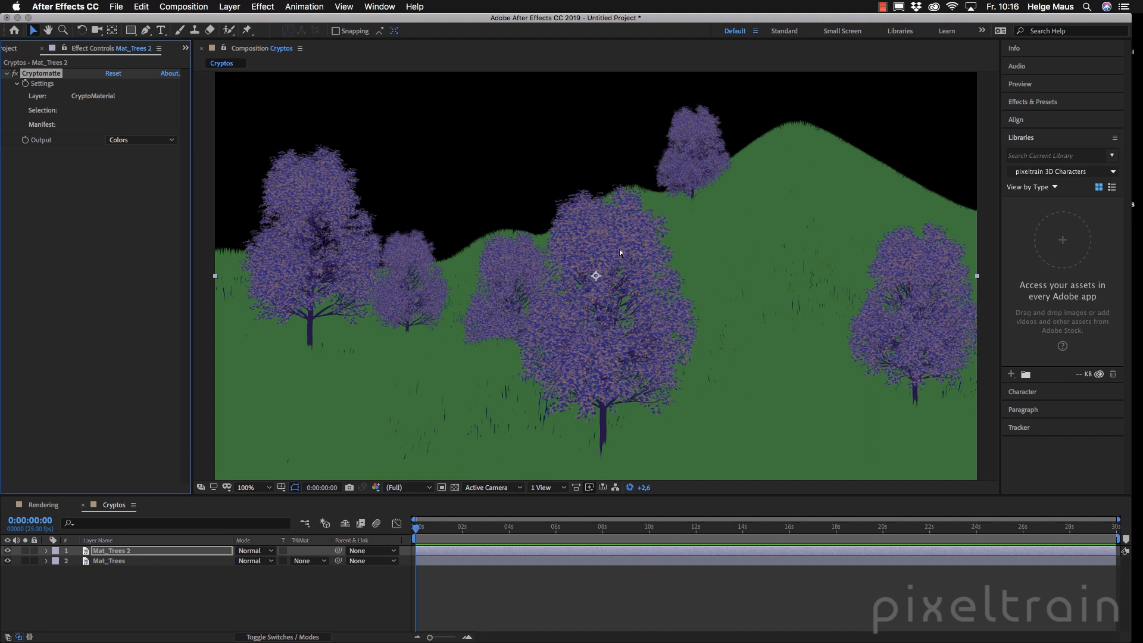
mouse_move(607, 418)
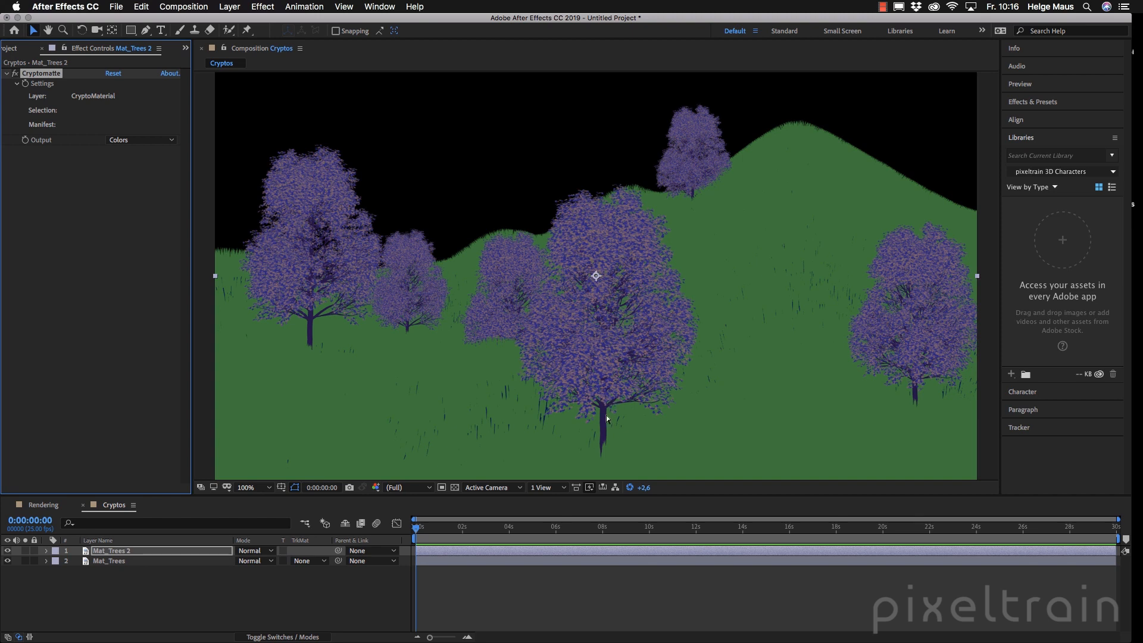
Pick the tree trunk material in the viewer, turning trunks and branches white.
left_click(608, 419)
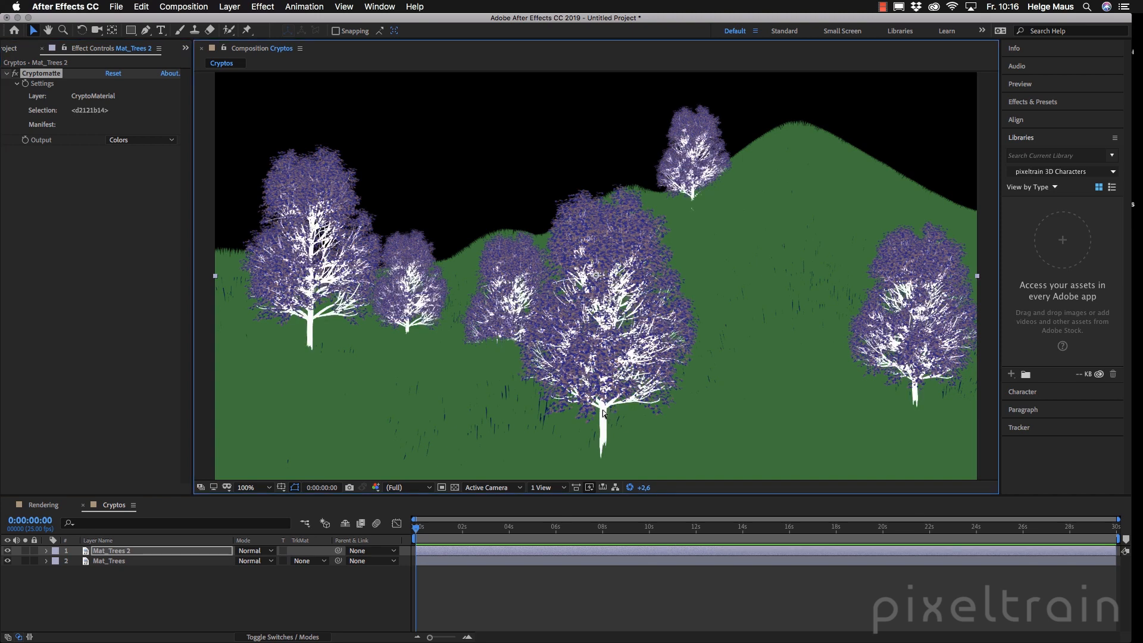
mouse_move(540, 283)
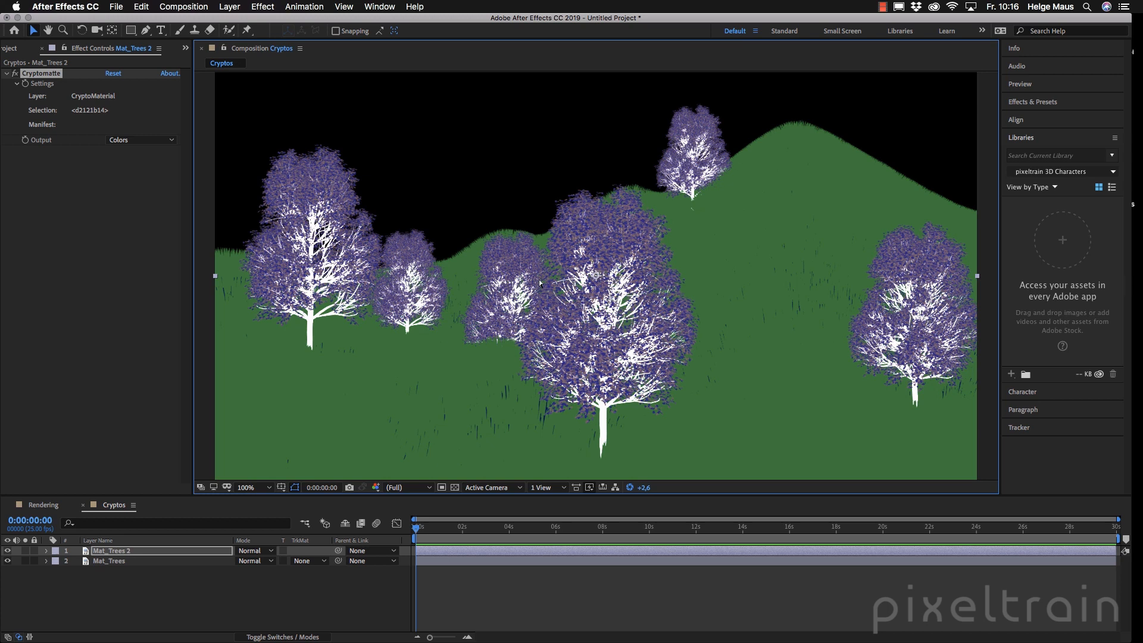
mouse_move(901, 296)
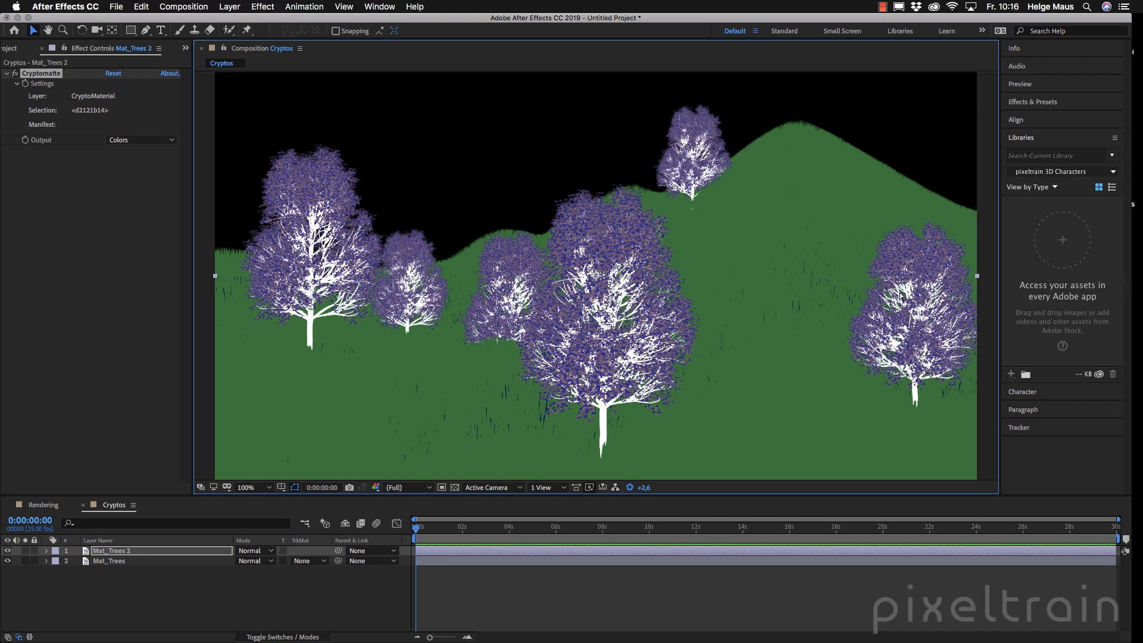
Output the trunk material as Matte Only and rename the layer Mat_TrunkMaterial.
left_click(140, 139)
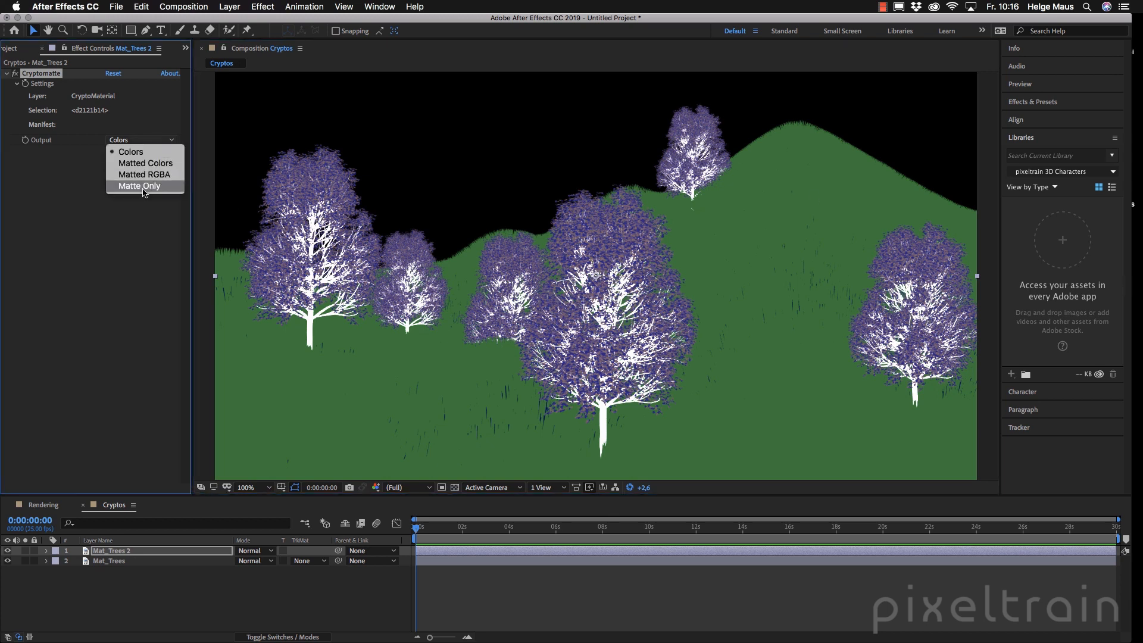
left_click(139, 186)
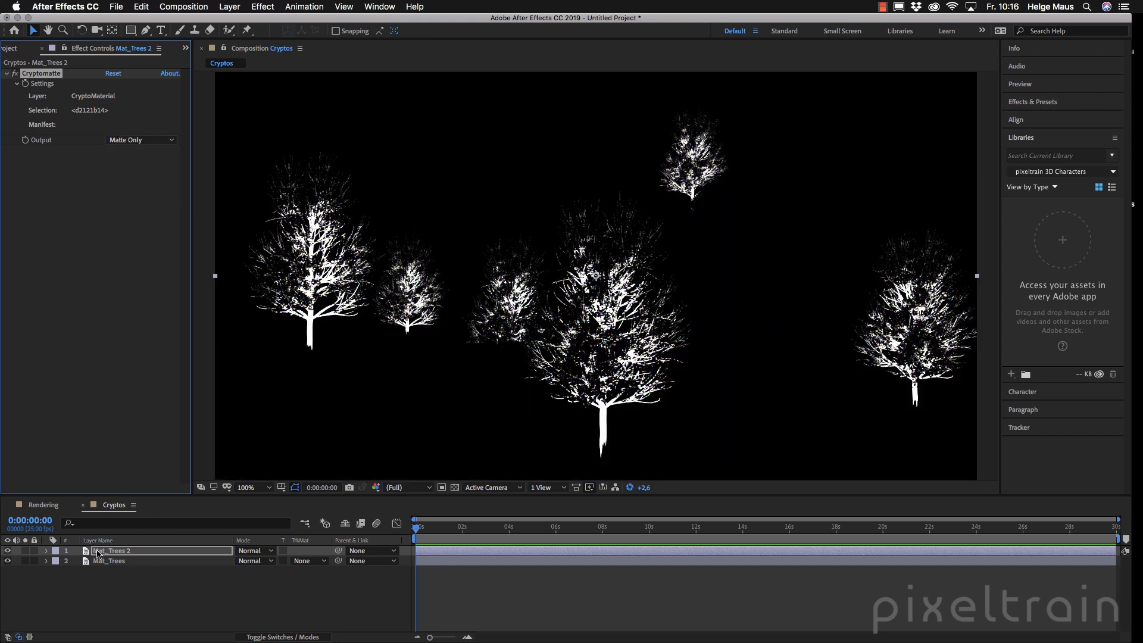
double_click(112, 550)
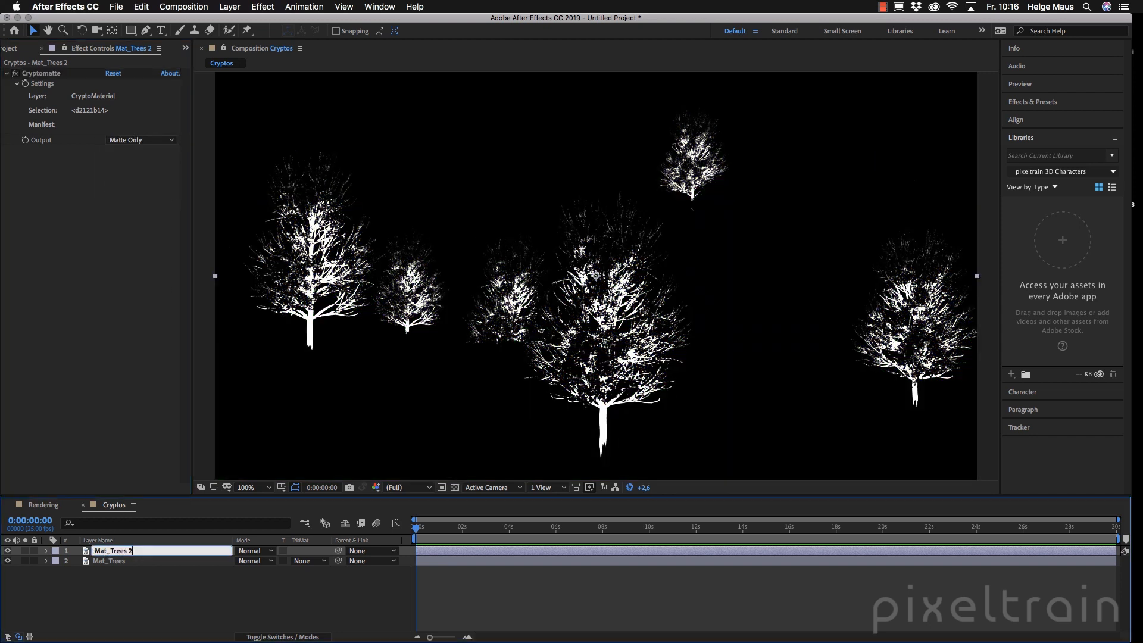
key("Backspace")
type("unkMaterial")
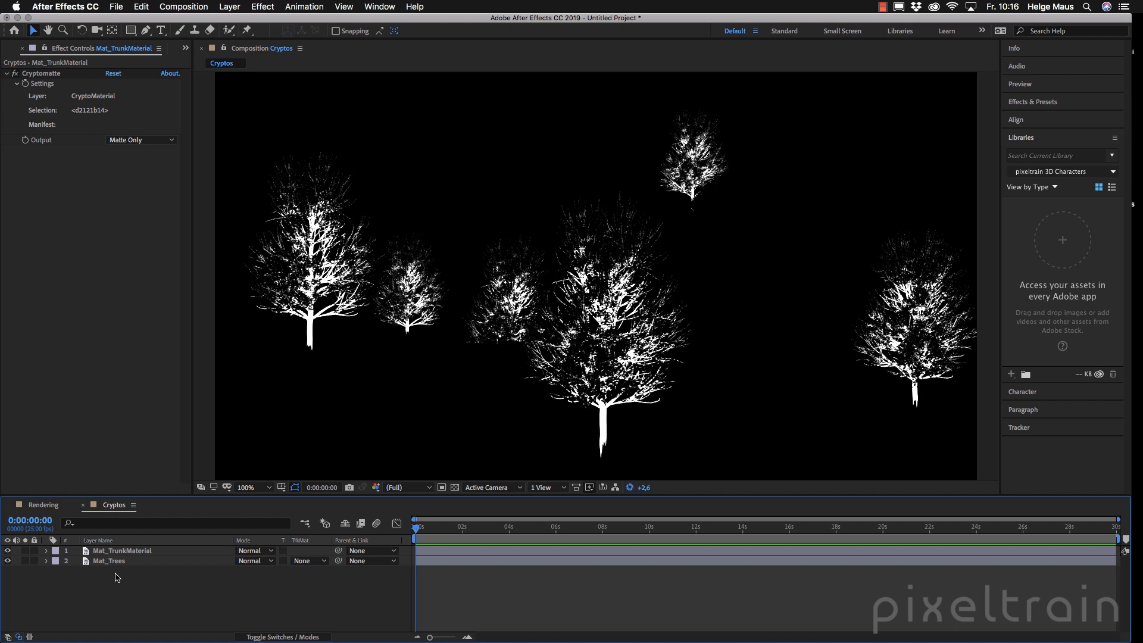
mouse_move(88, 583)
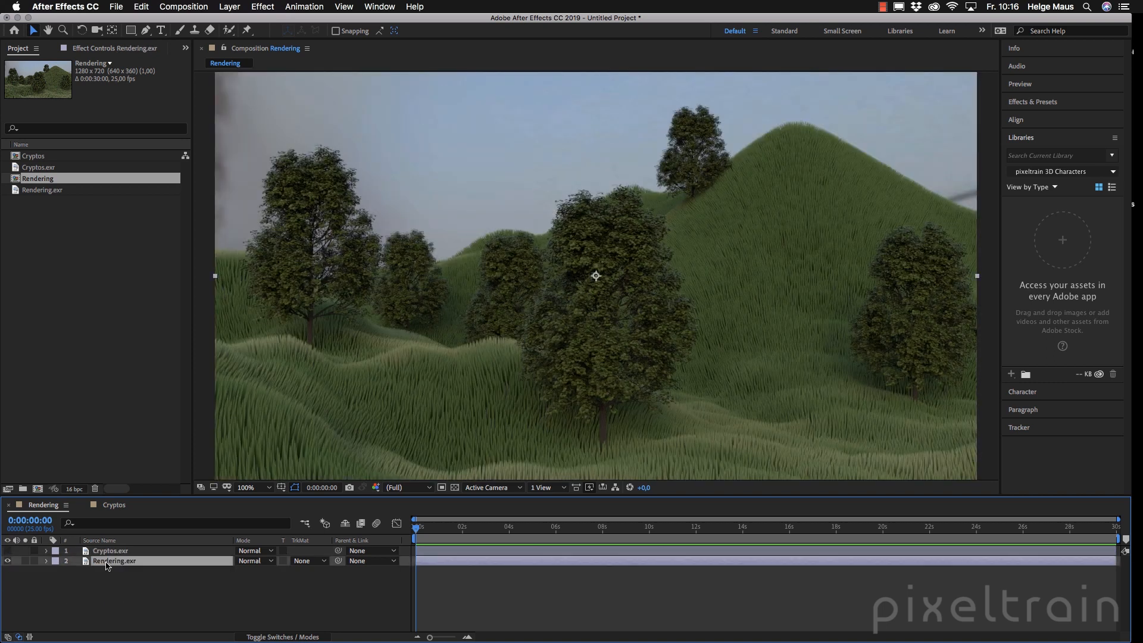
Apply the Exposure effect to Adjustment Layer 1 and set exposure to 0.61.
right_click(113, 561)
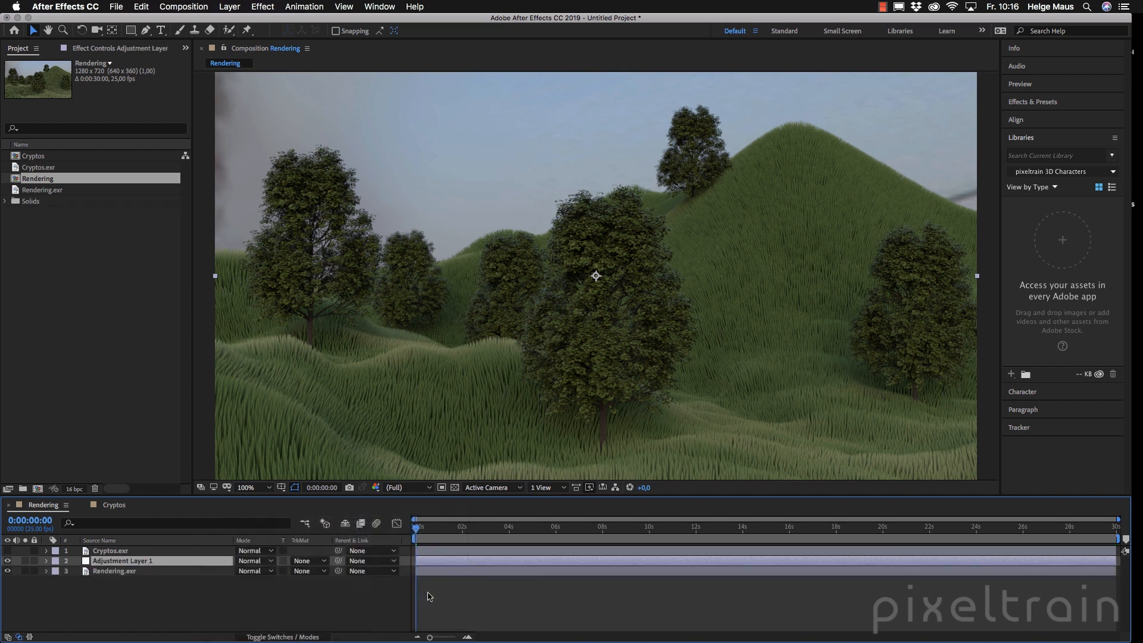
left_click(98, 48)
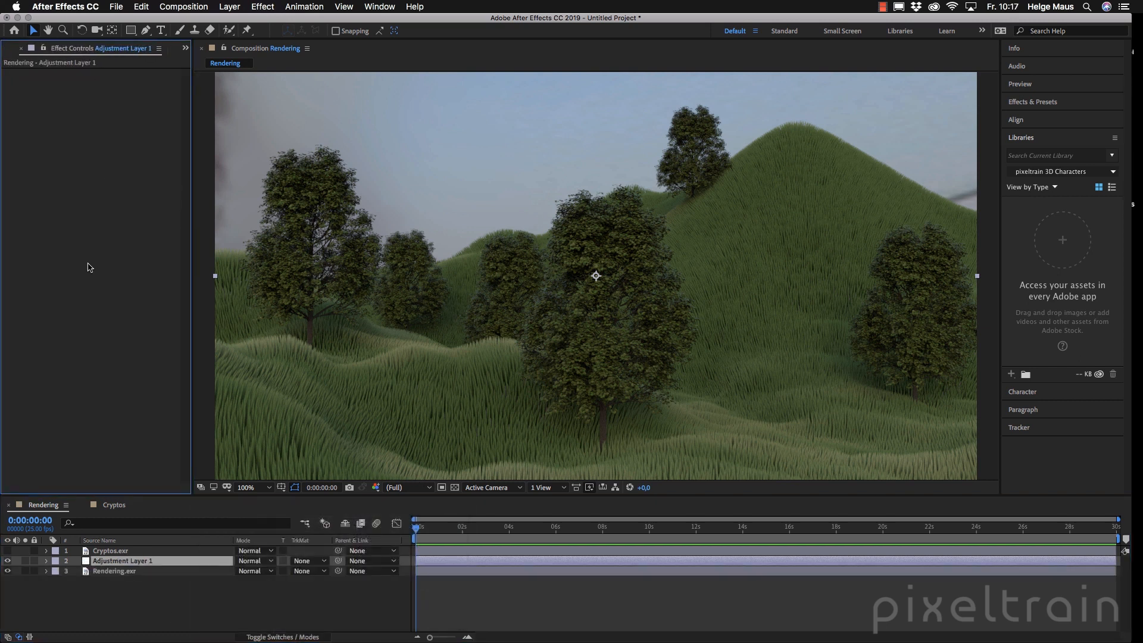
type("expo")
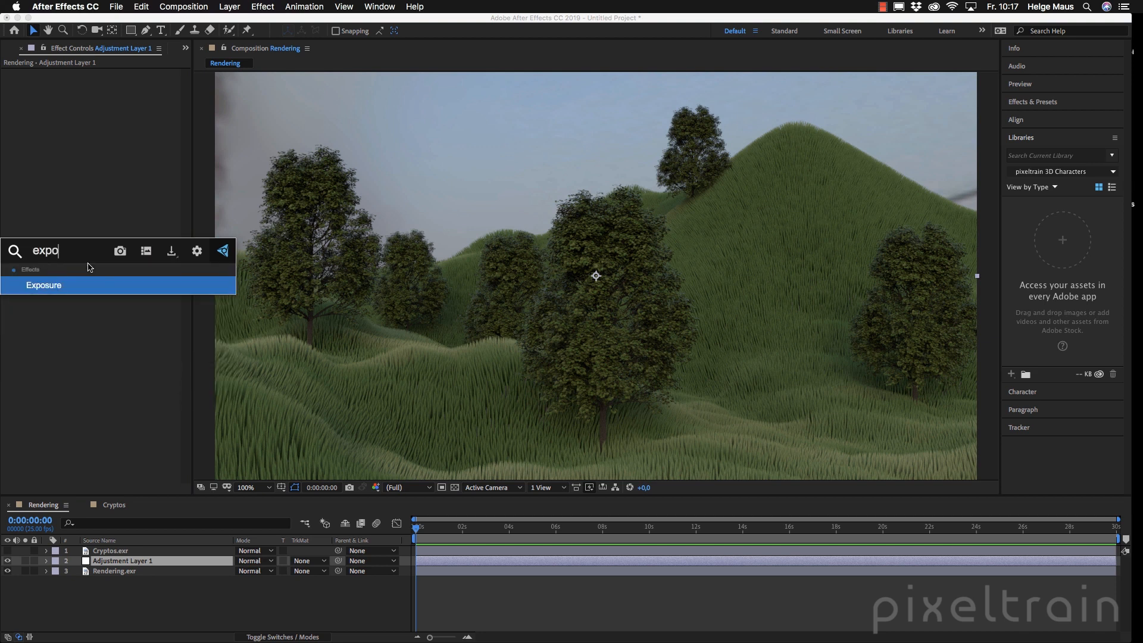
double_click(43, 285)
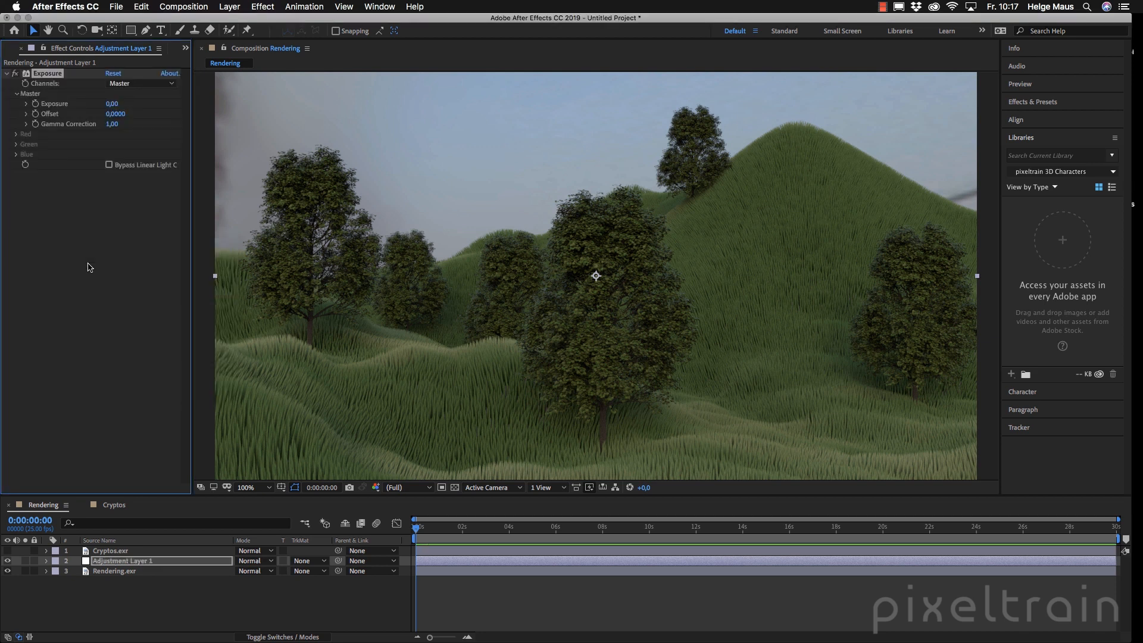
left_click(26, 103)
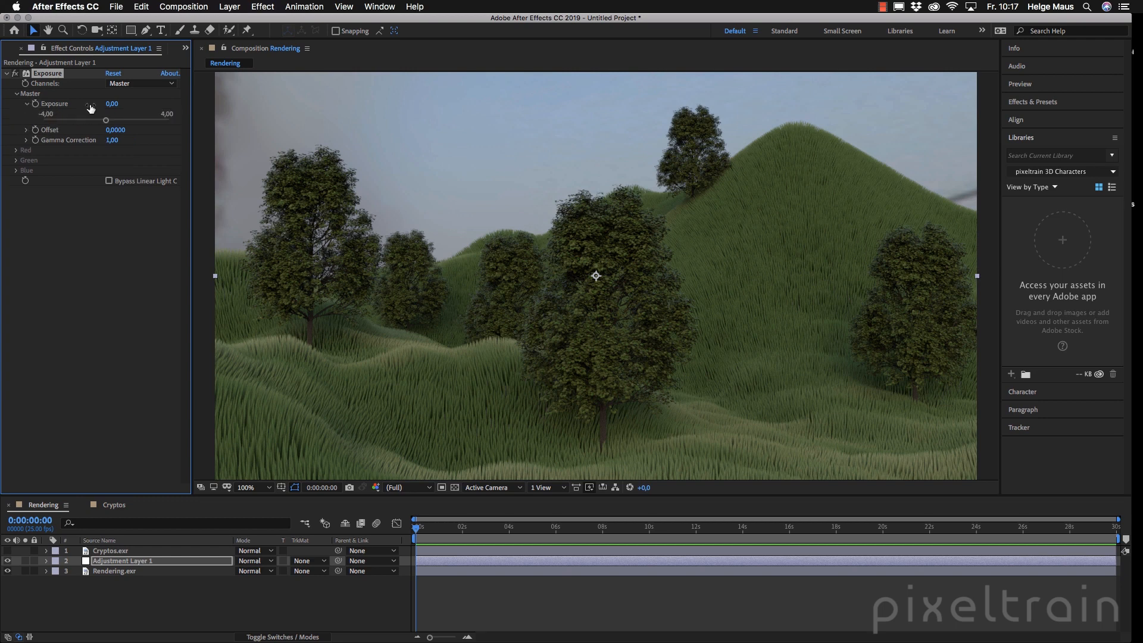
left_click_drag(106, 120, 114, 121)
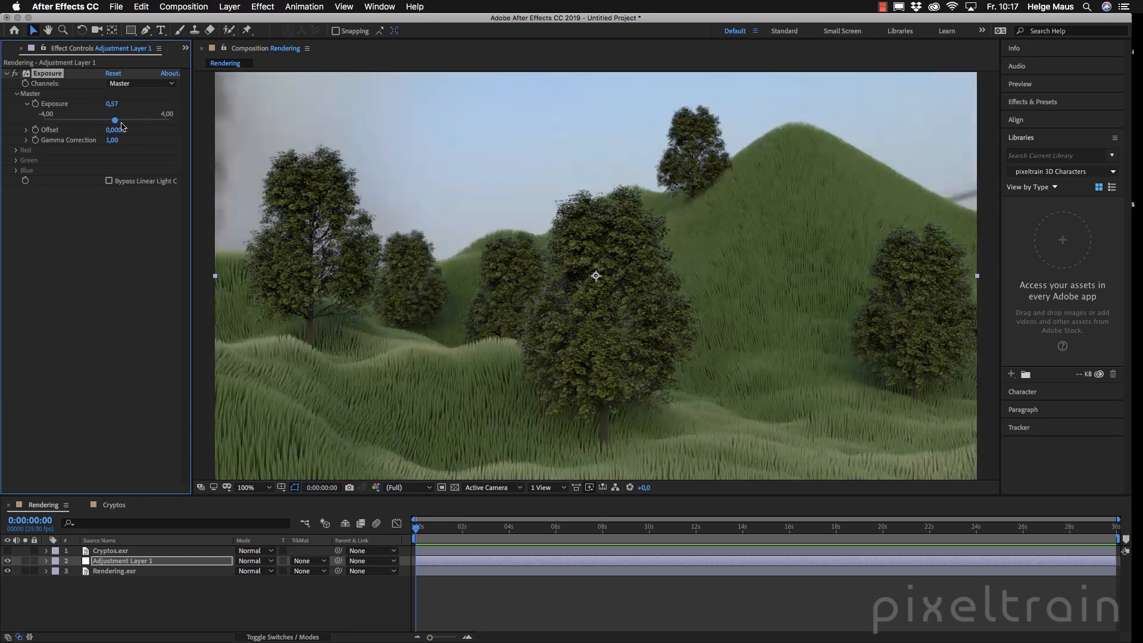
left_click_drag(114, 120, 116, 120)
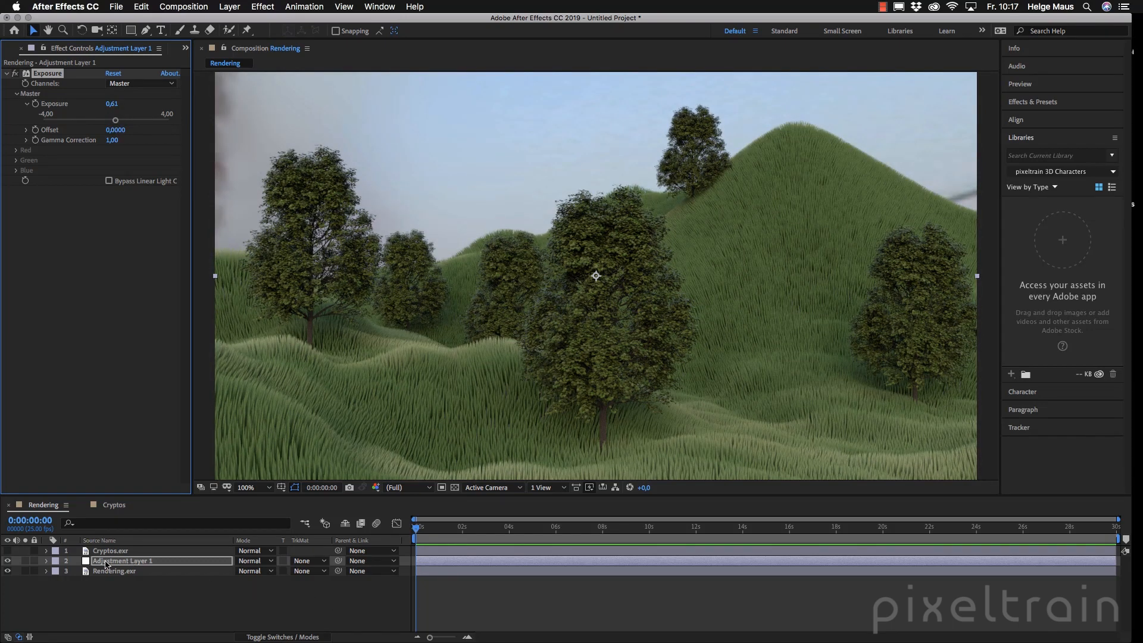
Use Cryptos.exr as Adjustment Layer 1's luma track matte and raise exposure to 3.47.
left_click(308, 561)
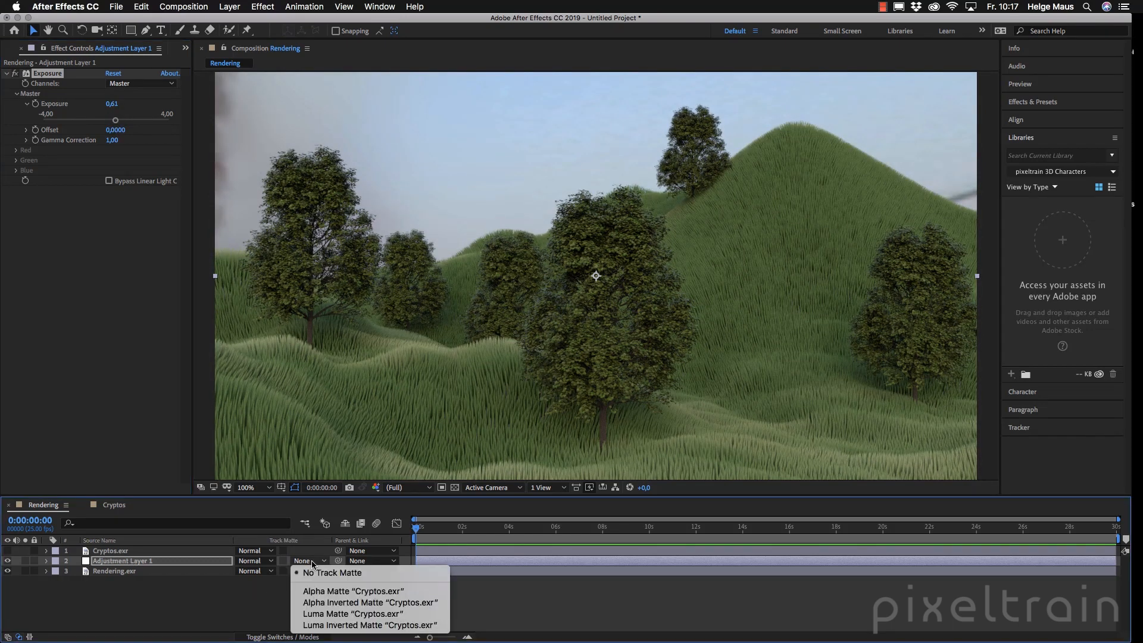
left_click(351, 614)
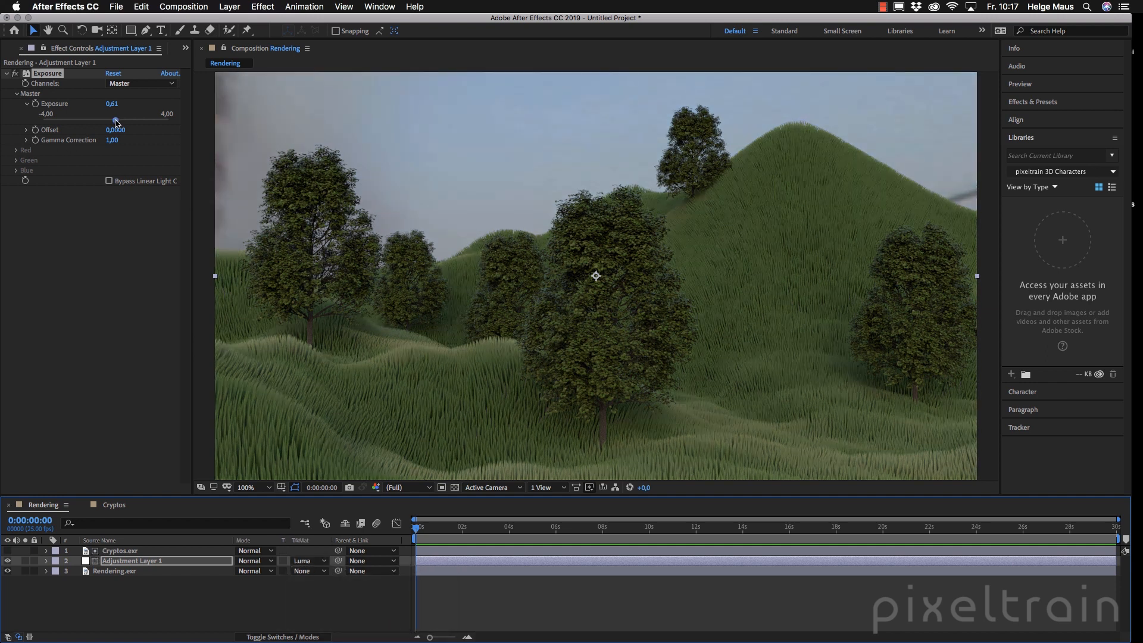
left_click_drag(115, 120, 108, 120)
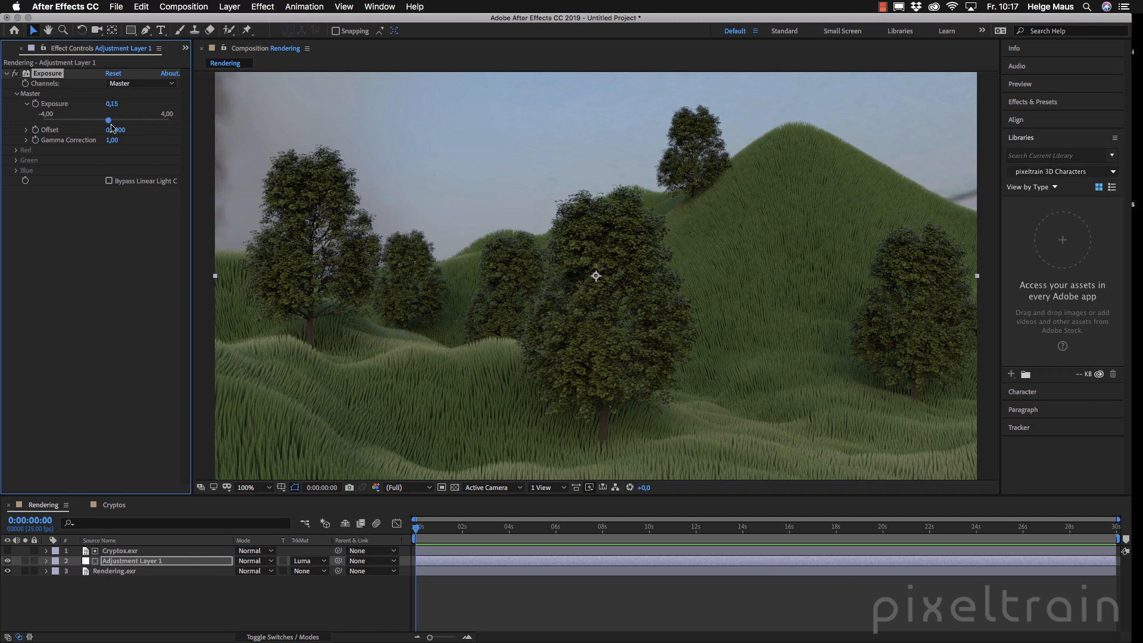
left_click_drag(108, 119, 162, 120)
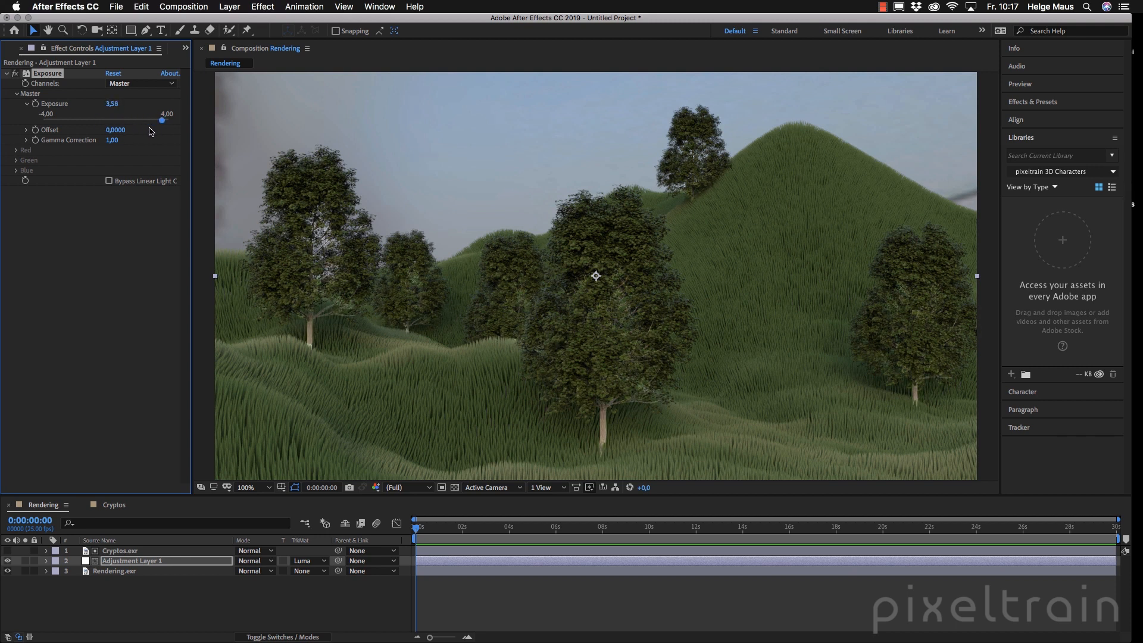
left_click_drag(162, 120, 158, 119)
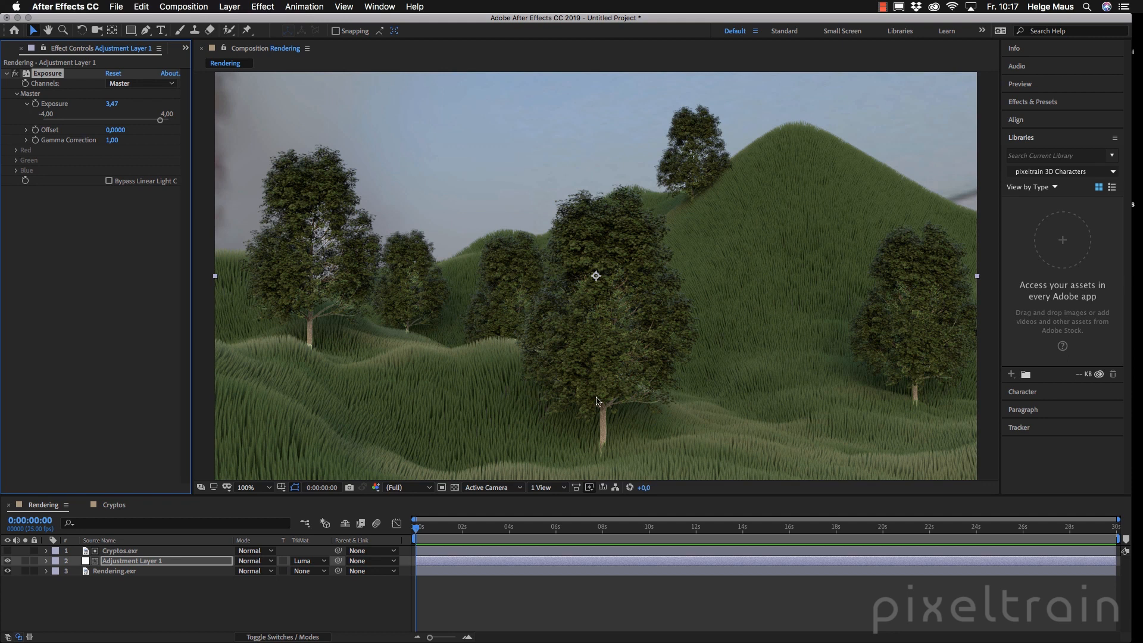
mouse_move(73, 641)
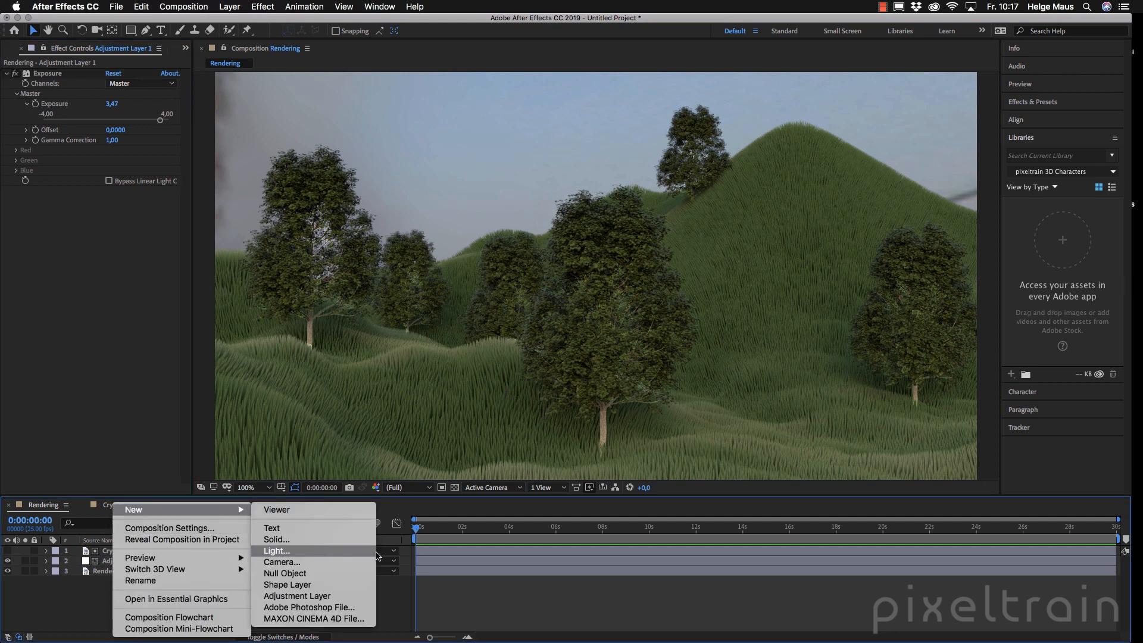
Create Adjustment Layer 2 in Rendering and search effects for 'cur'.
left_click(297, 596)
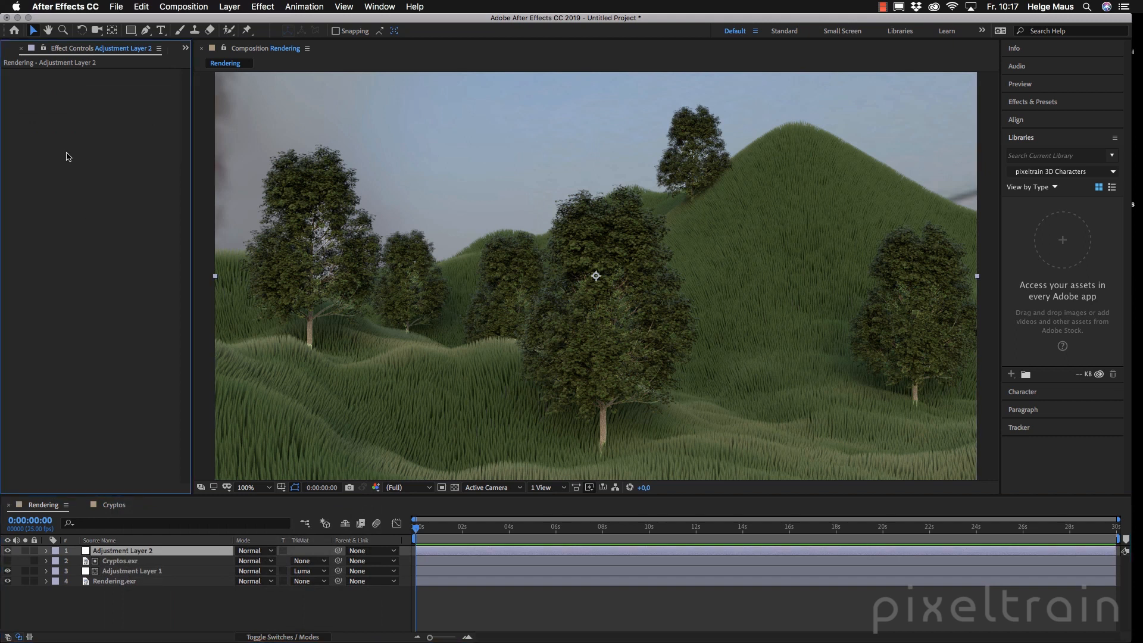
type("cur")
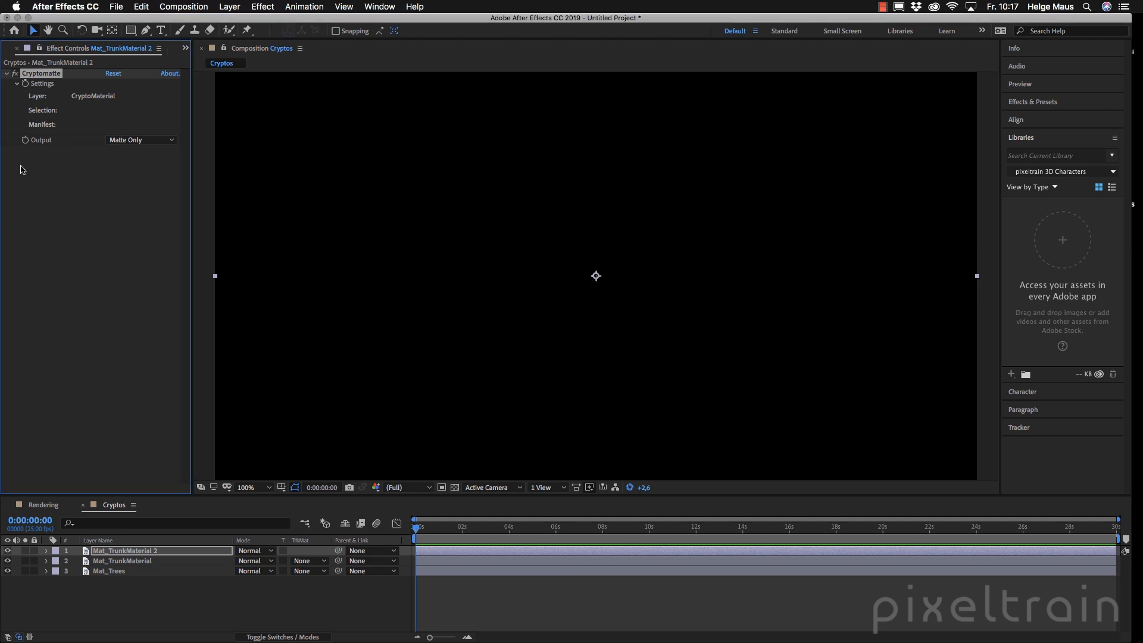
Pick the leaves in Colors view, rename the layer Mat_Leafs, and output Matte Only.
left_click(138, 139)
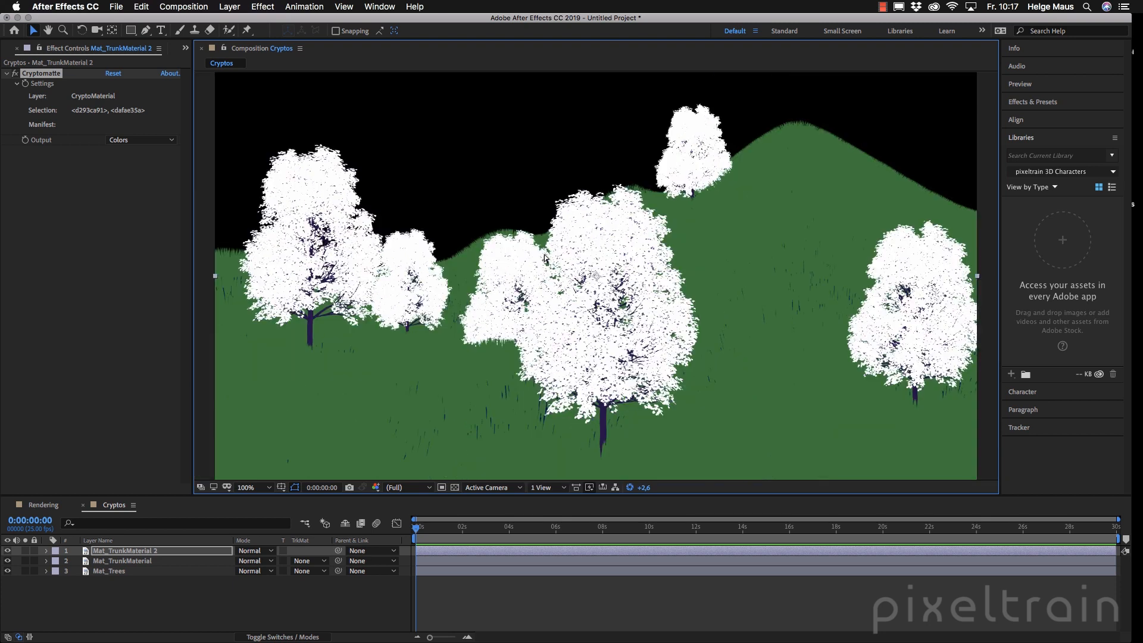
mouse_move(96, 121)
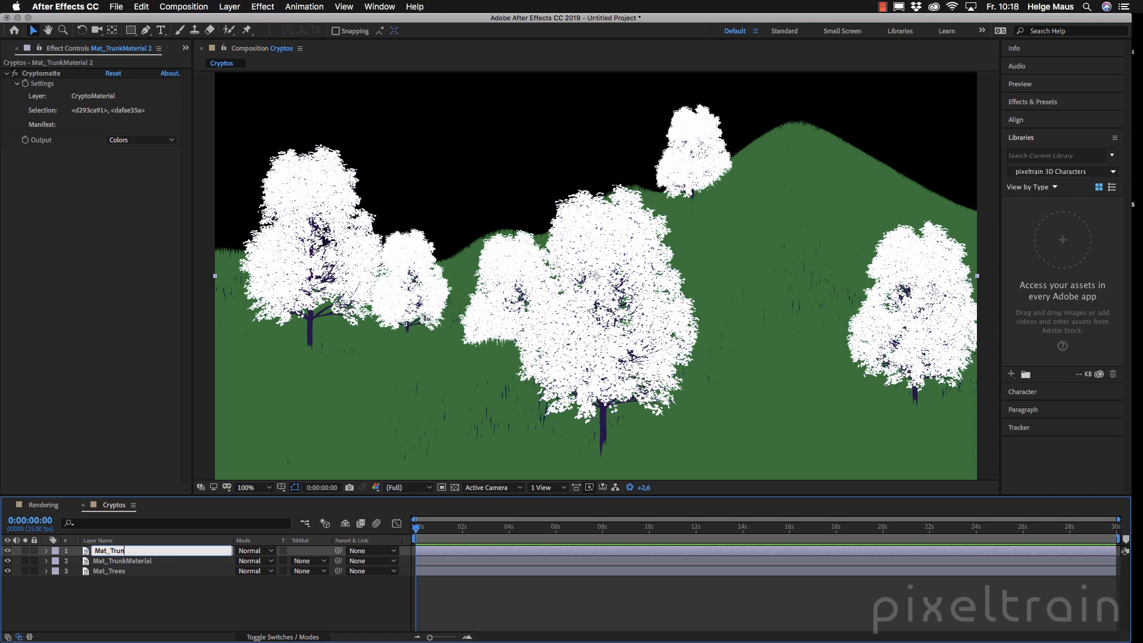
type("Mat_Leafs")
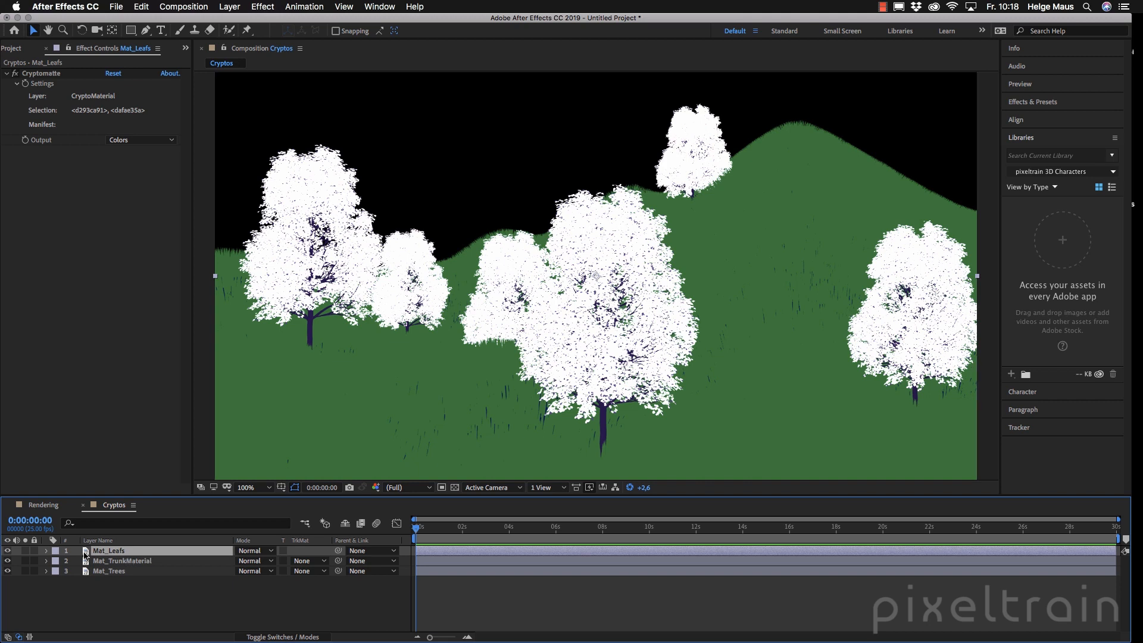
left_click(141, 139)
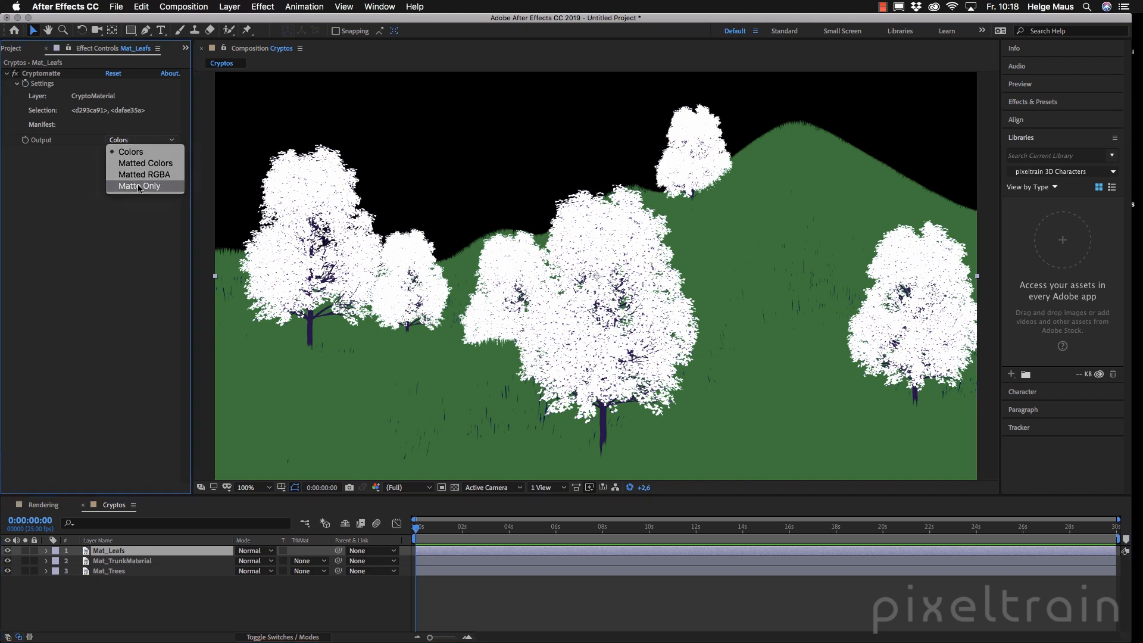
left_click(140, 185)
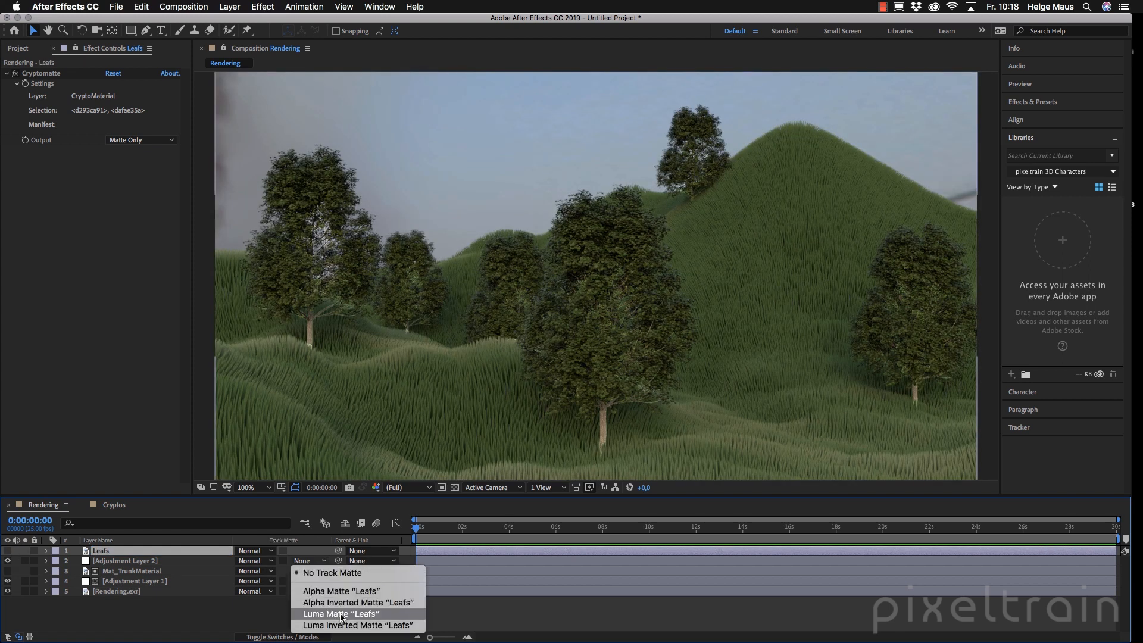
Set Leafs as Adjustment Layer 2's luma matte and lift the green Curves channel.
left_click(341, 614)
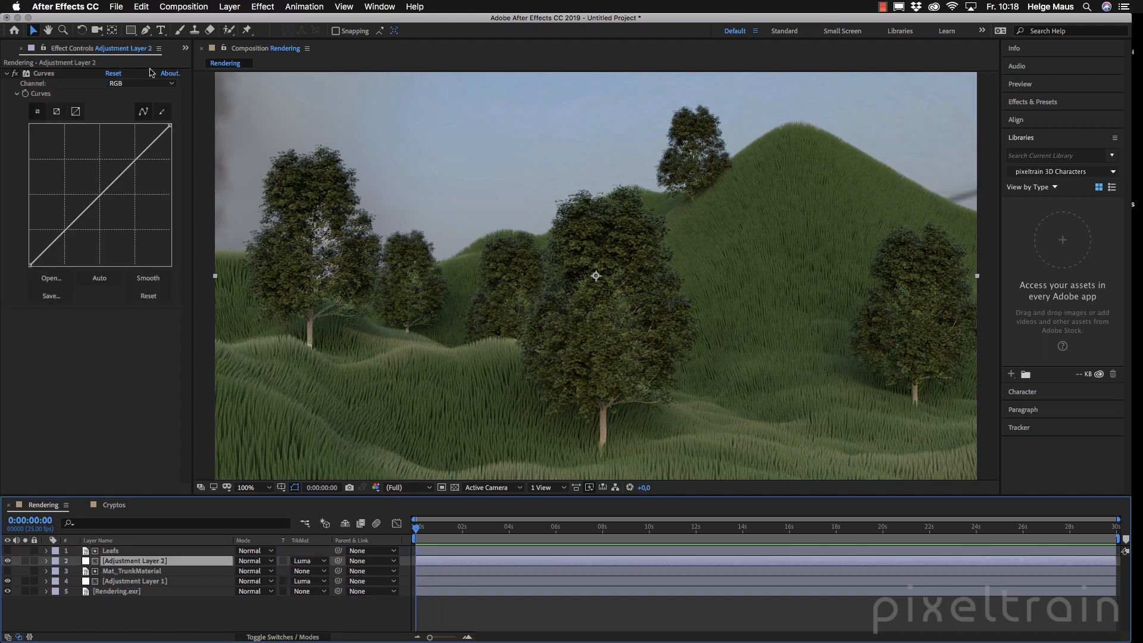
left_click(139, 83)
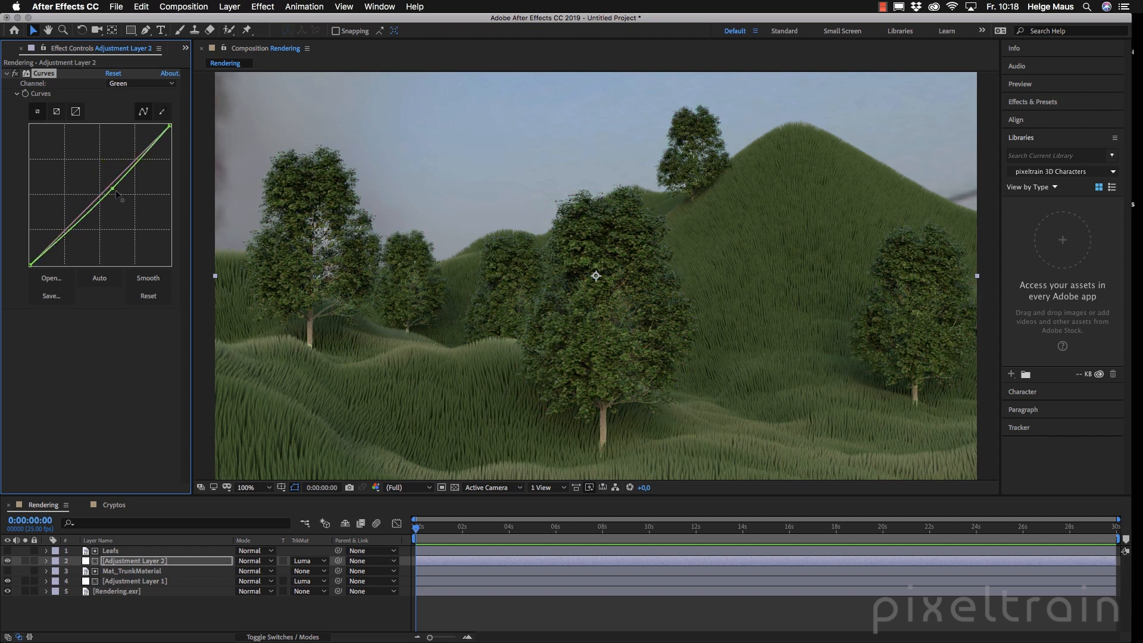
left_click_drag(116, 193, 107, 179)
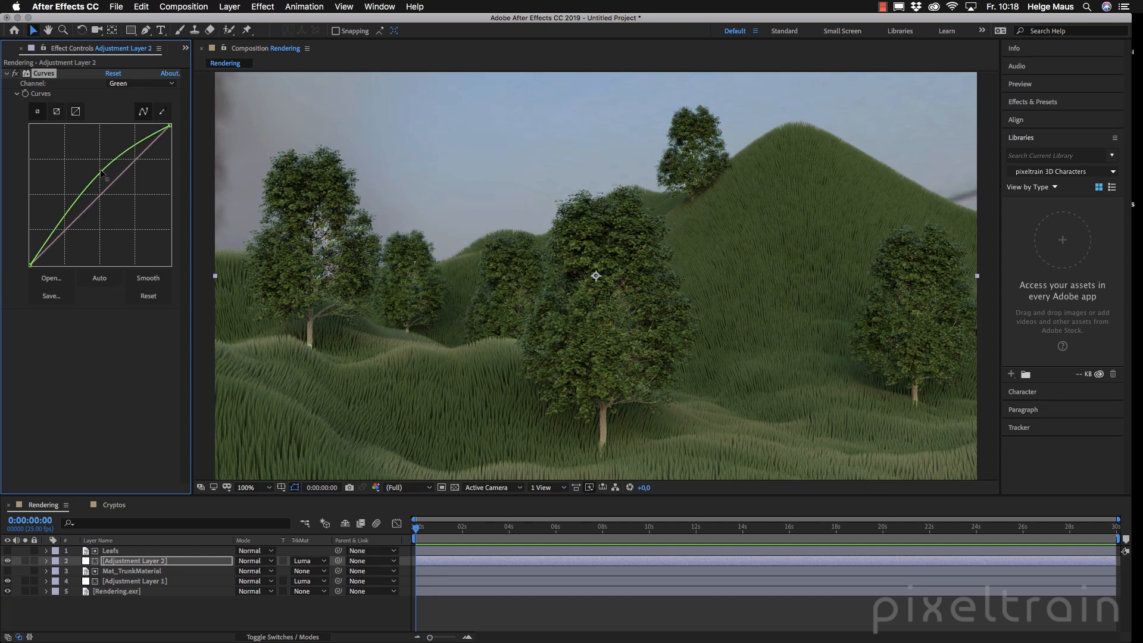
left_click_drag(106, 178, 107, 175)
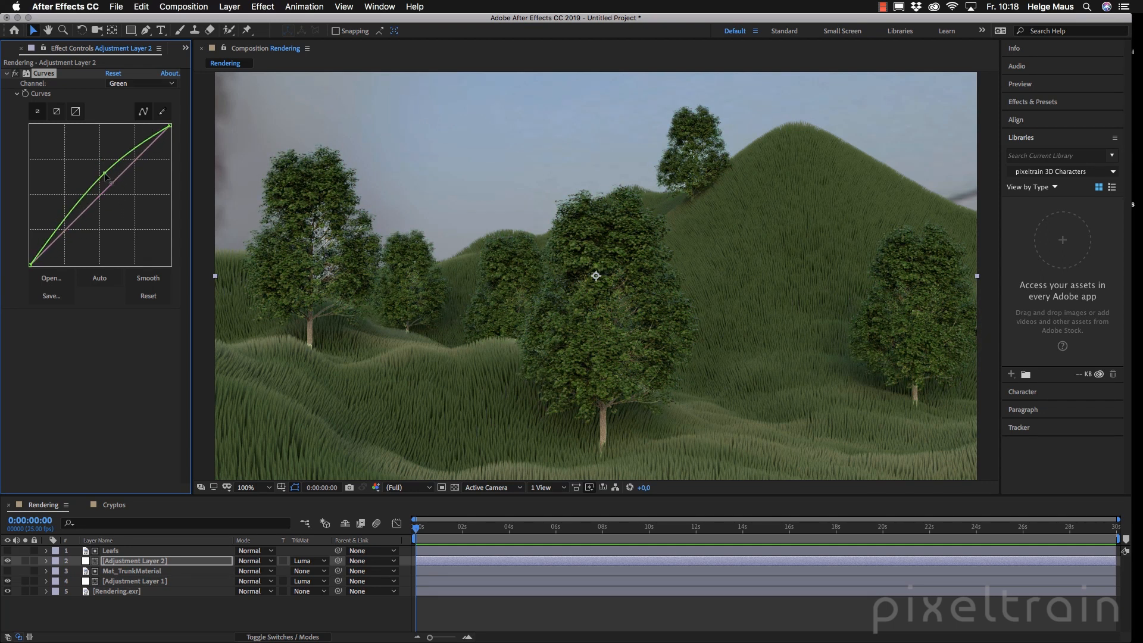
left_click_drag(102, 179, 99, 168)
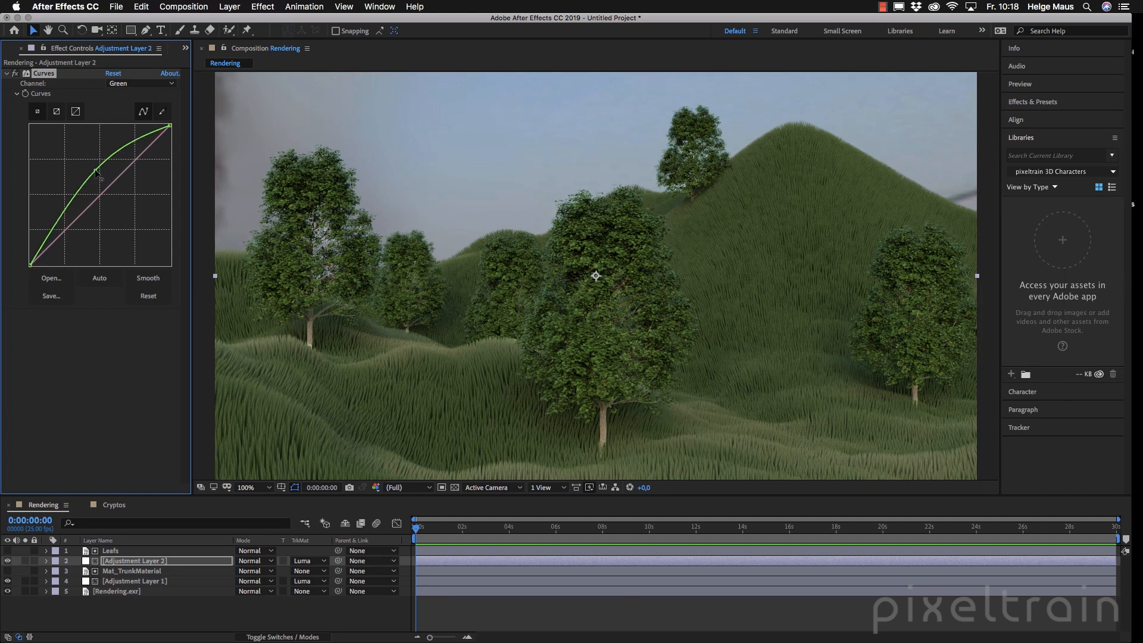